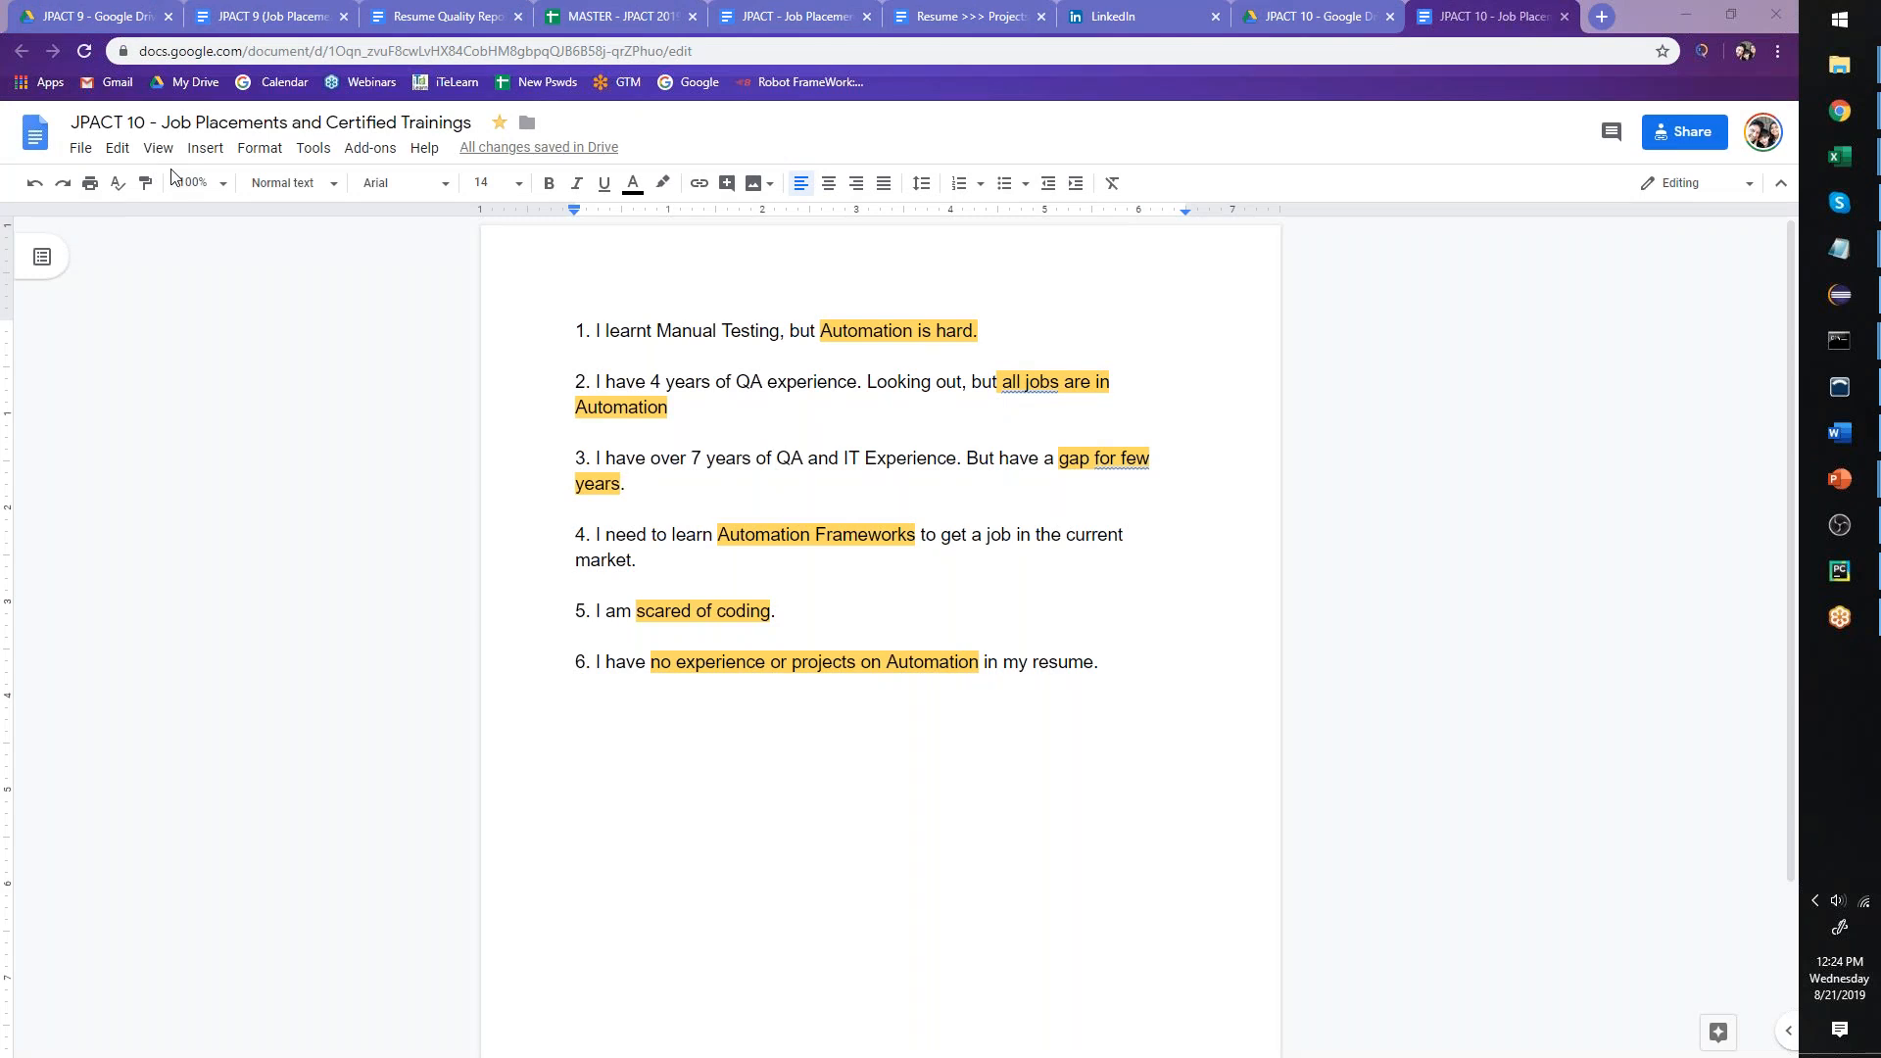
pyautogui.moveTo(556, 305)
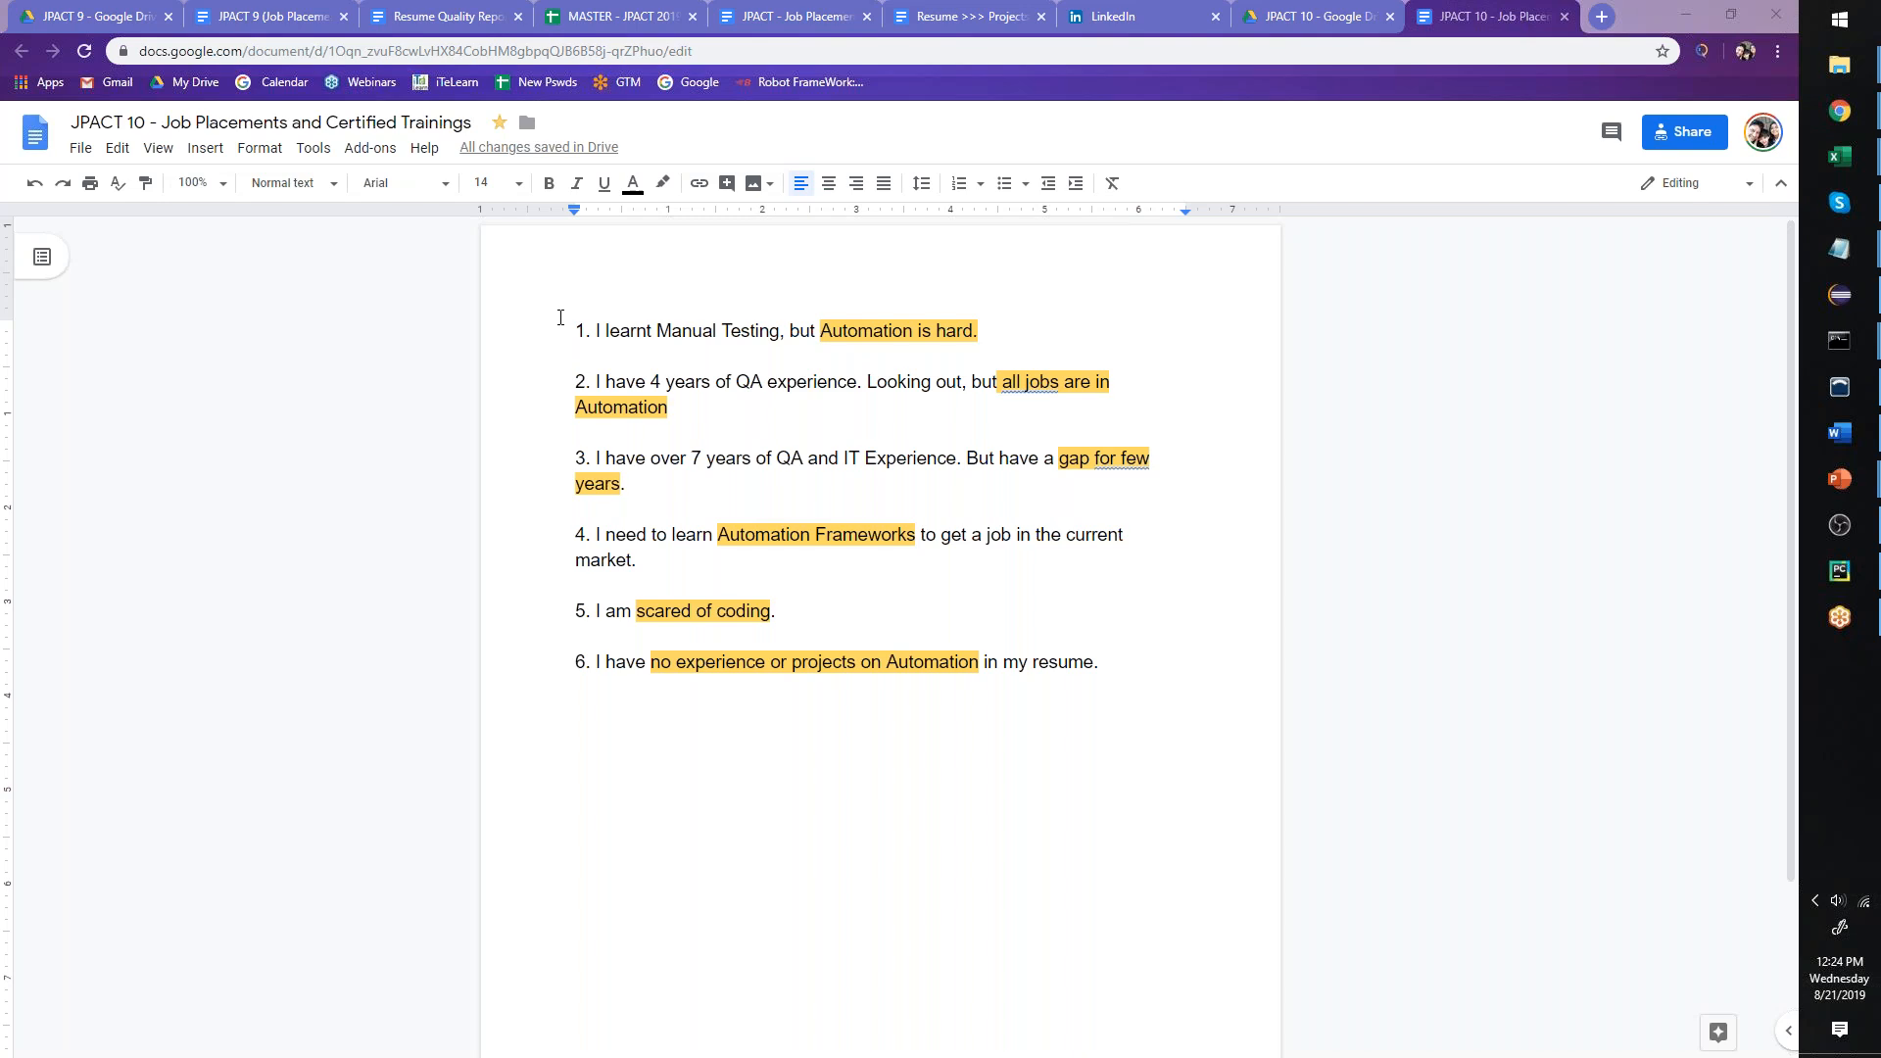
pyautogui.moveTo(561, 326)
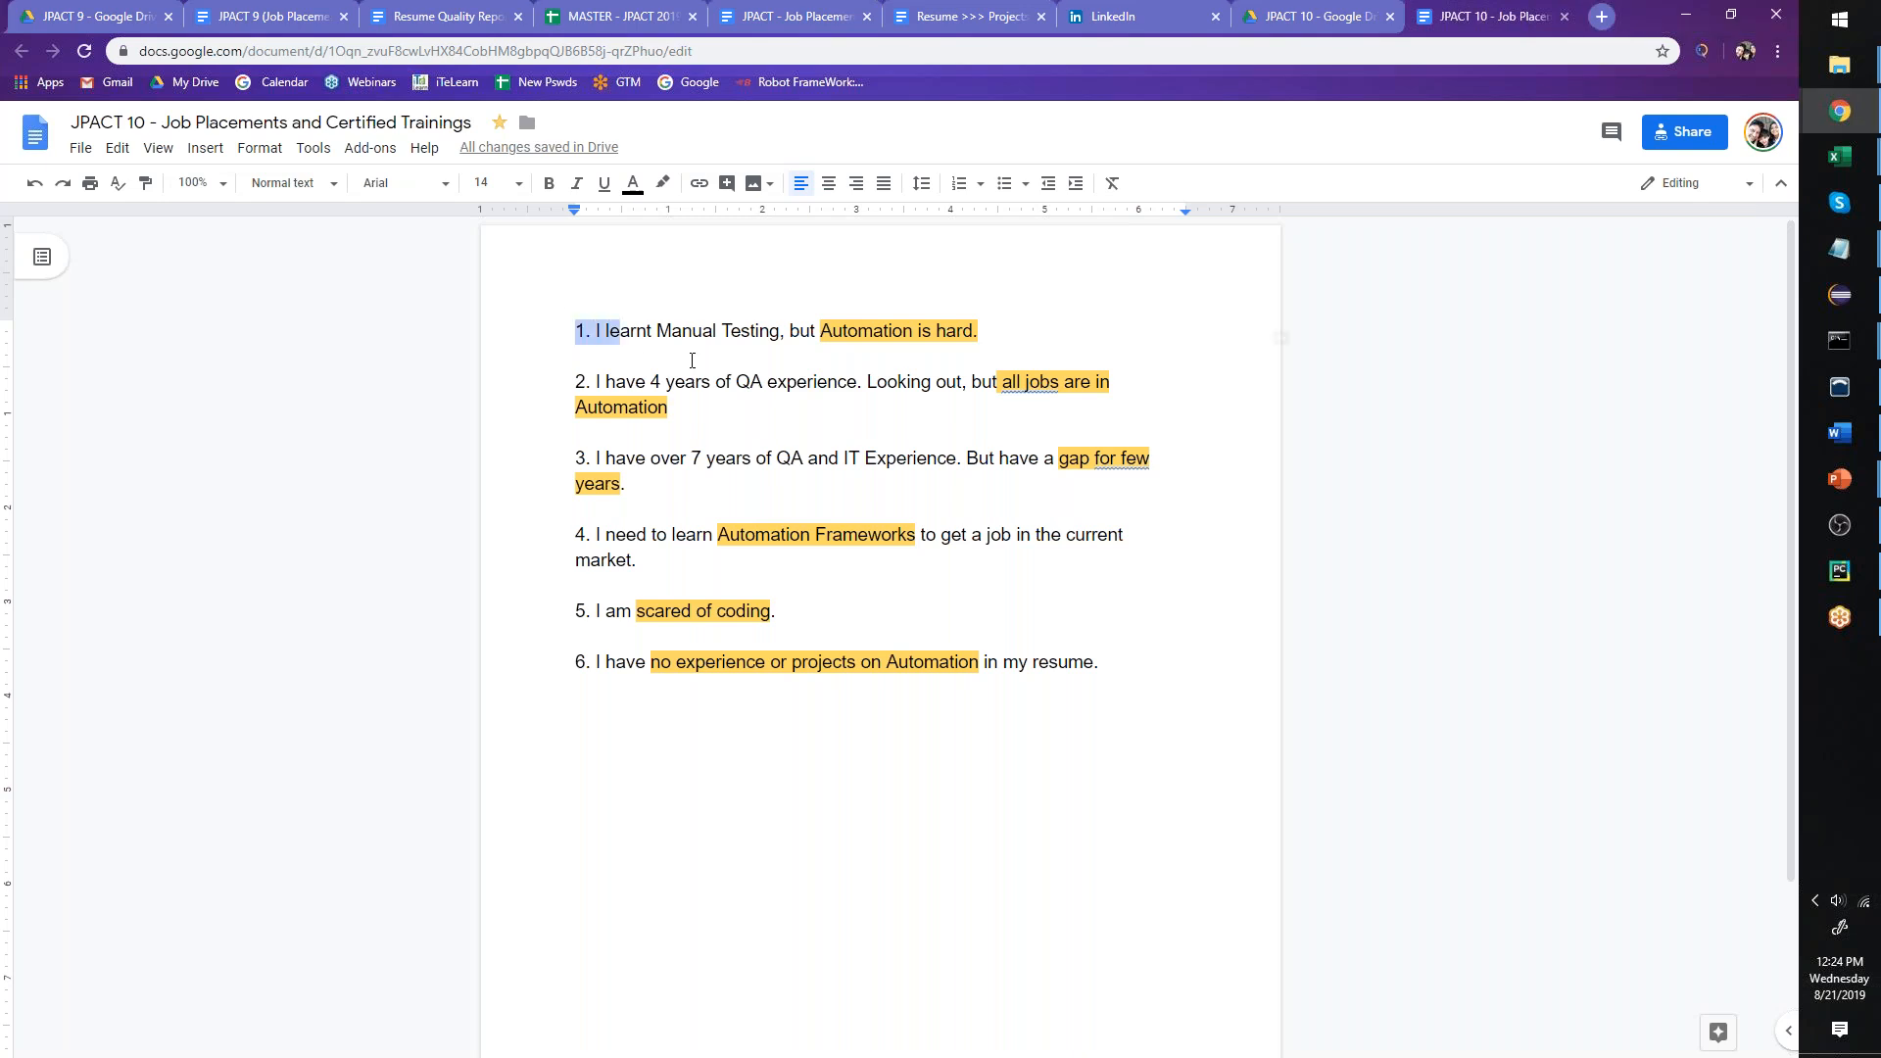
# - Review the six job-search pain points in Google Docs, highlighting passages of the list
pyautogui.click(1104, 662)
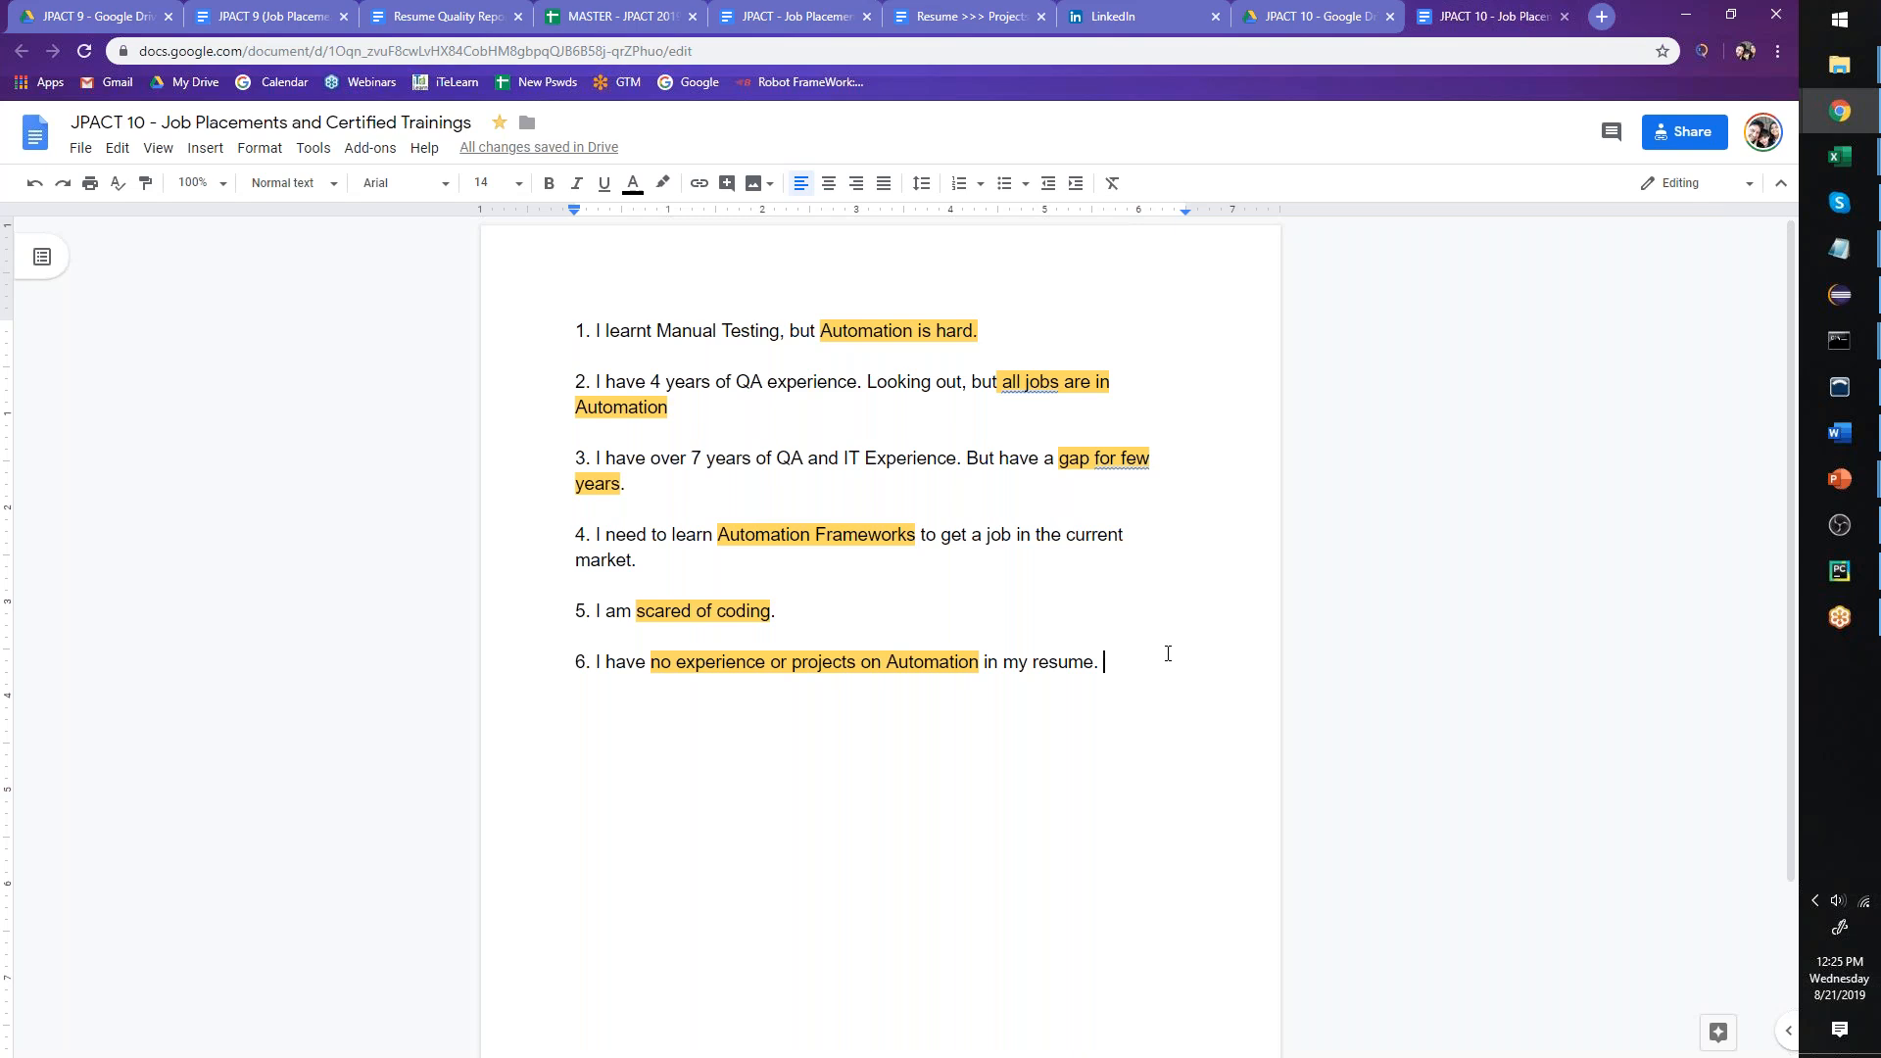
pyautogui.moveTo(776, 330)
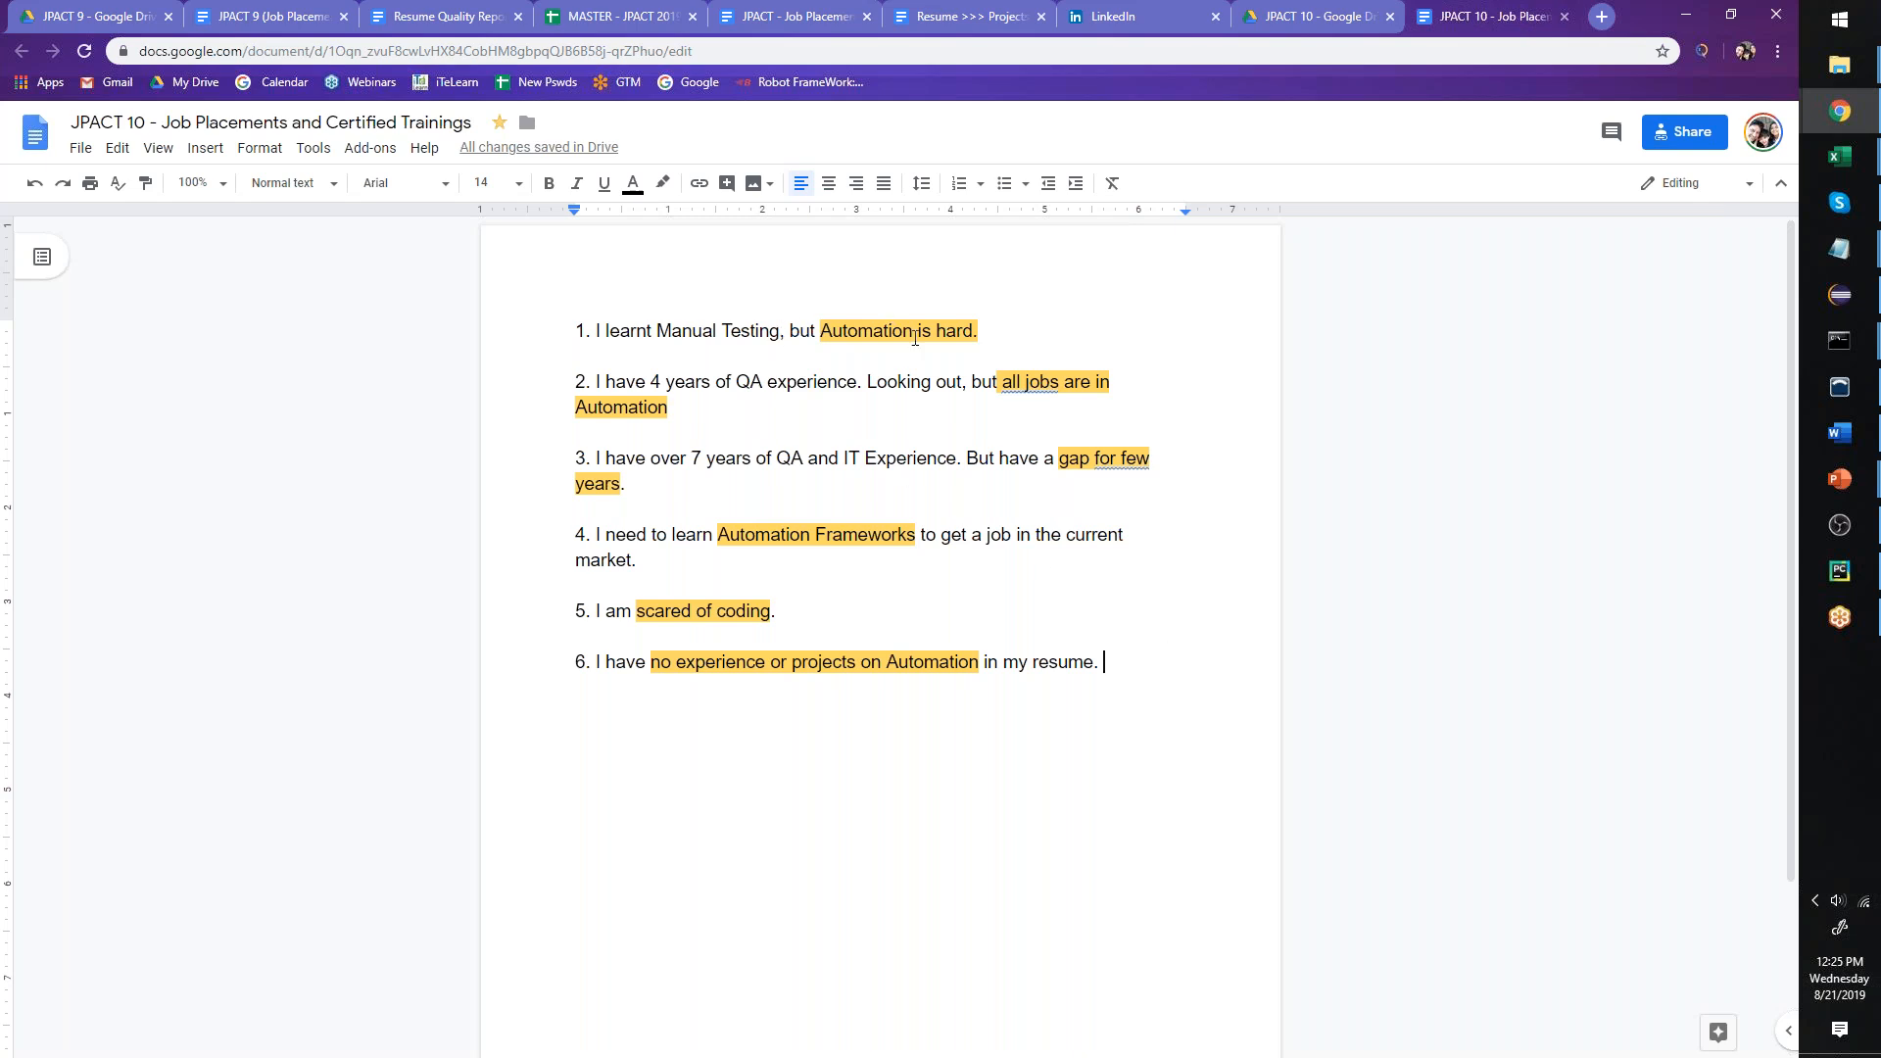
pyautogui.moveTo(1007, 389)
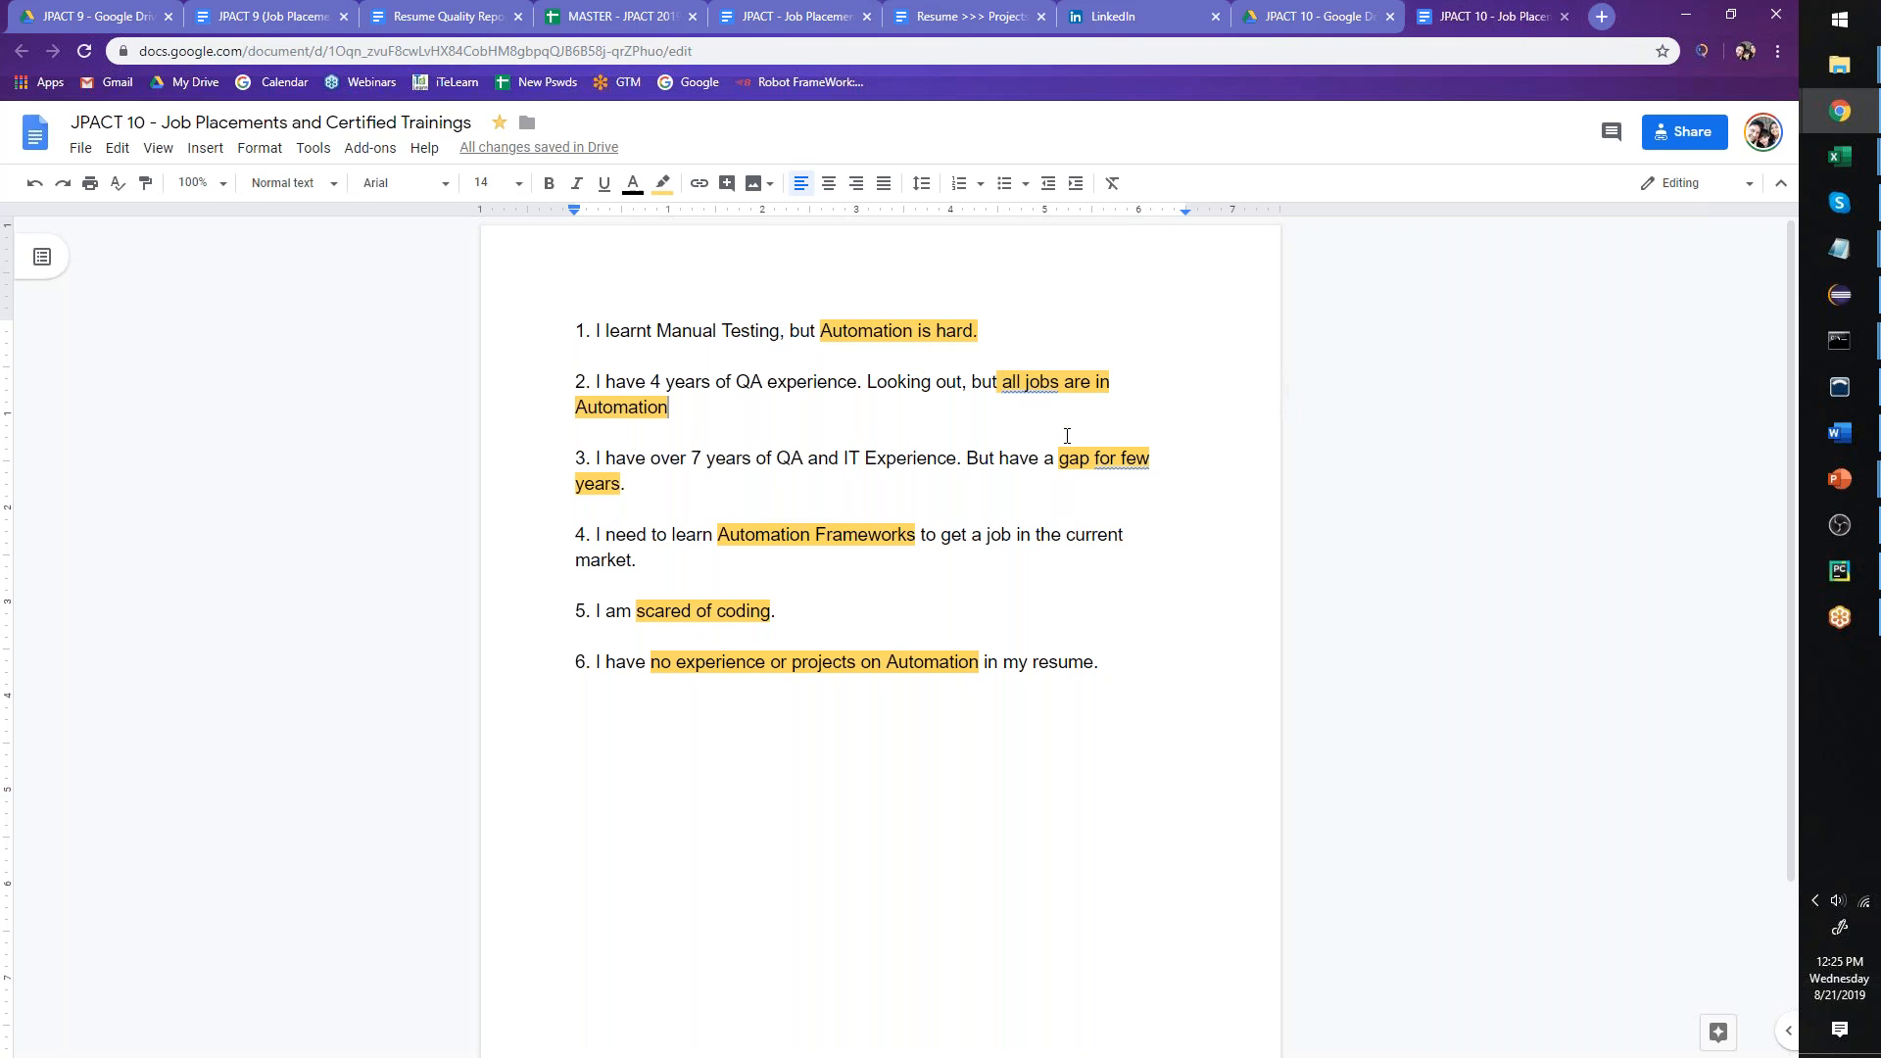
pyautogui.moveTo(1059, 457); pyautogui.dragTo(625, 483)
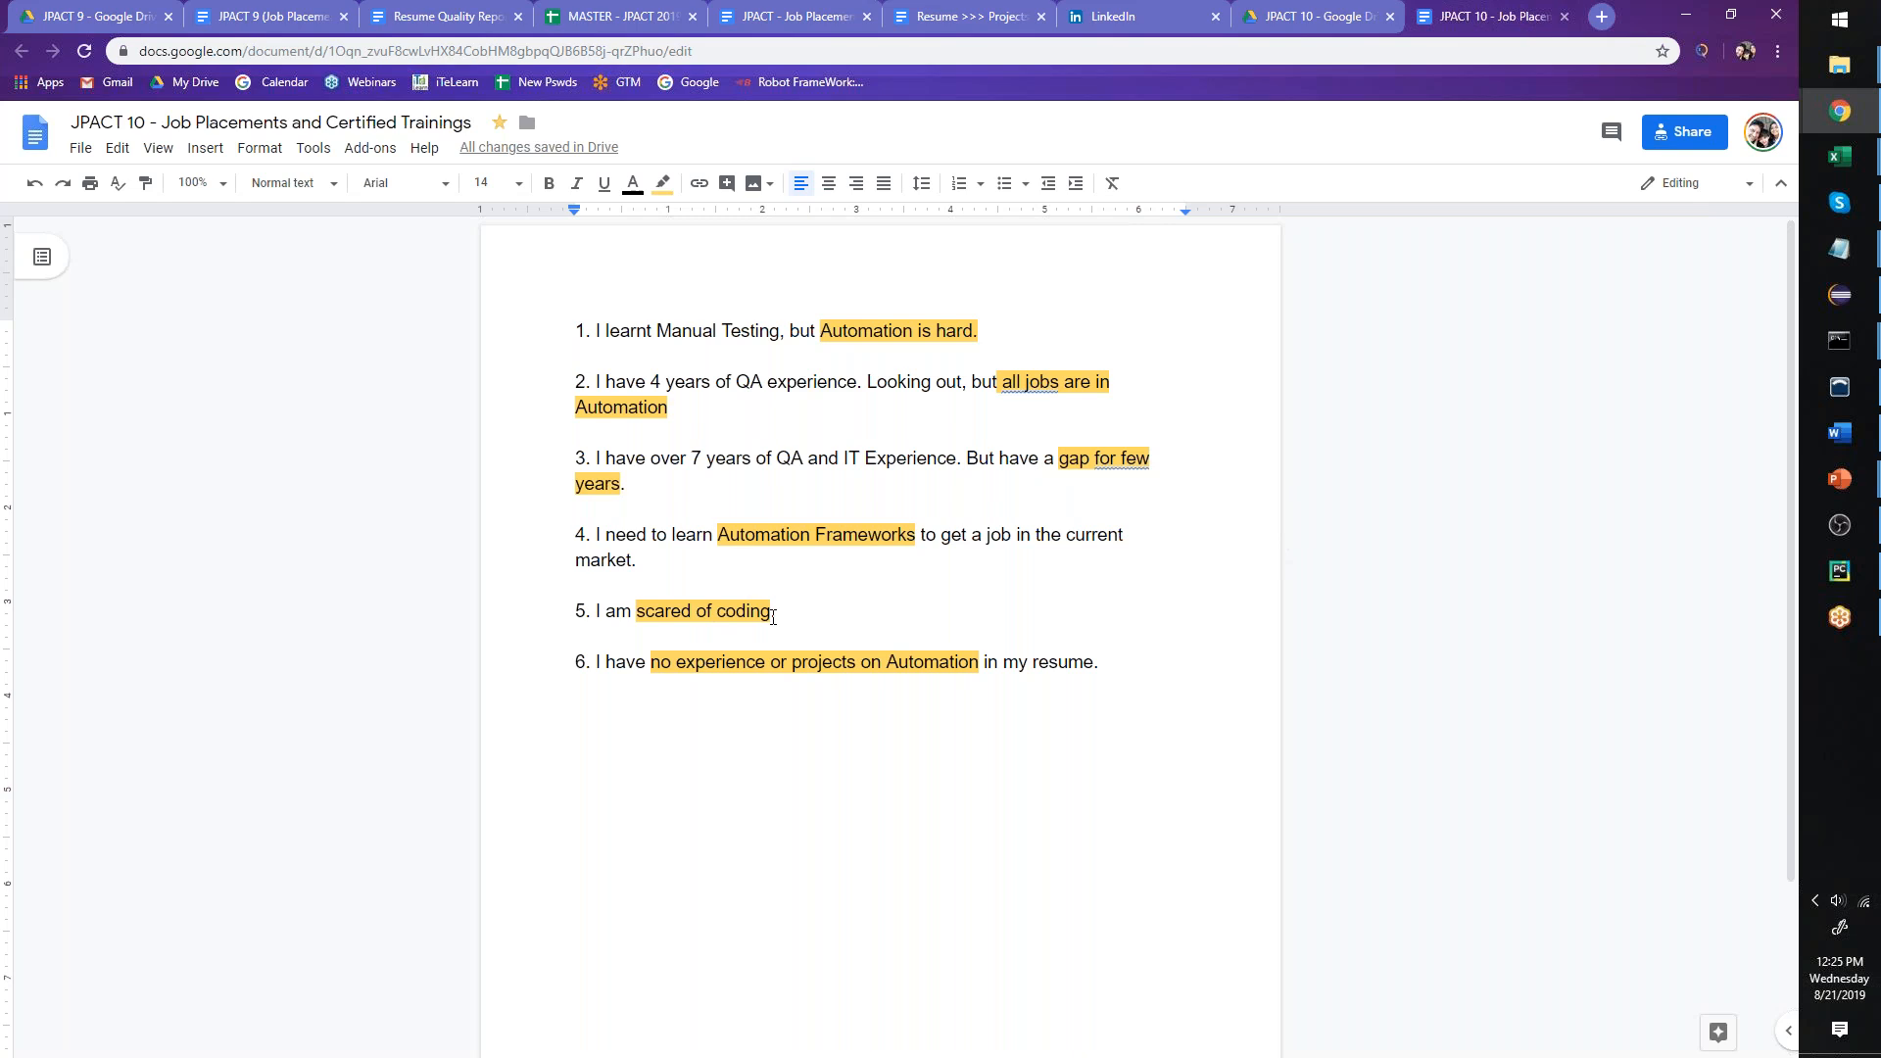
pyautogui.moveTo(637, 611); pyautogui.dragTo(774, 611)
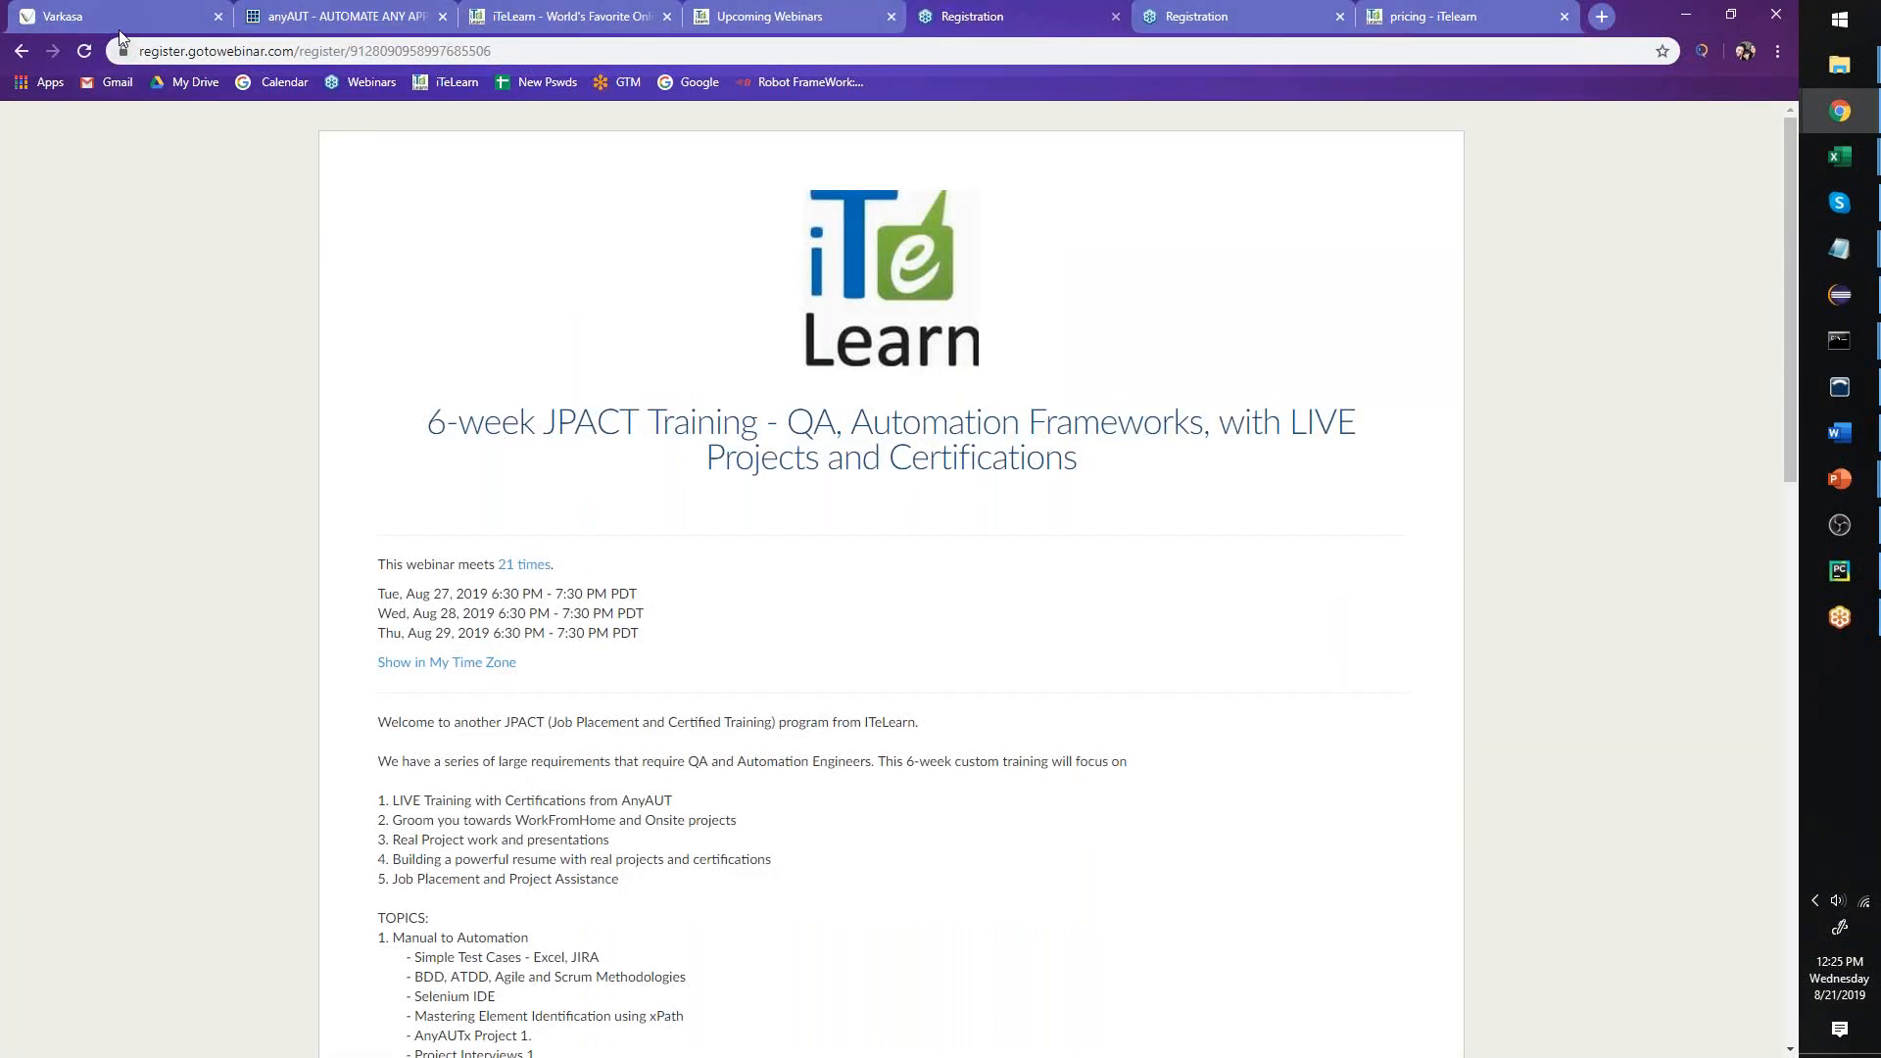
# - View the Varkasa home page with its iTeLearn, AnyAUT and QA OnAir offerings
pyautogui.click(88, 17)
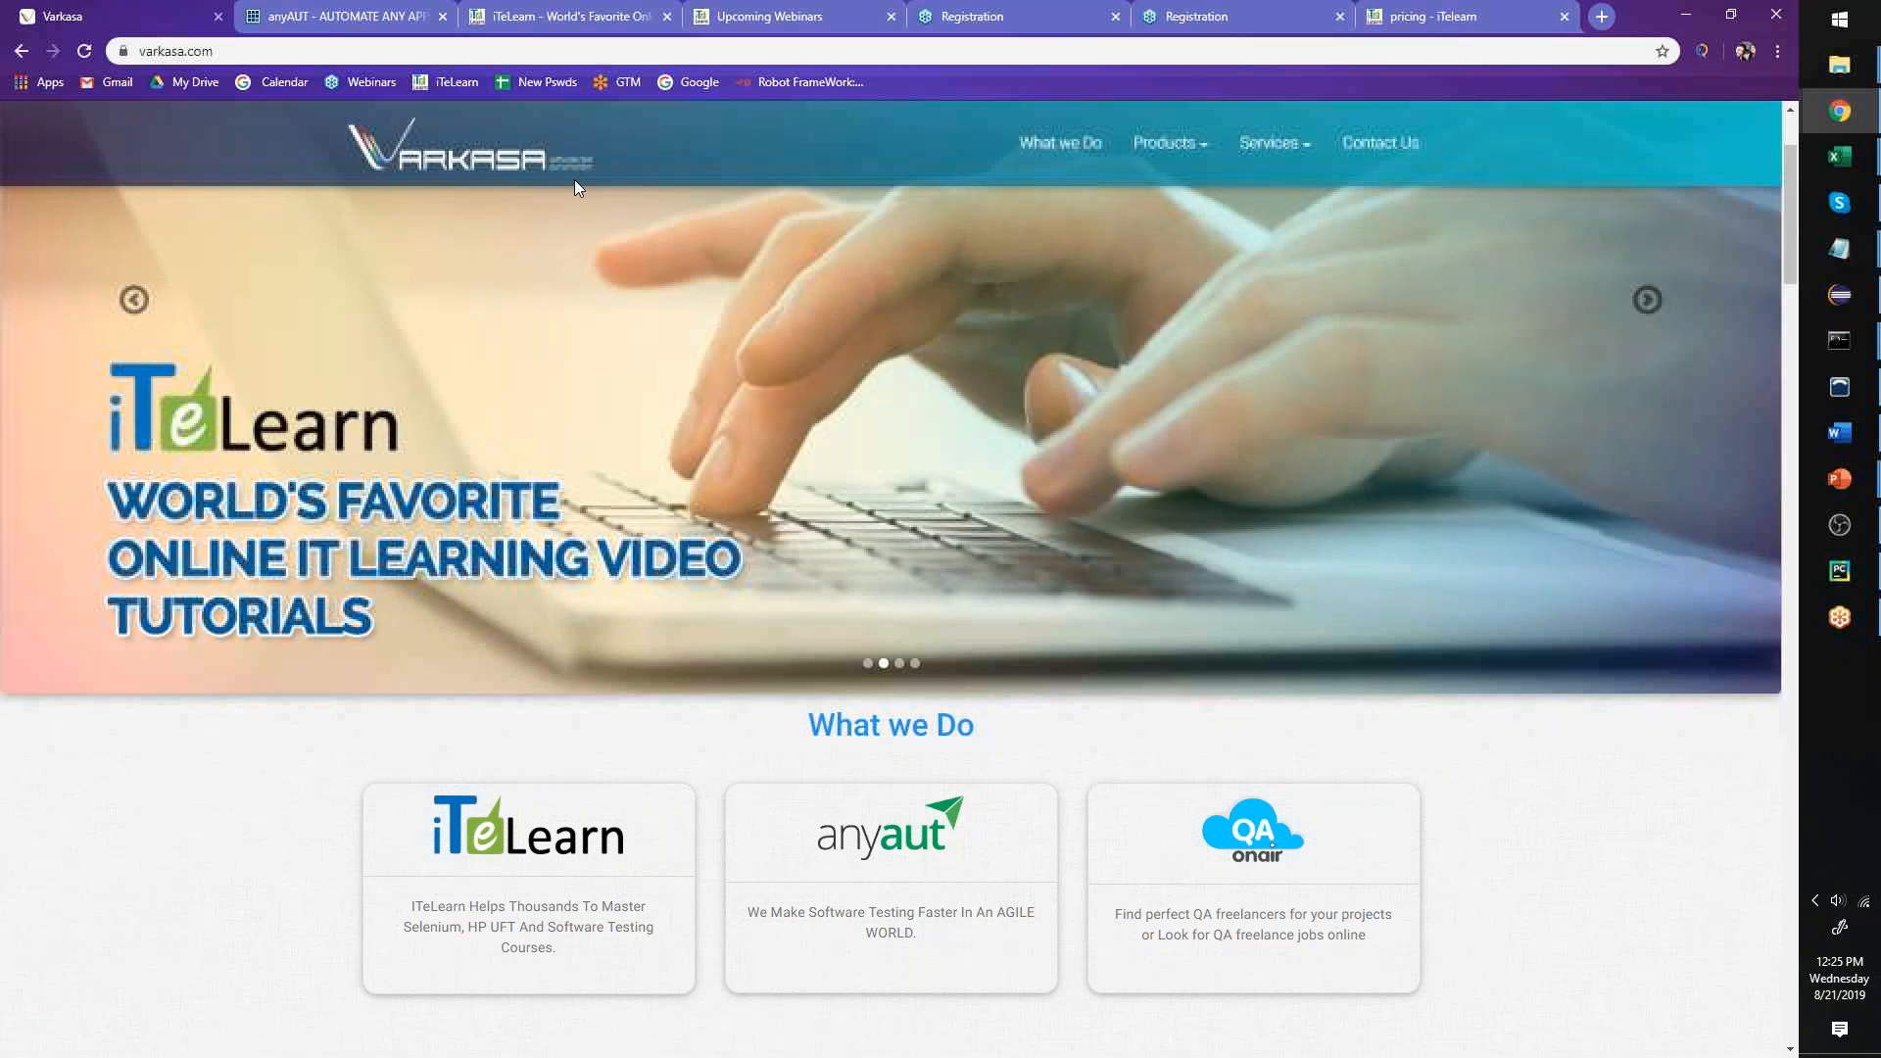
pyautogui.moveTo(648, 879)
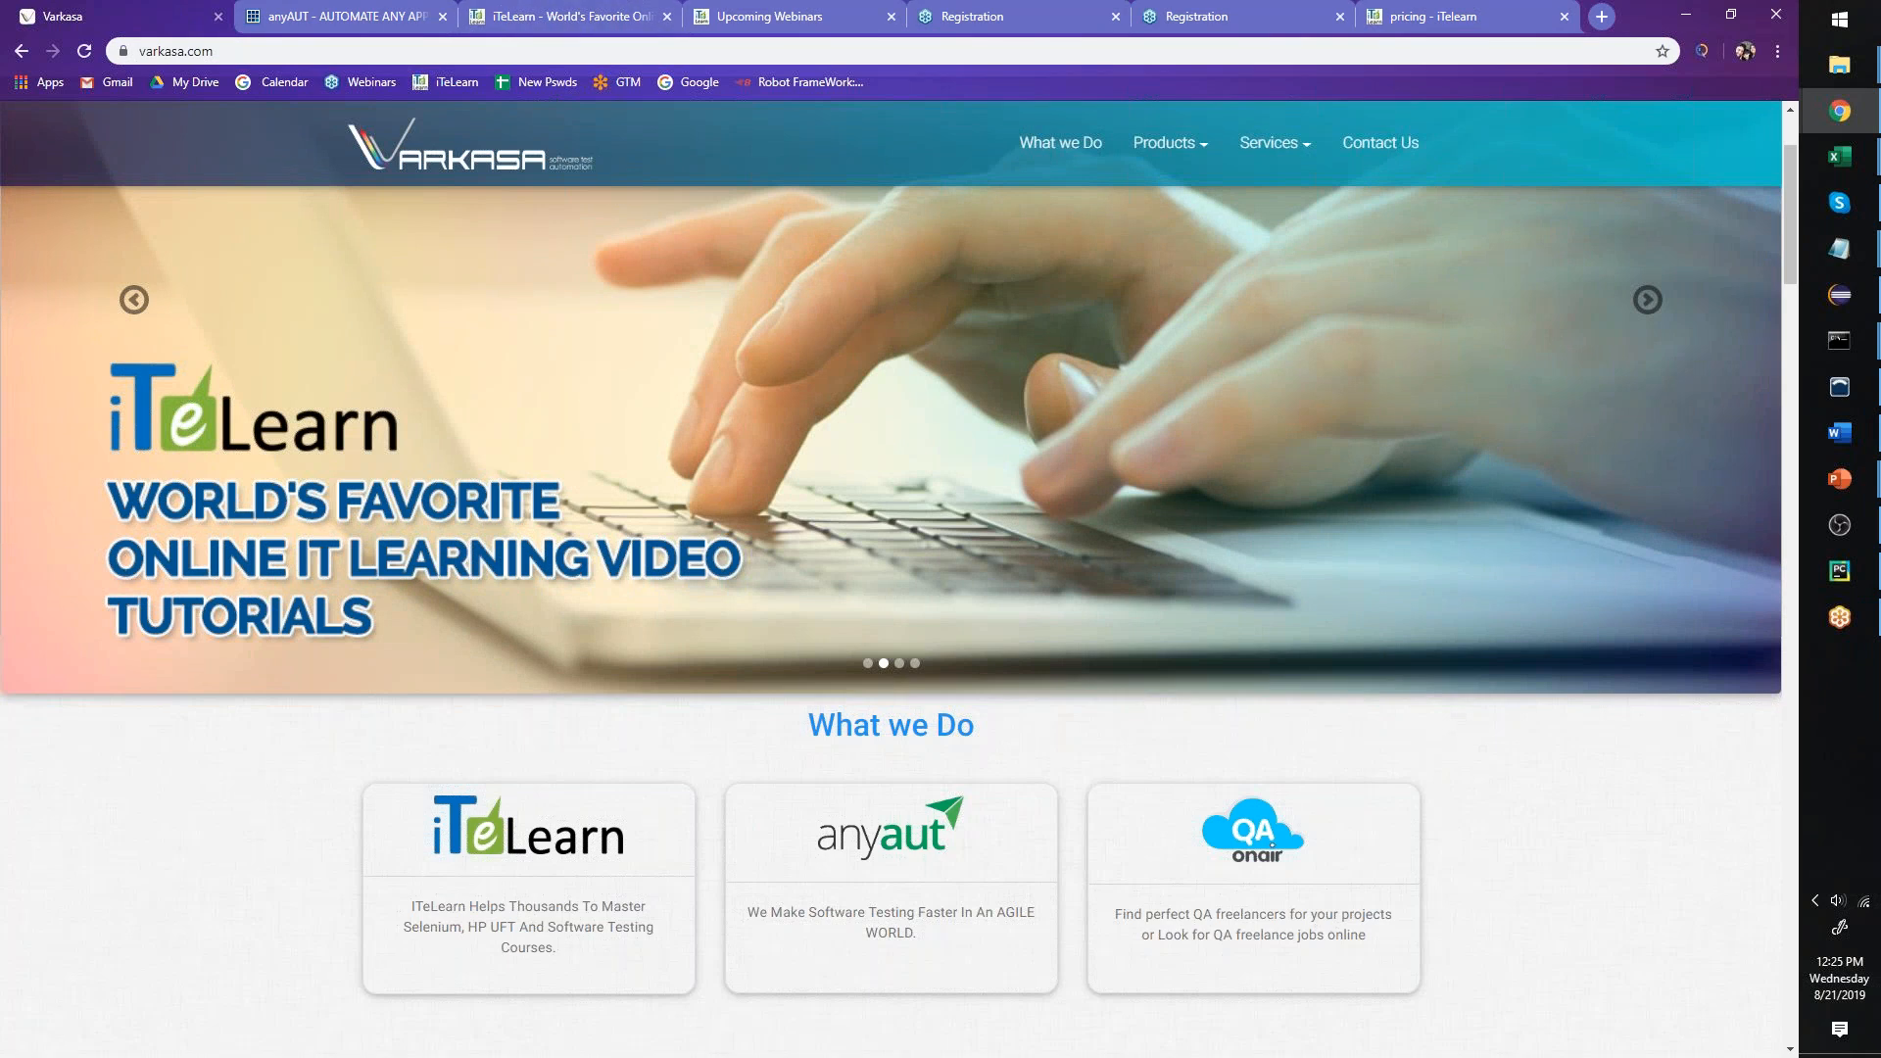
pyautogui.moveTo(794, 956)
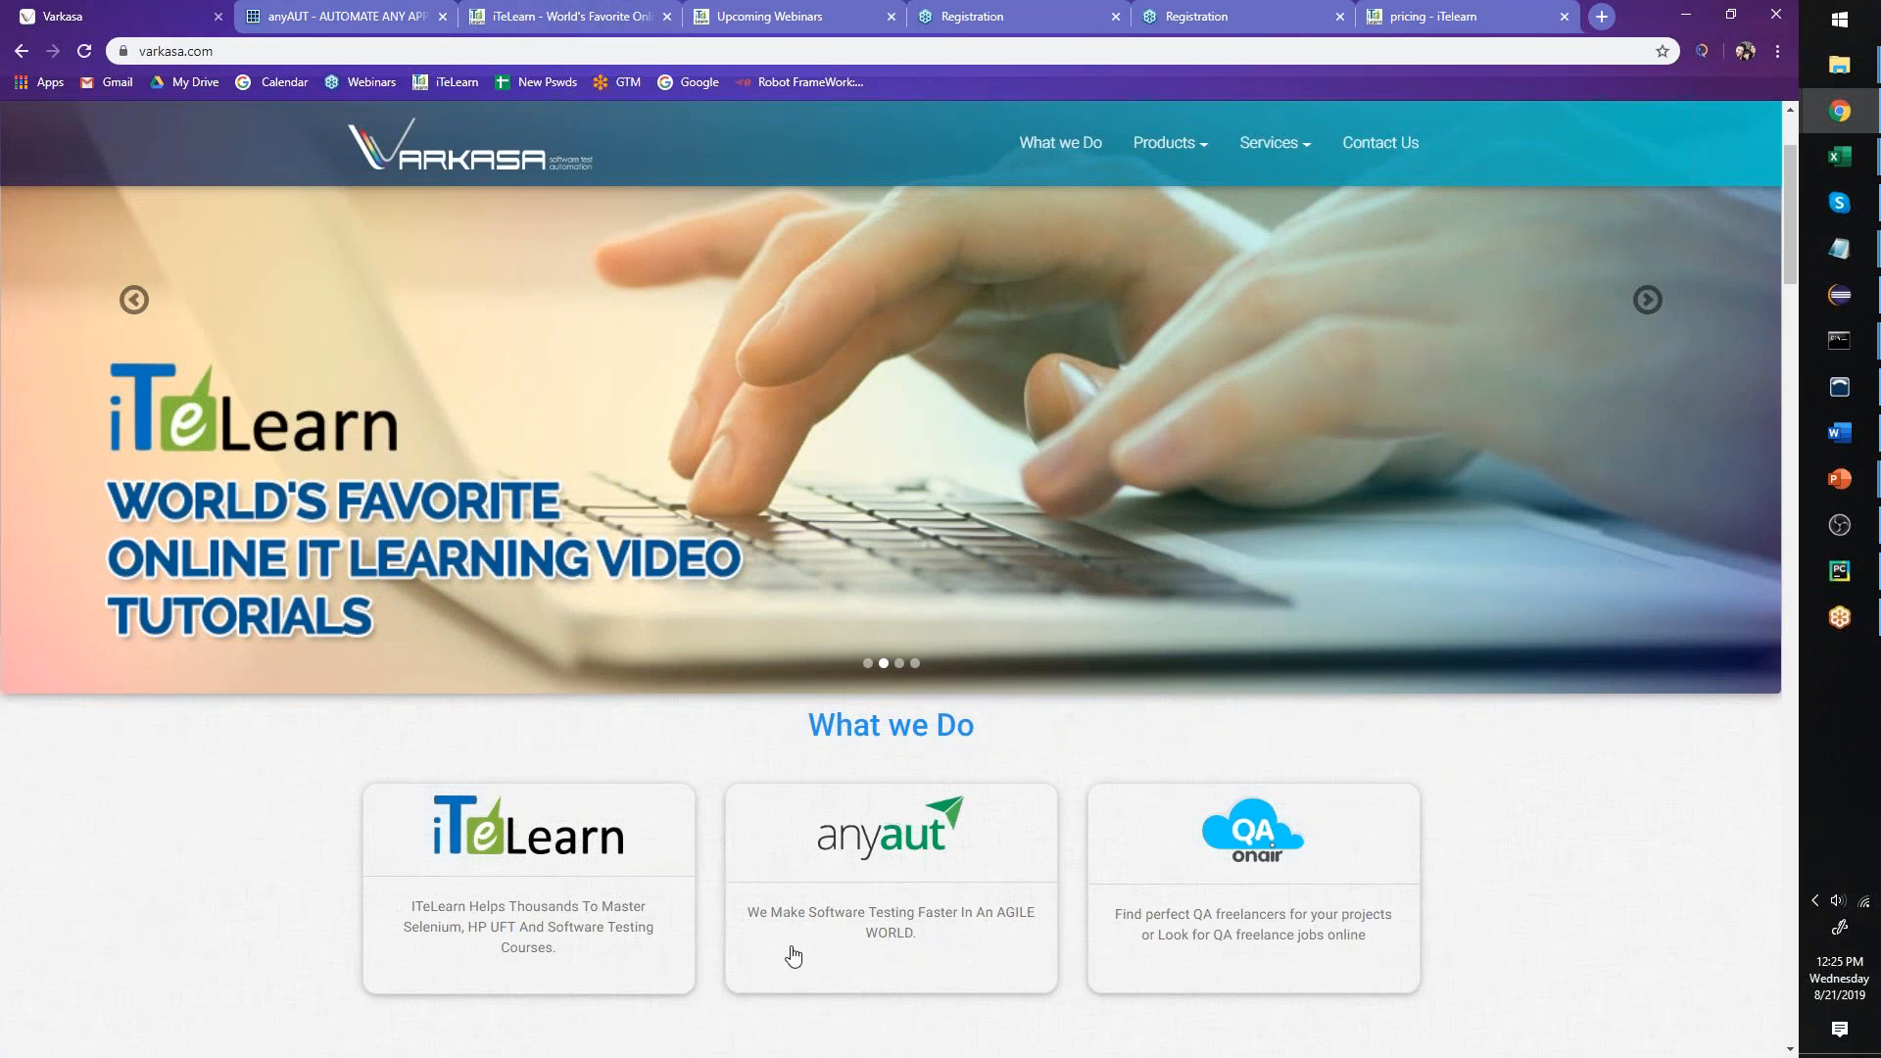
pyautogui.moveTo(1013, 962)
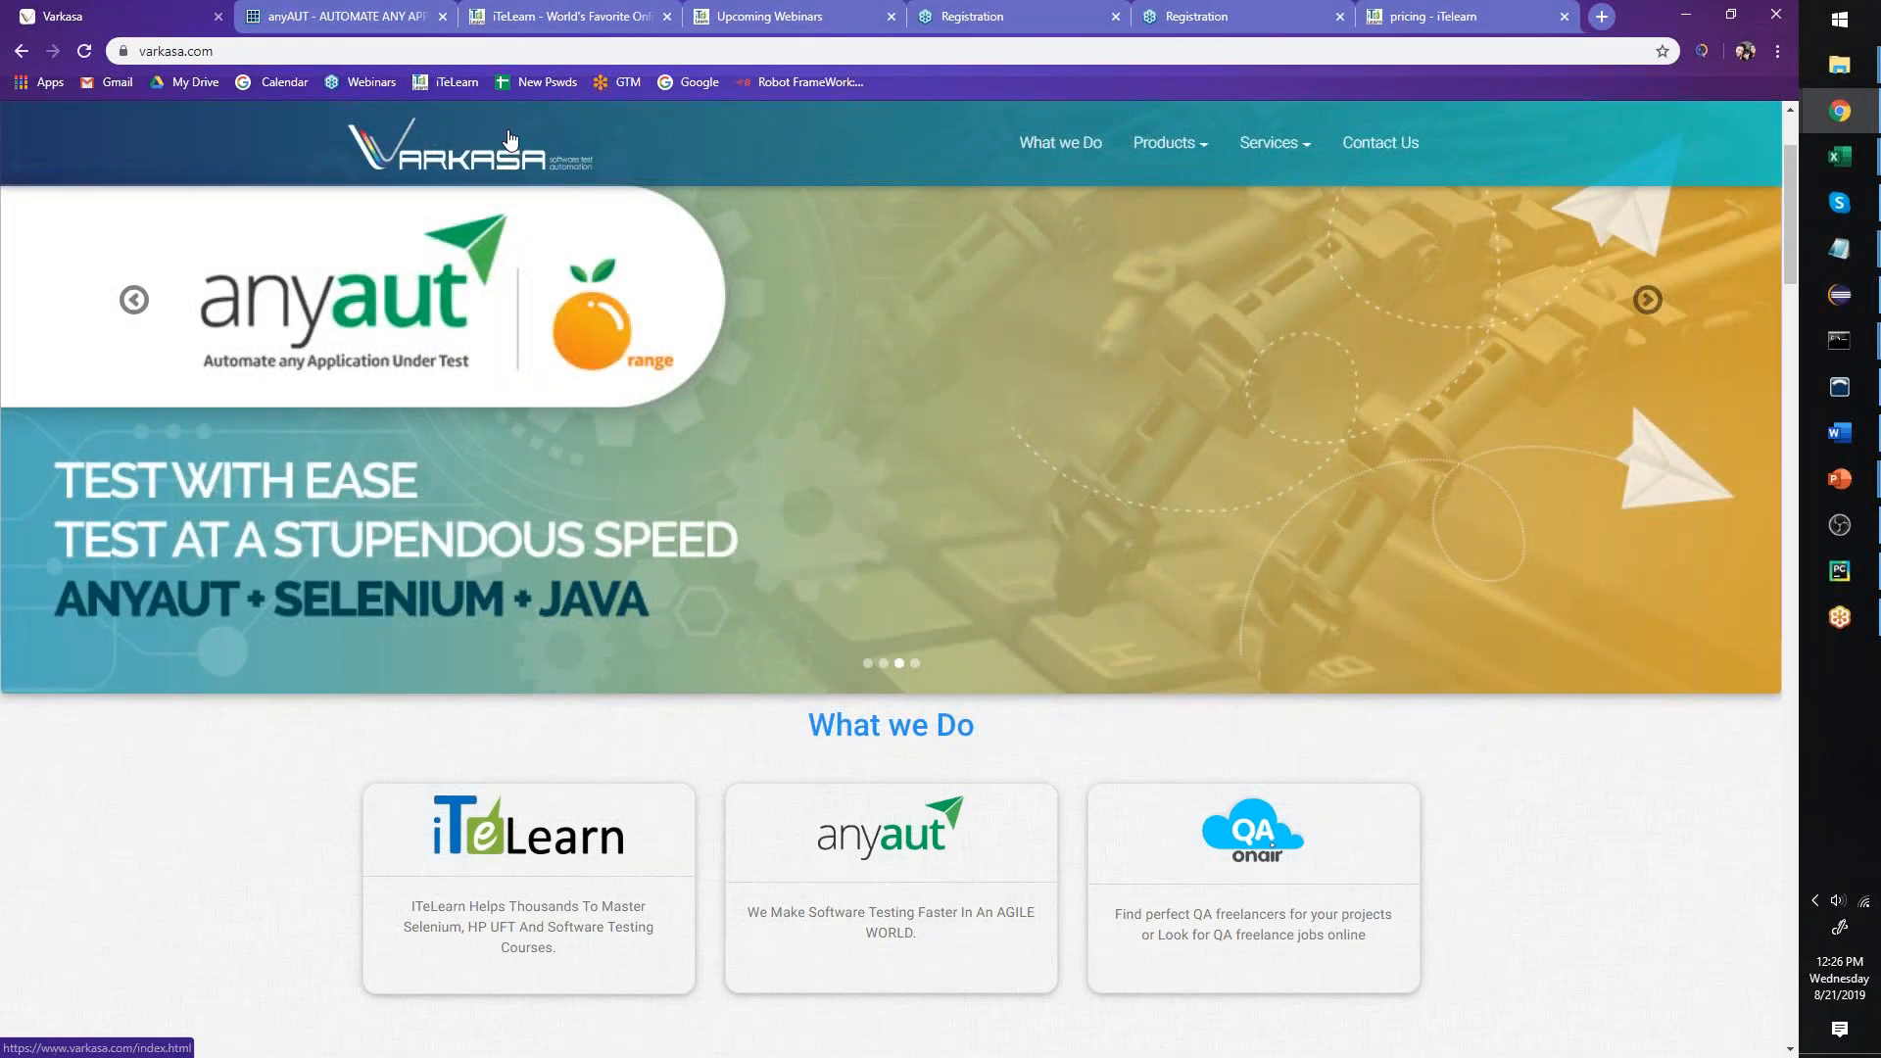
pyautogui.moveTo(343, 18)
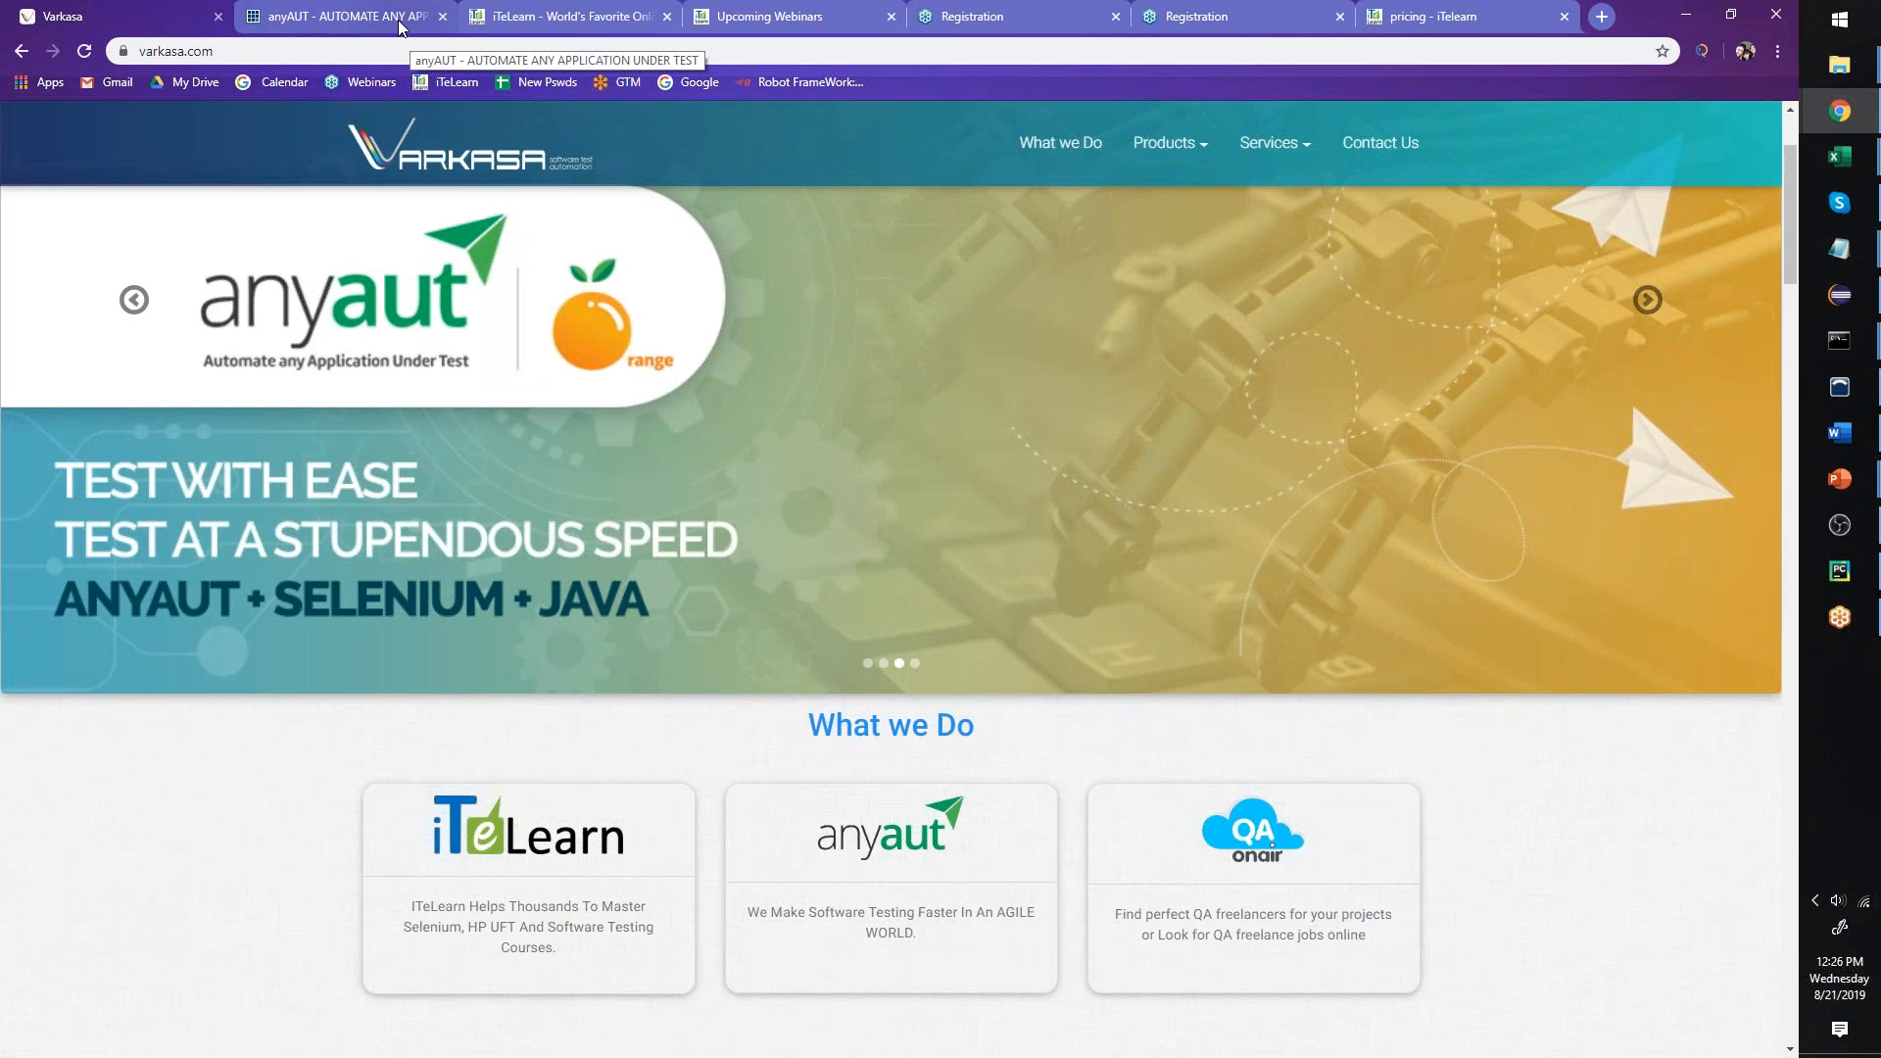
# - Look at the anyAUT home page, then the iTeLearn home page
pyautogui.click(338, 18)
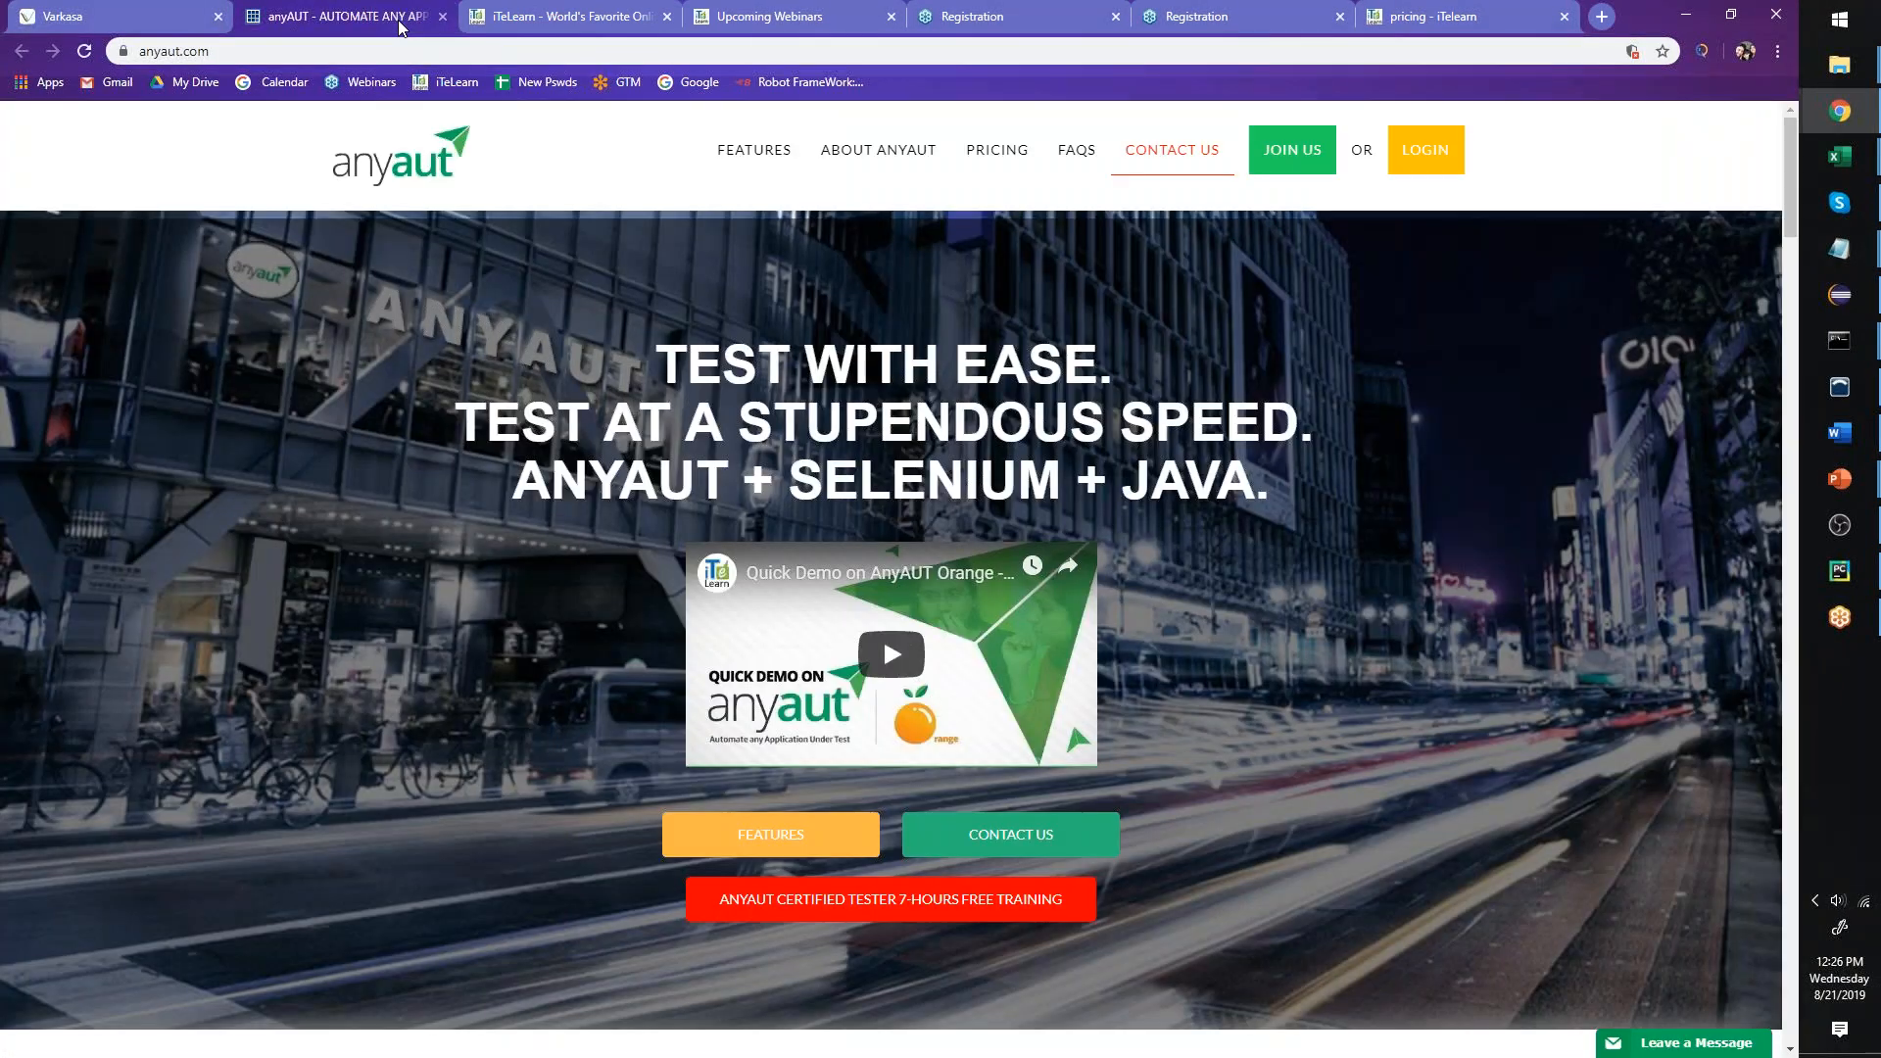
pyautogui.click(564, 16)
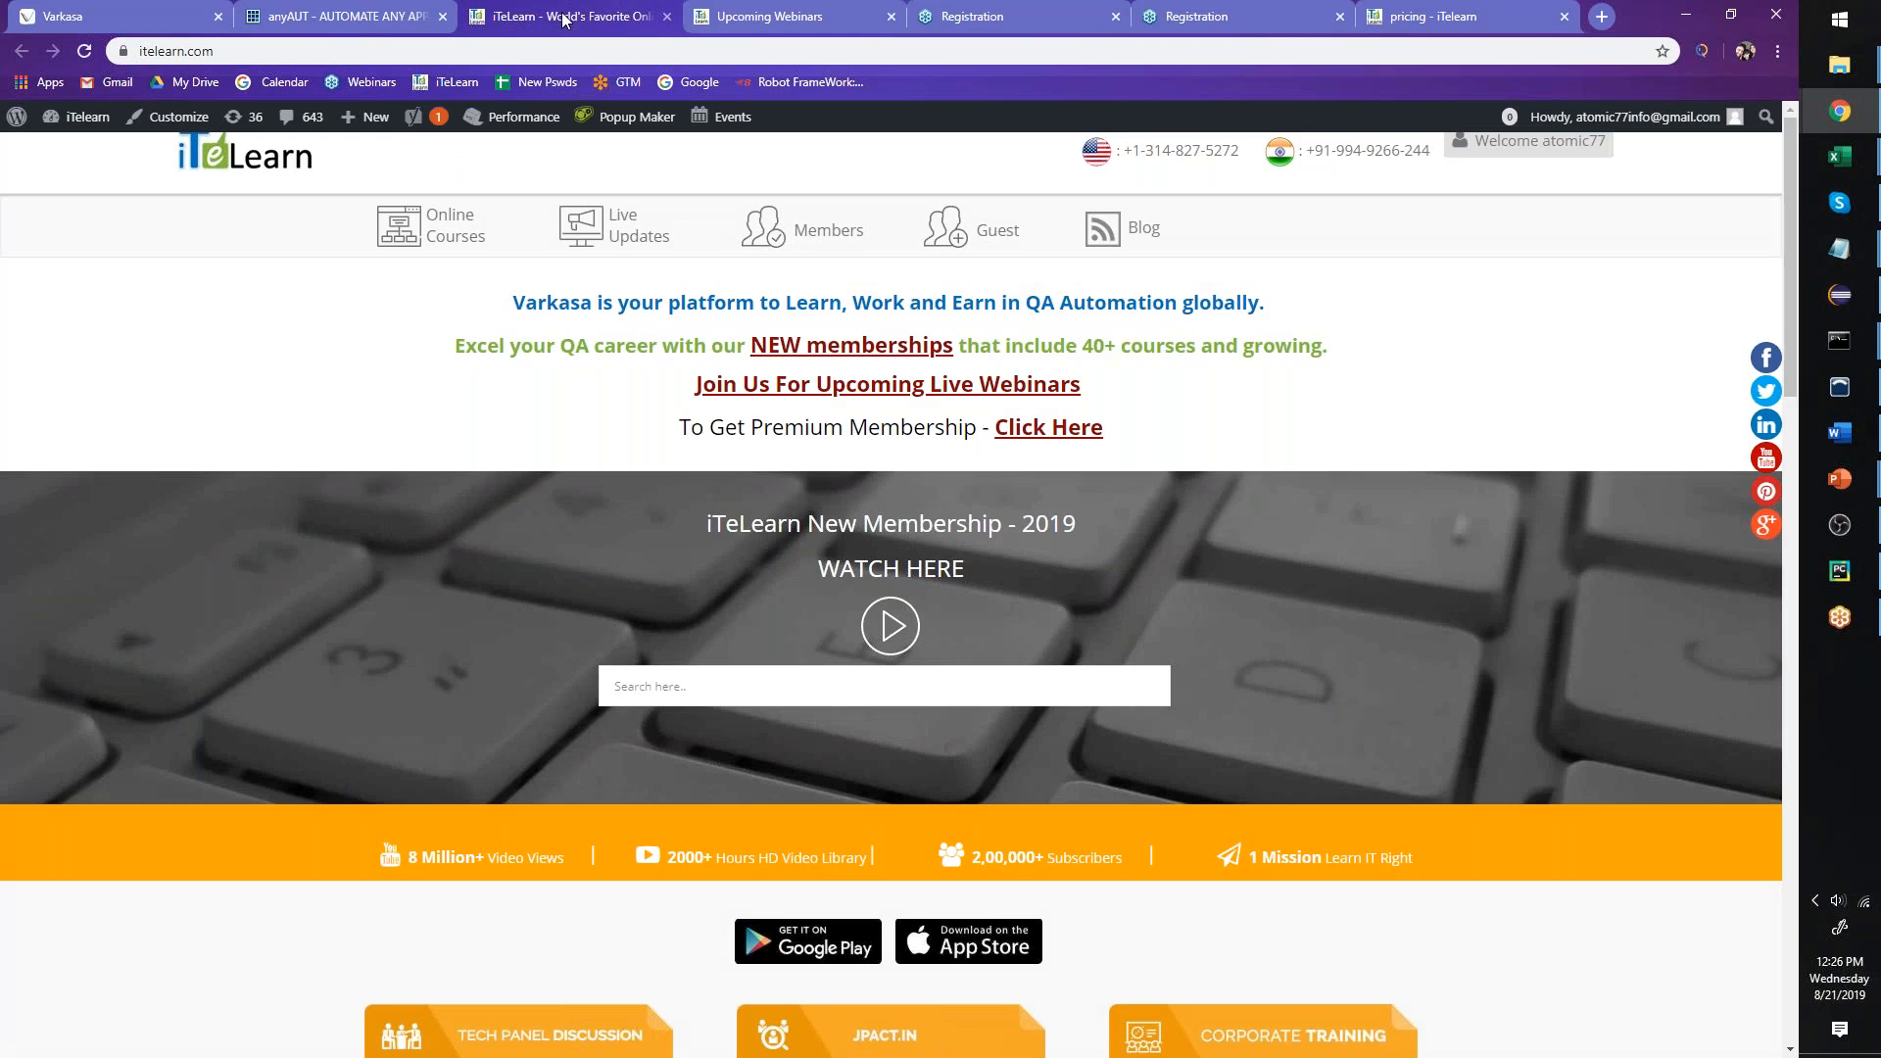
pyautogui.moveTo(940, 387)
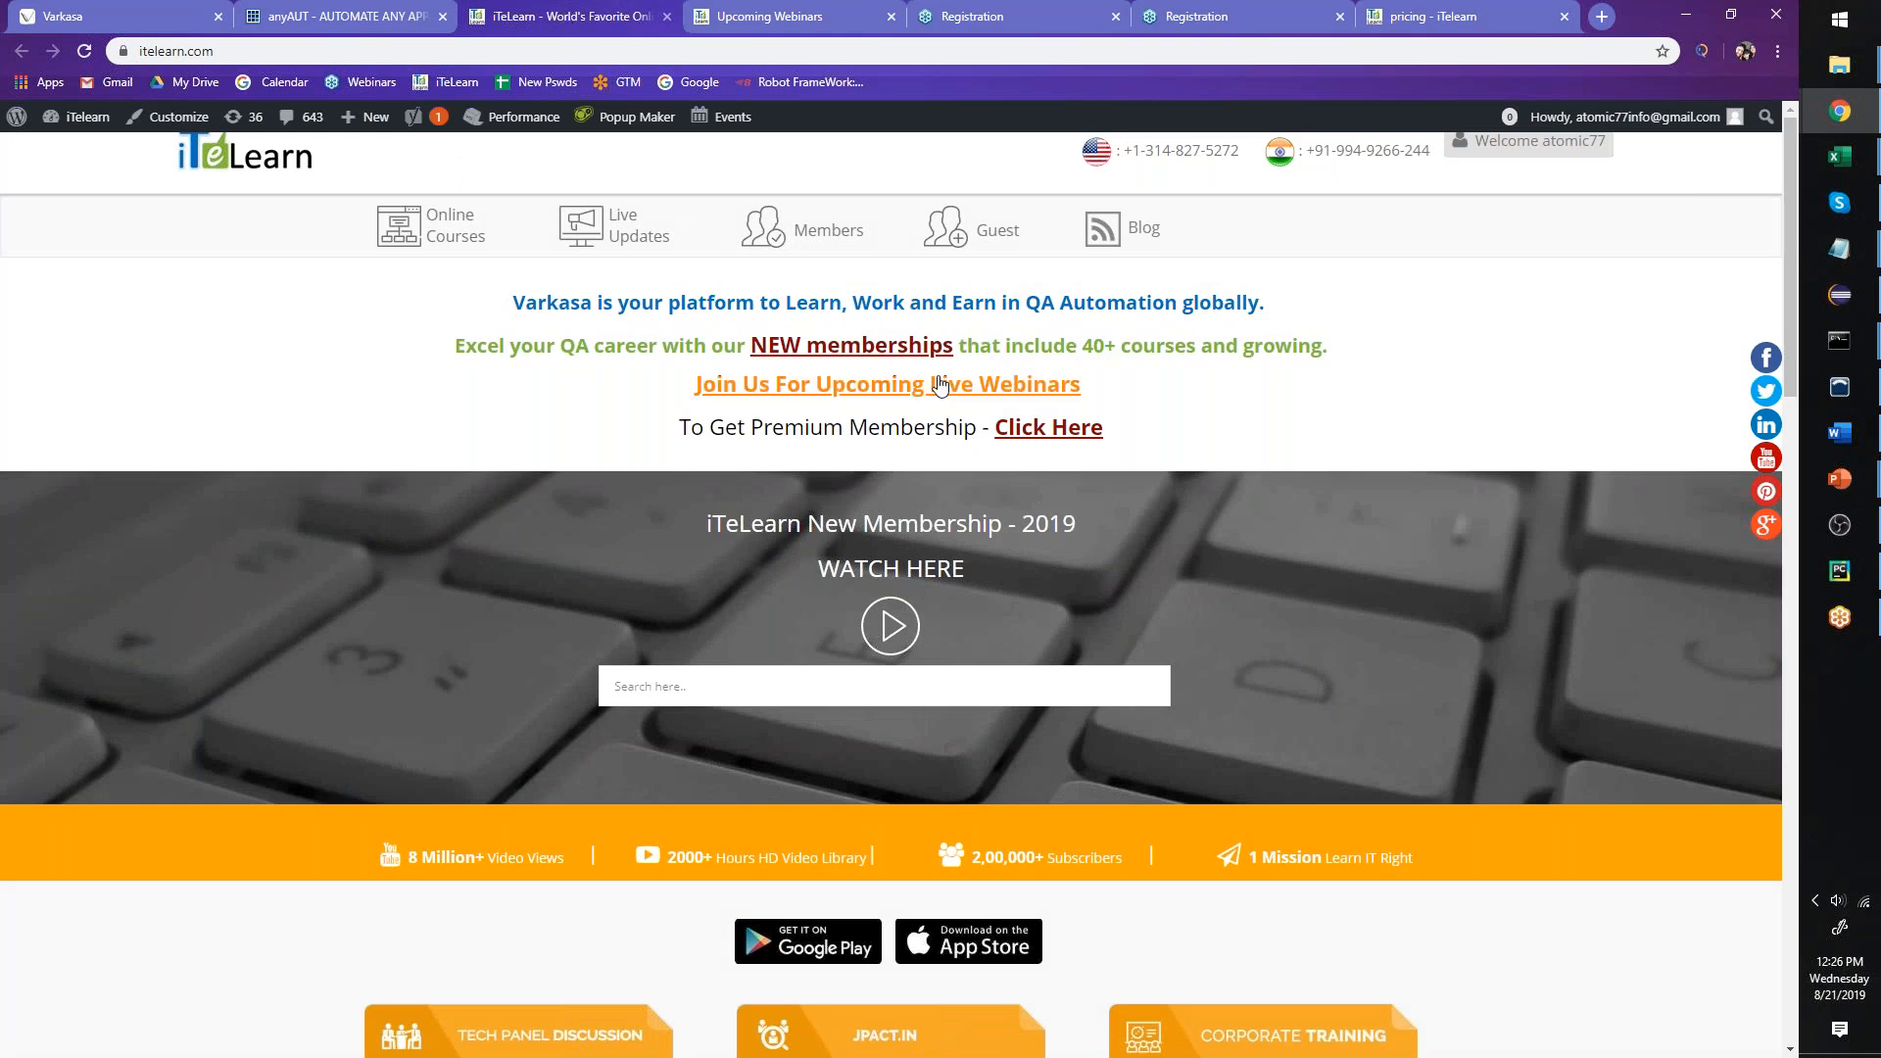
pyautogui.moveTo(1030, 389)
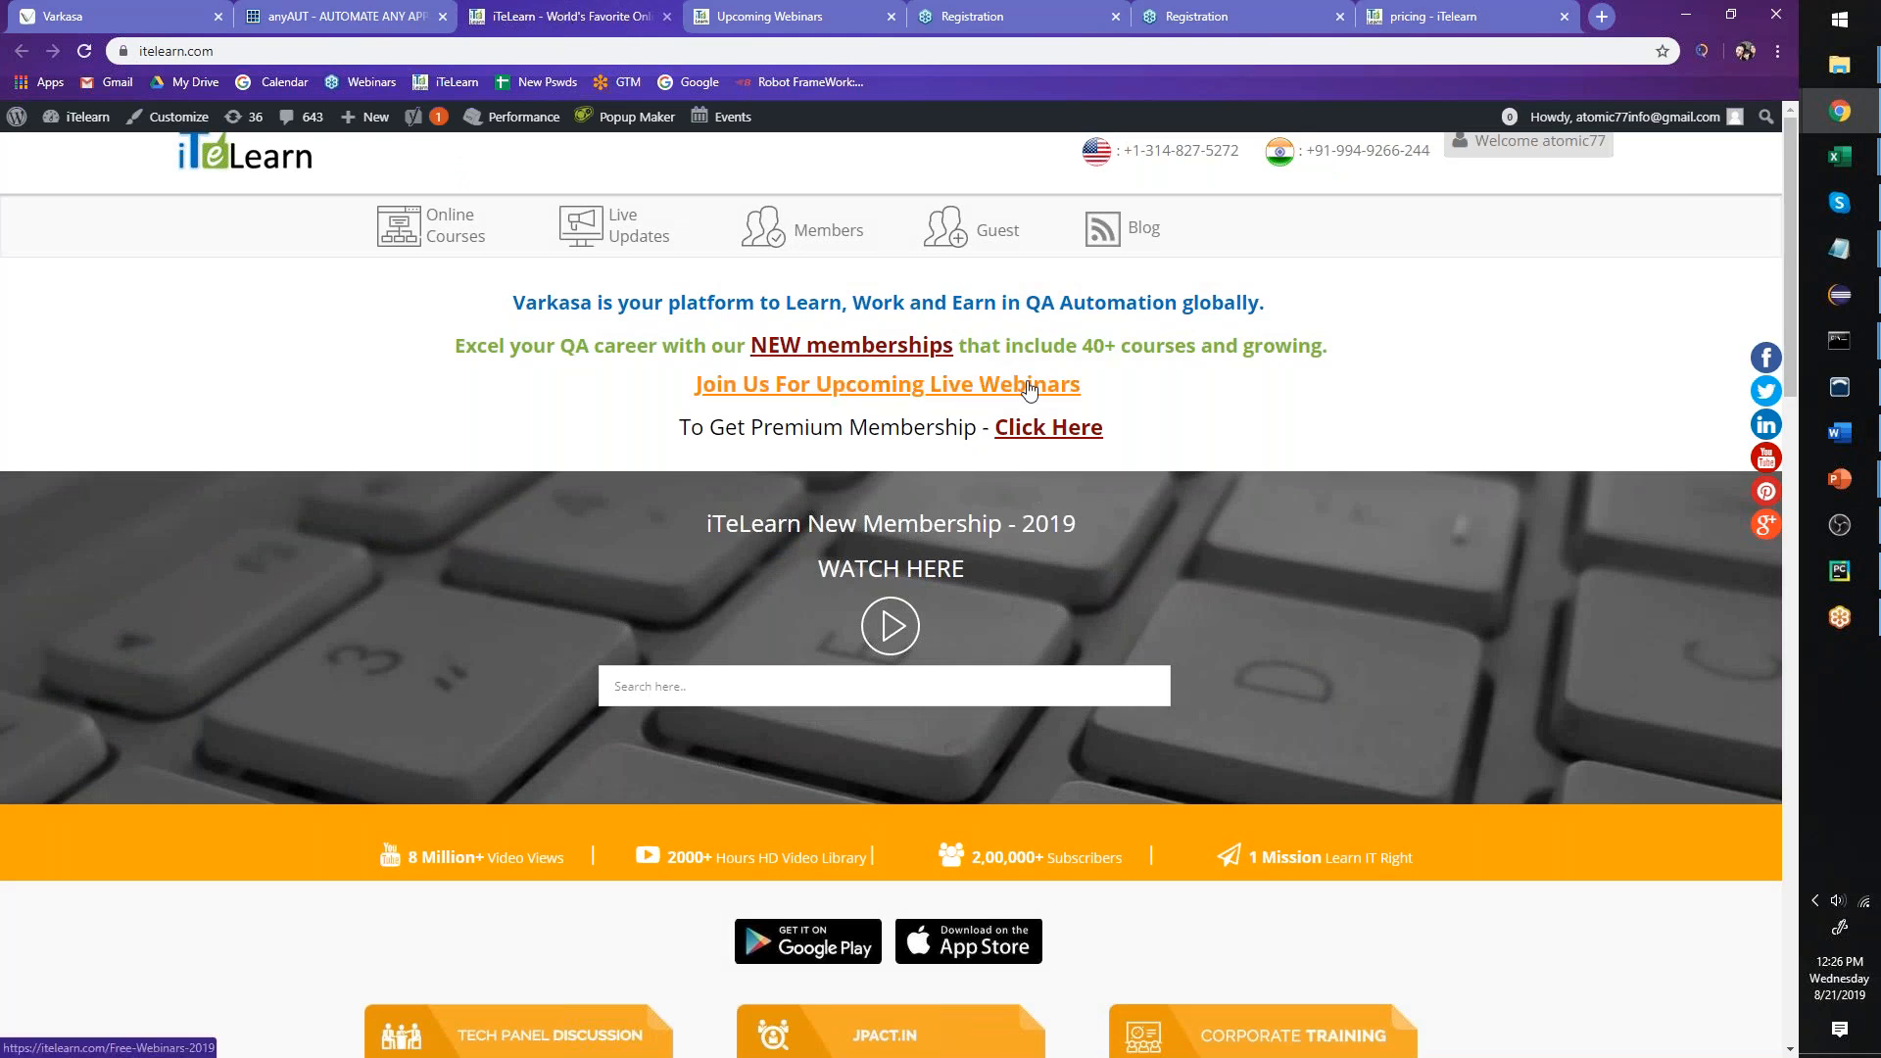
# - Open Upcoming Live Webinars and highlight the 1-week JPACT FREE training listing
pyautogui.click(886, 385)
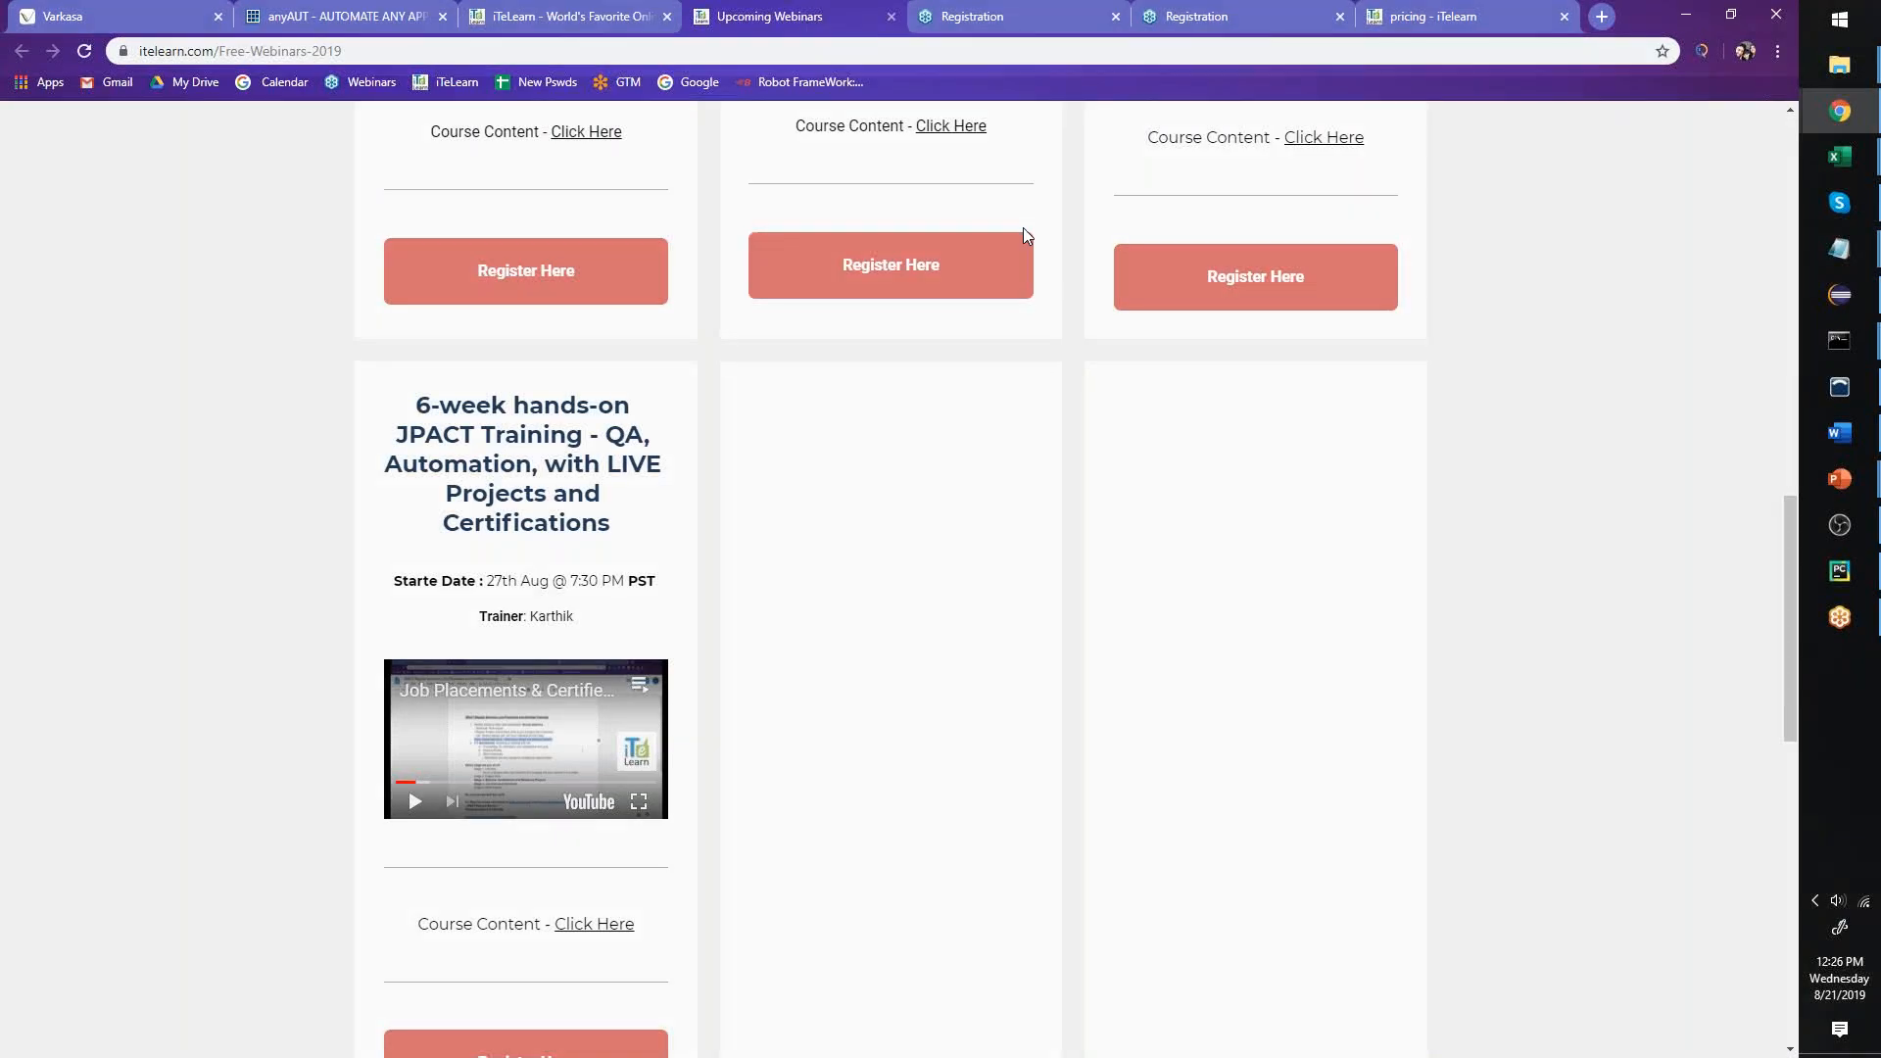
pyautogui.scroll(3)
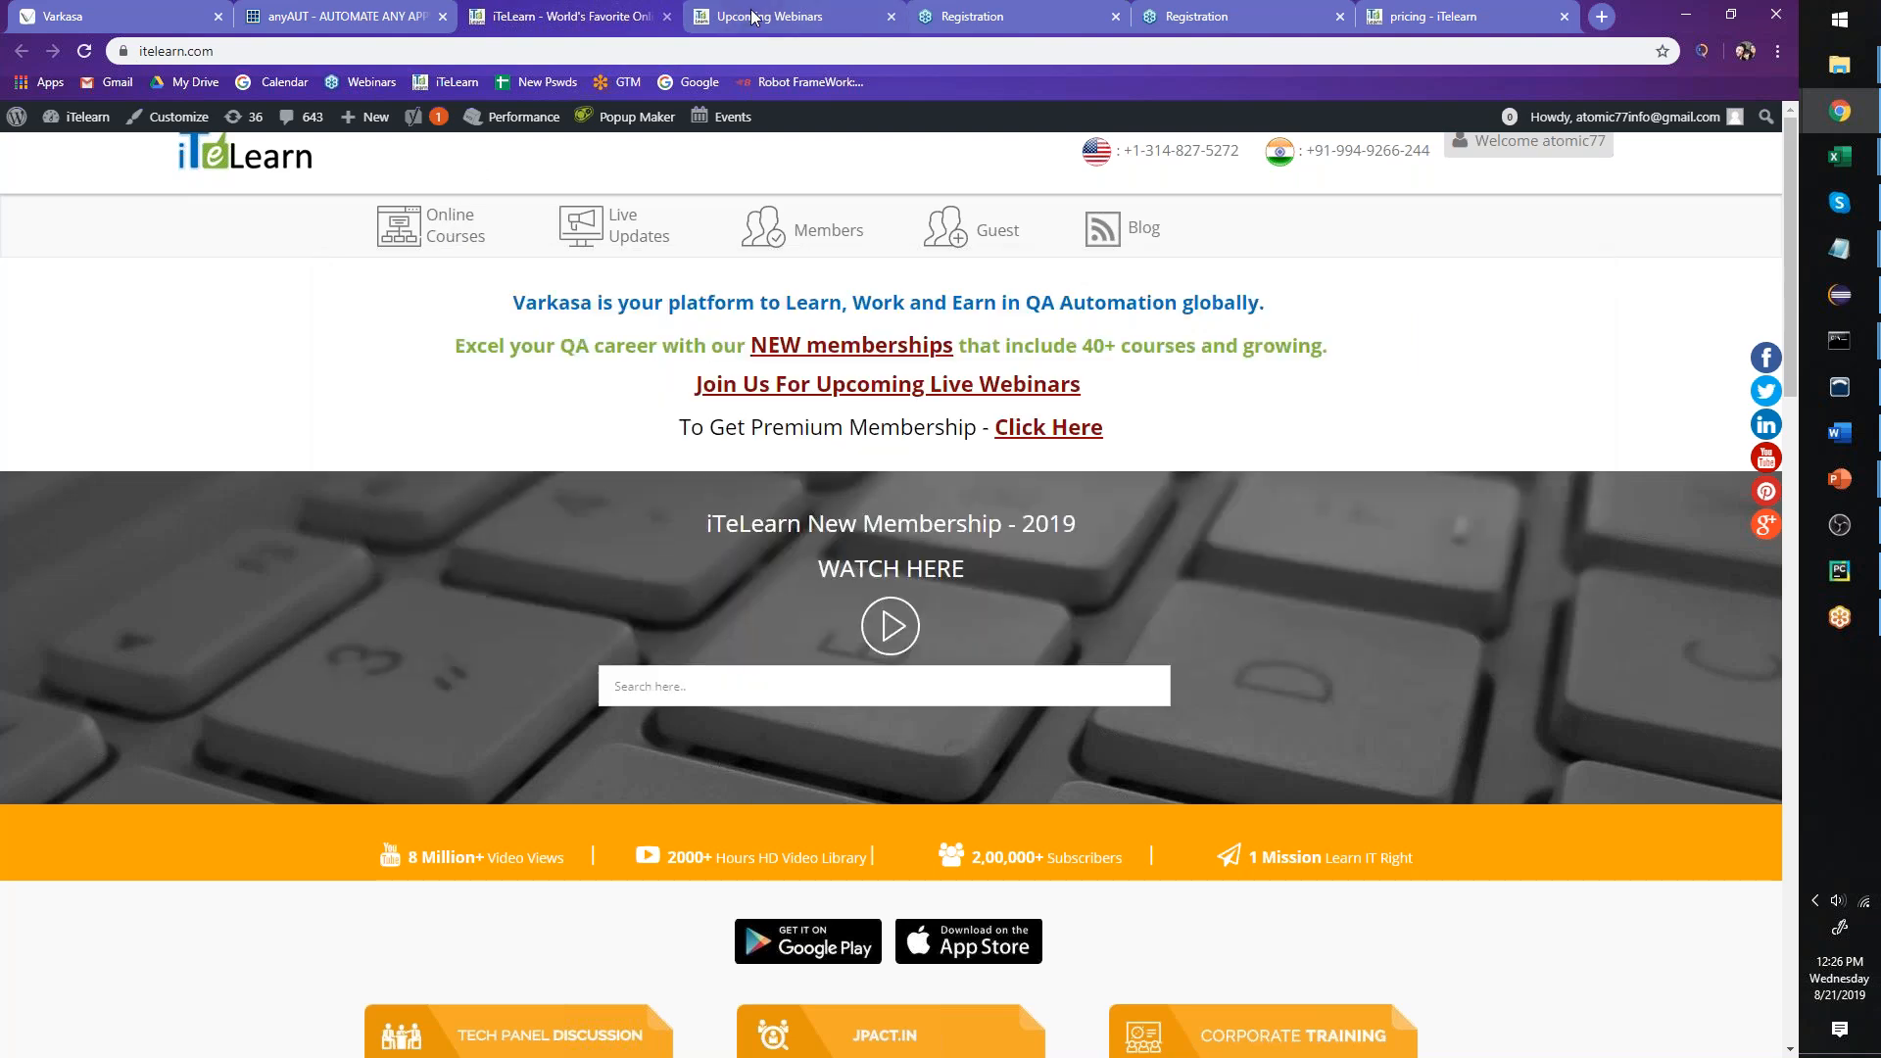
pyautogui.moveTo(821, 14)
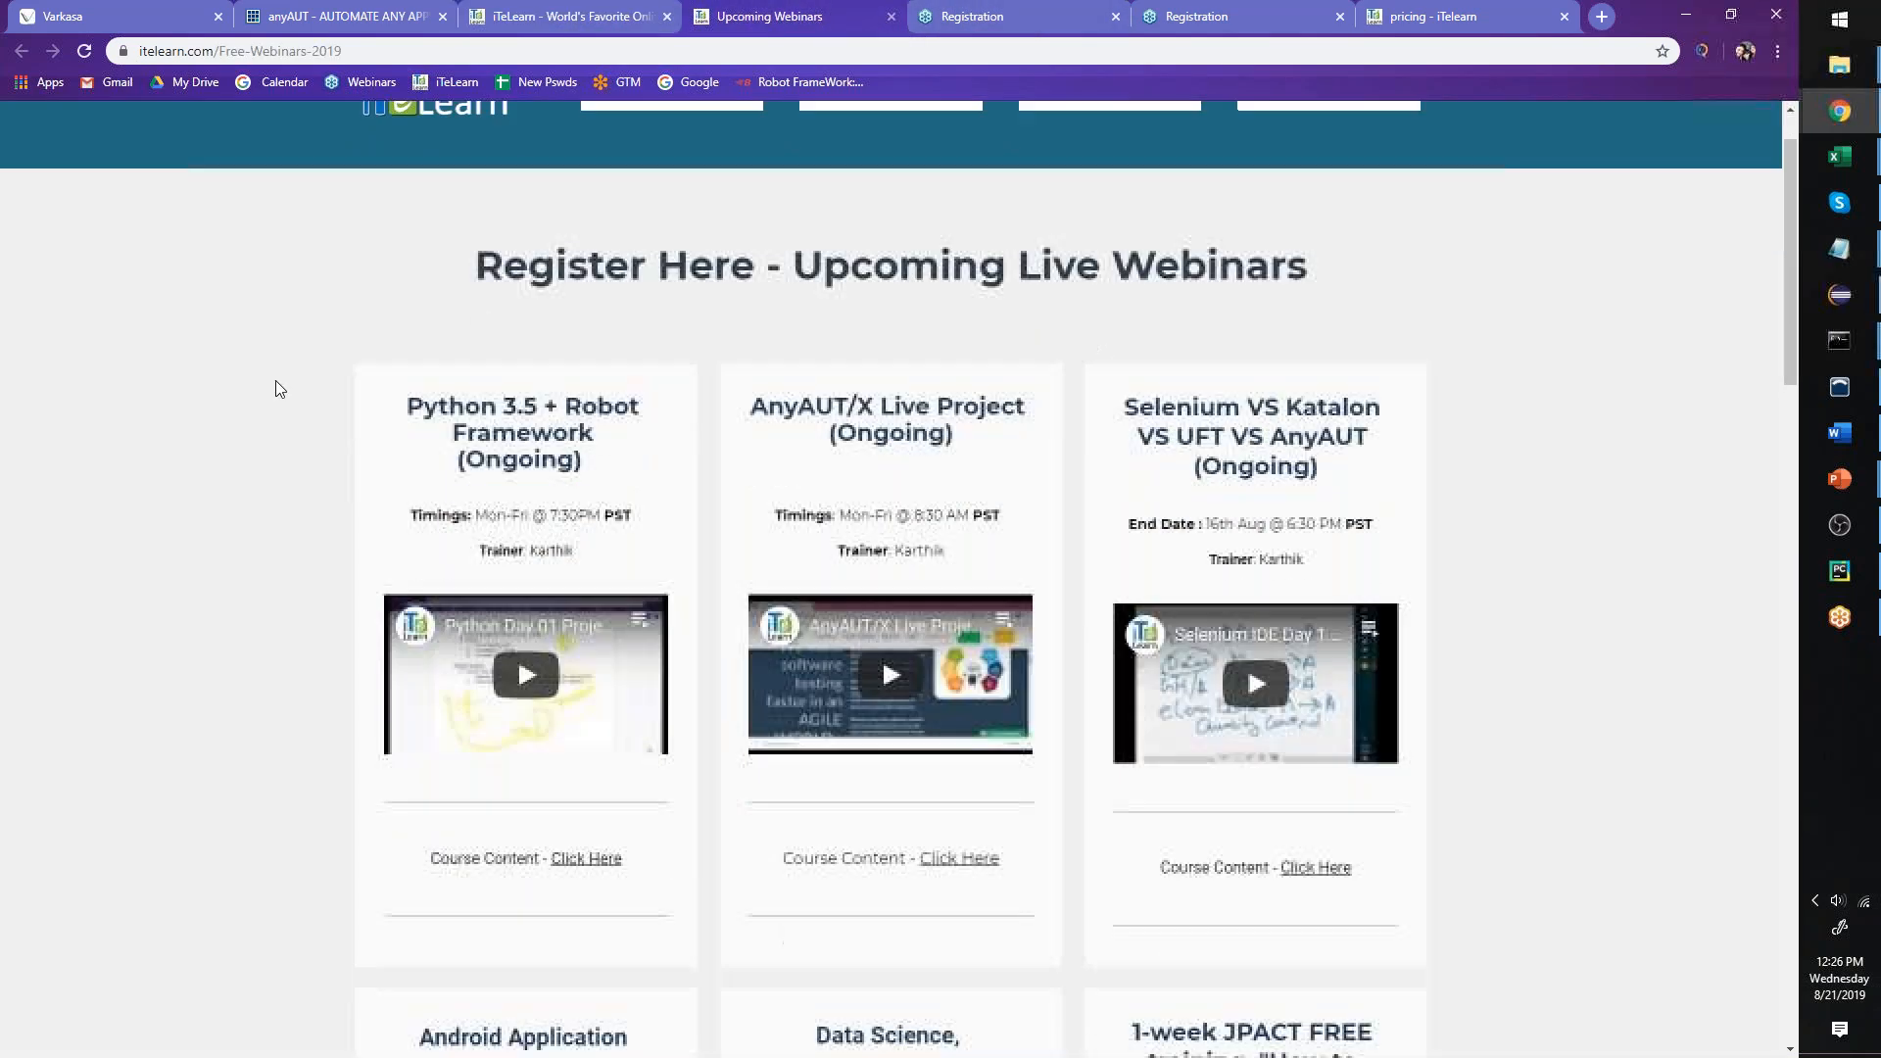
pyautogui.scroll(-3)
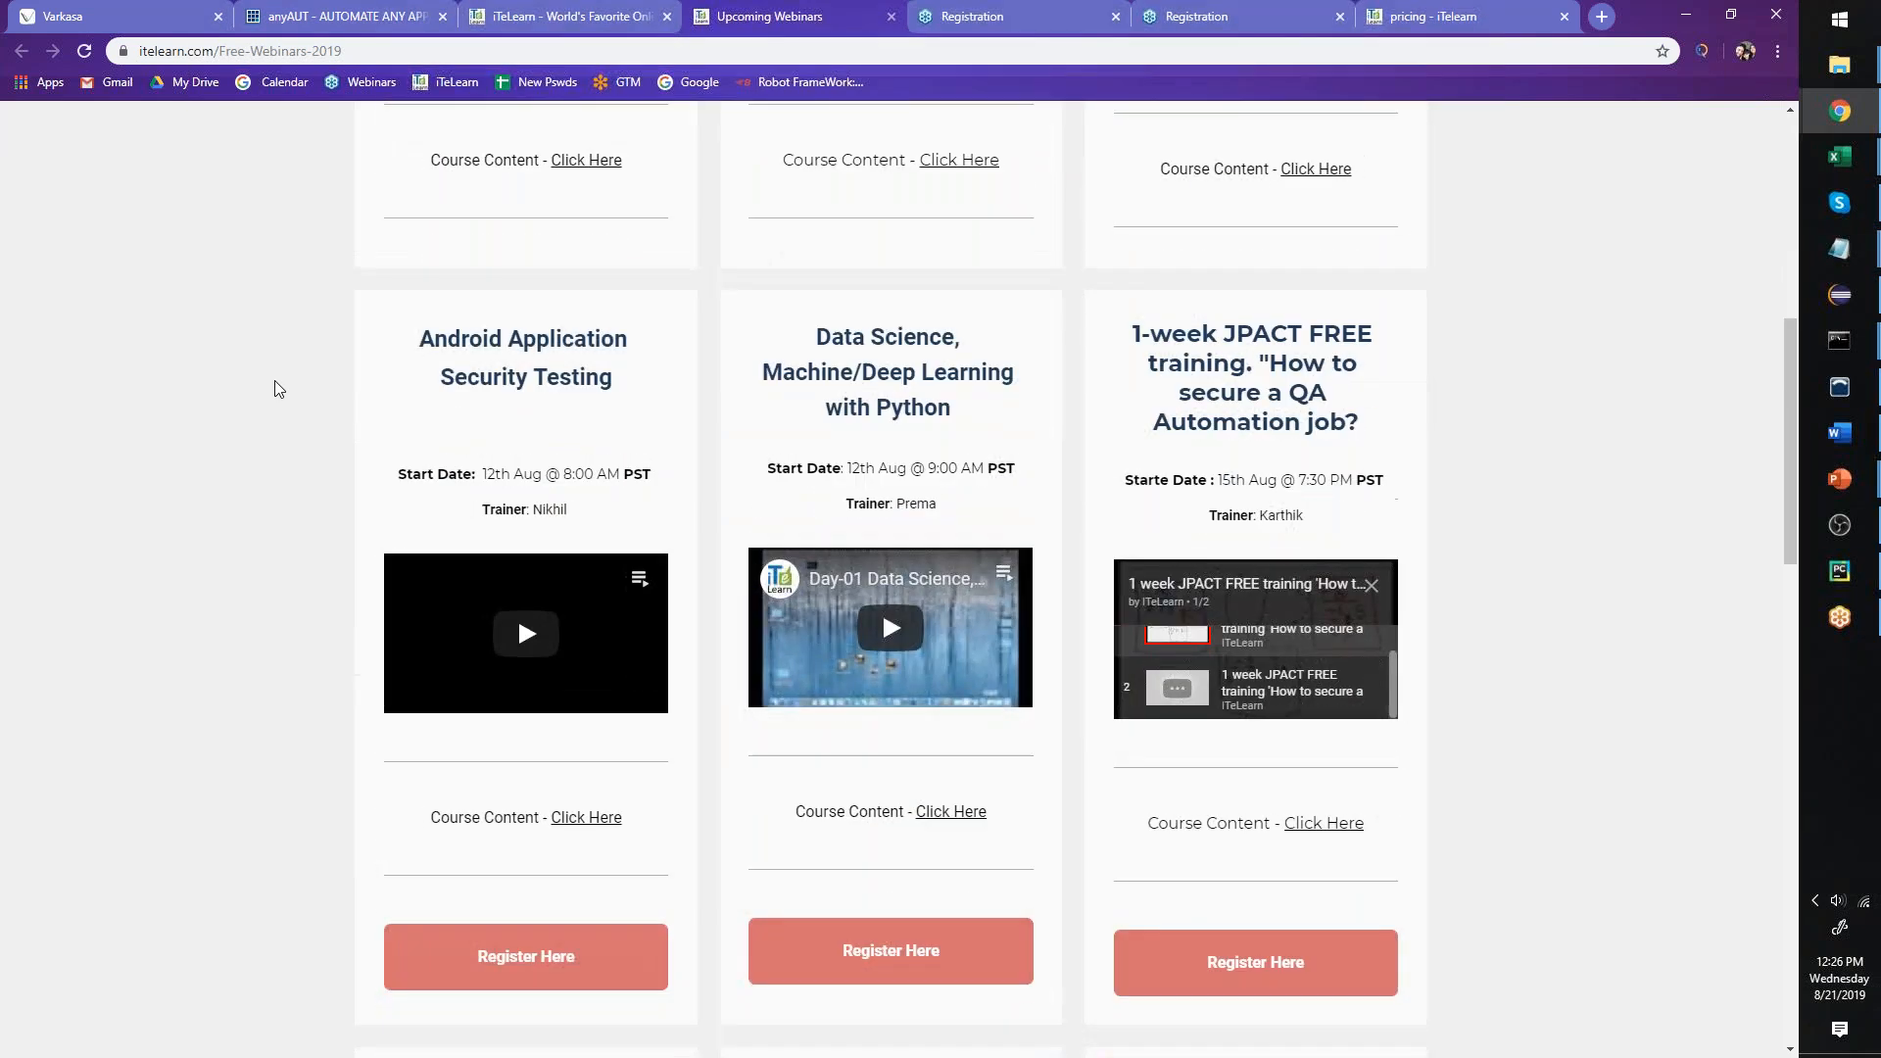
pyautogui.doubleClick(1150, 334)
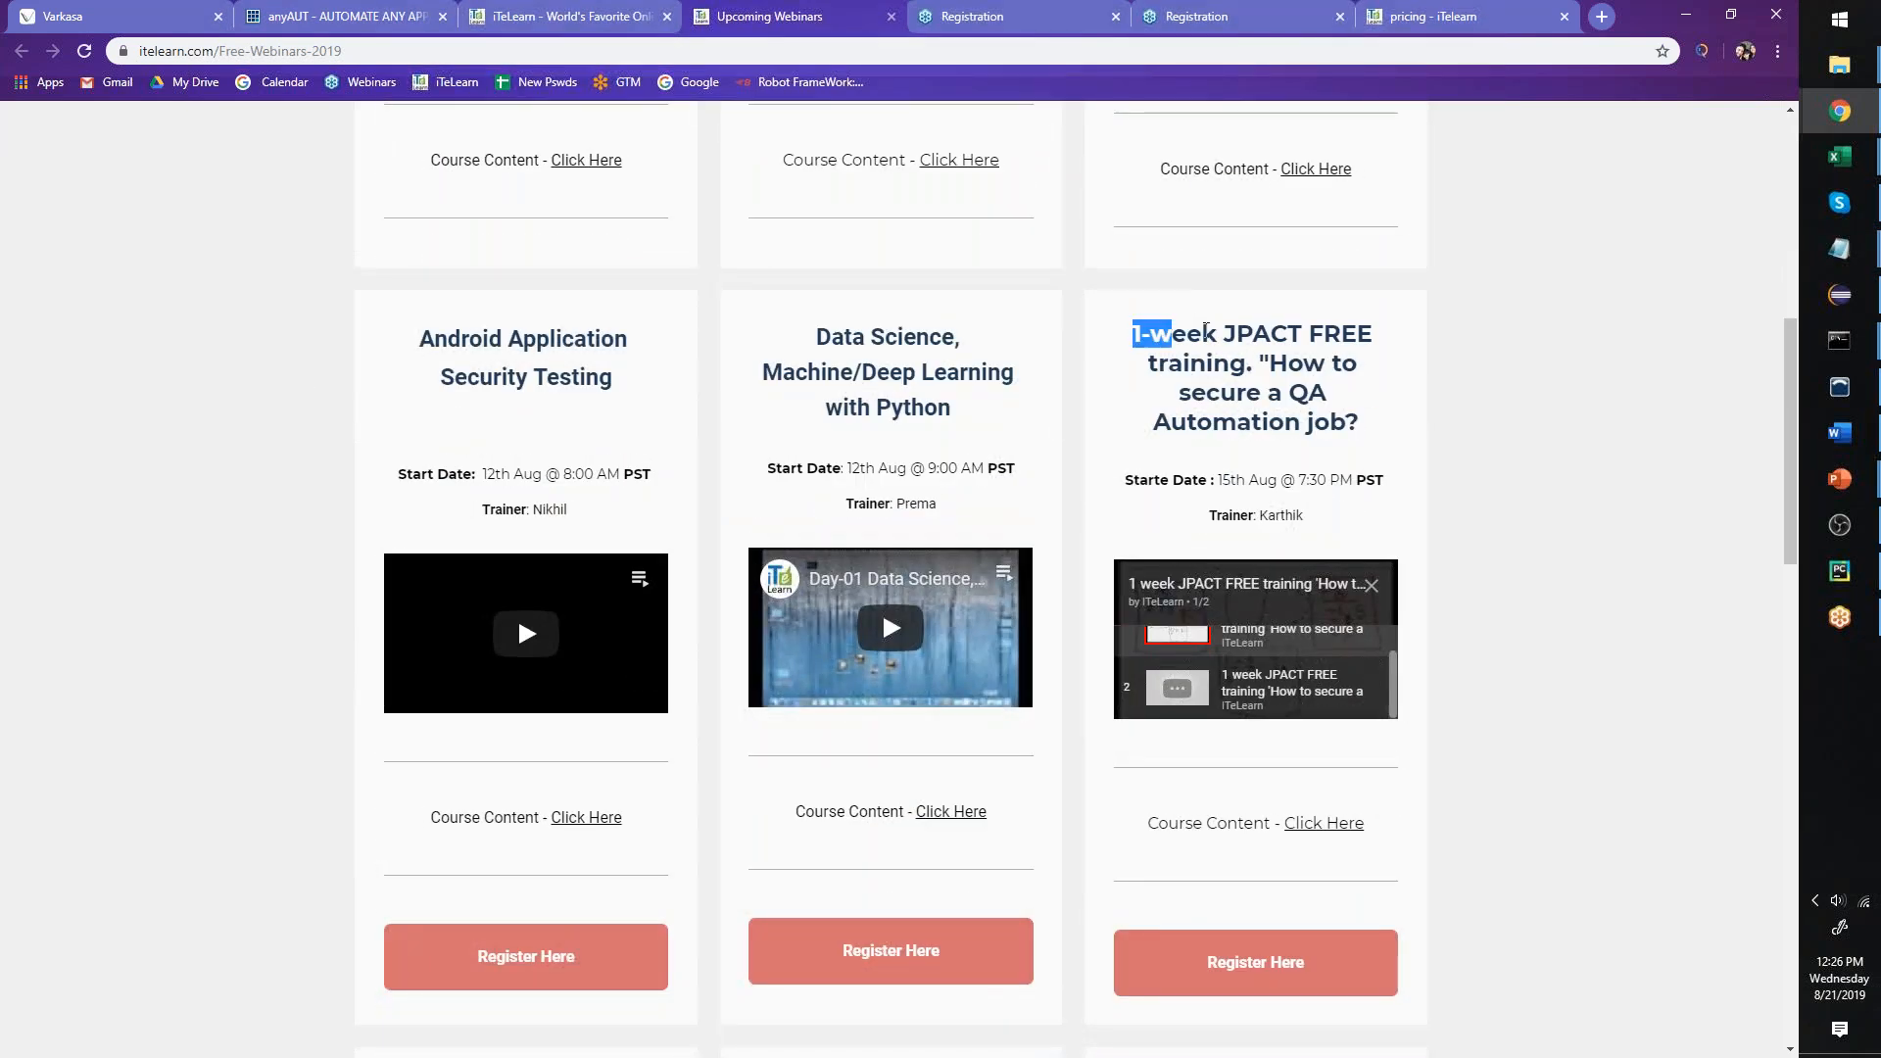
pyautogui.moveTo(1134, 333); pyautogui.dragTo(1362, 432)
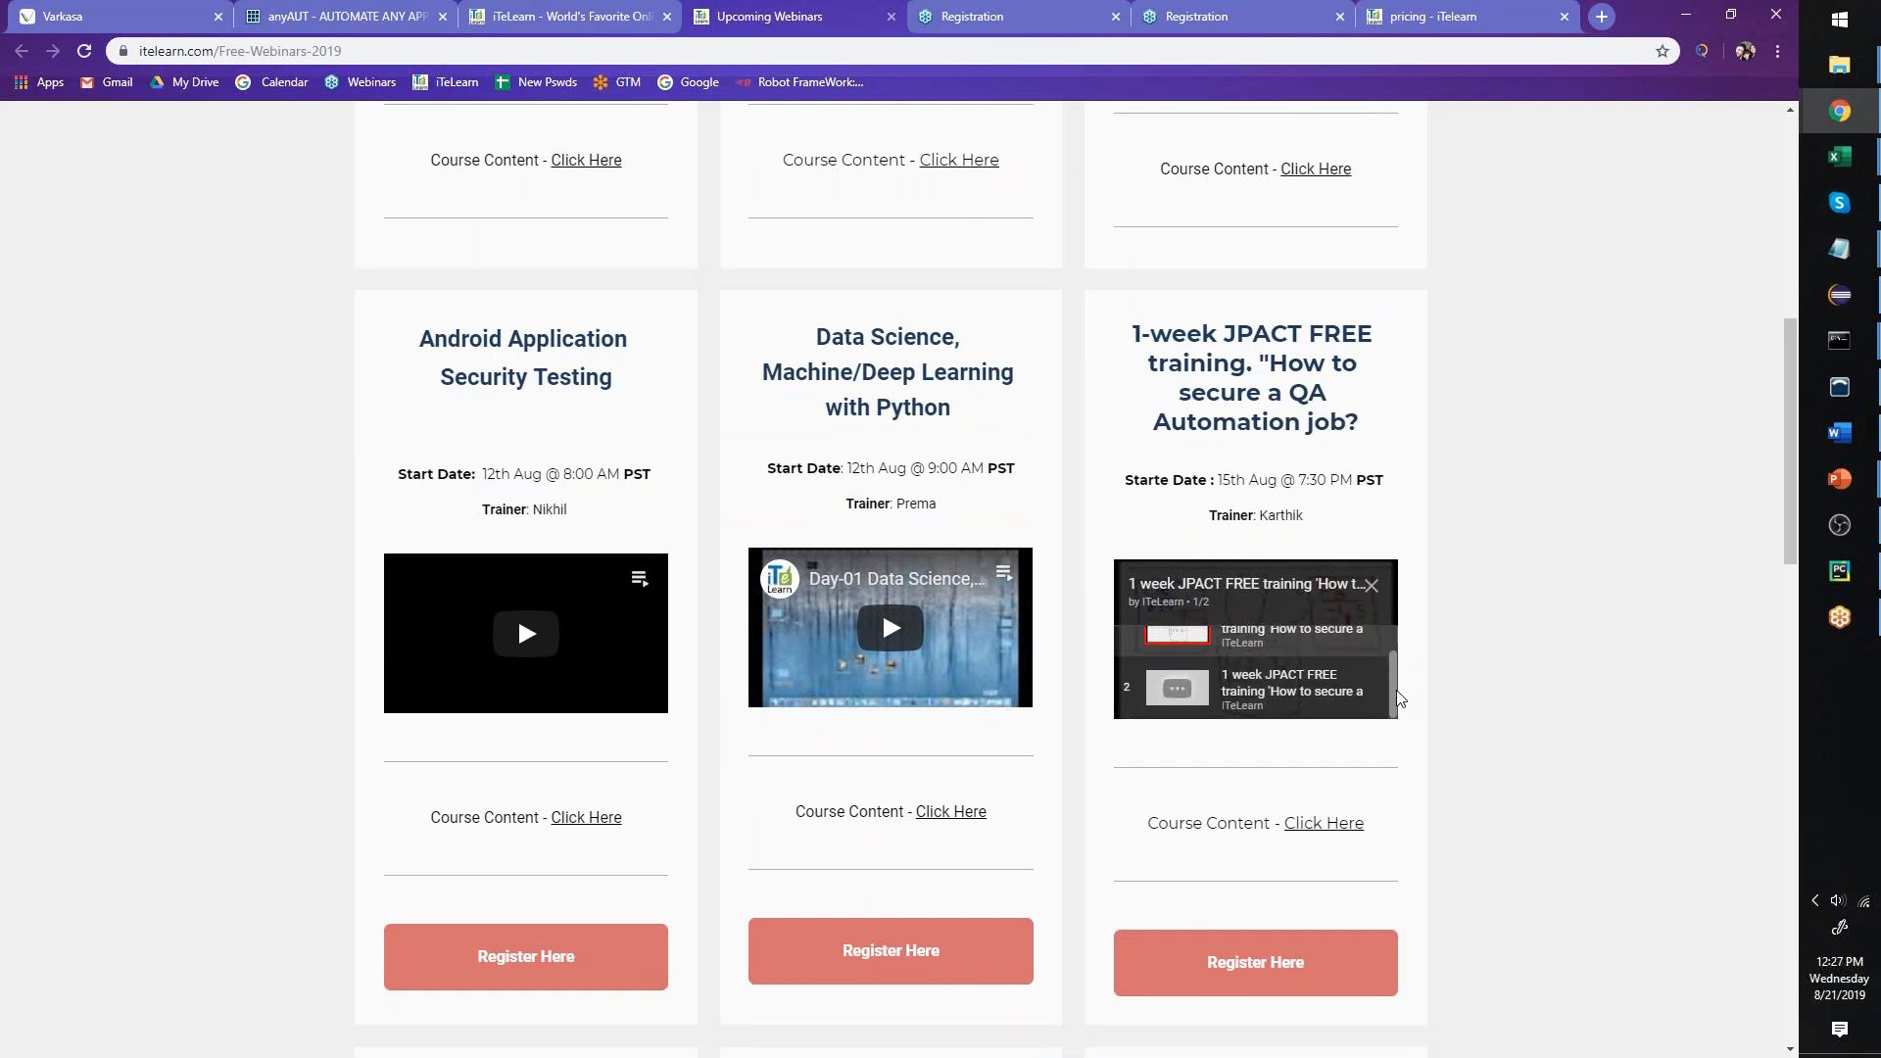
pyautogui.moveTo(1440, 695)
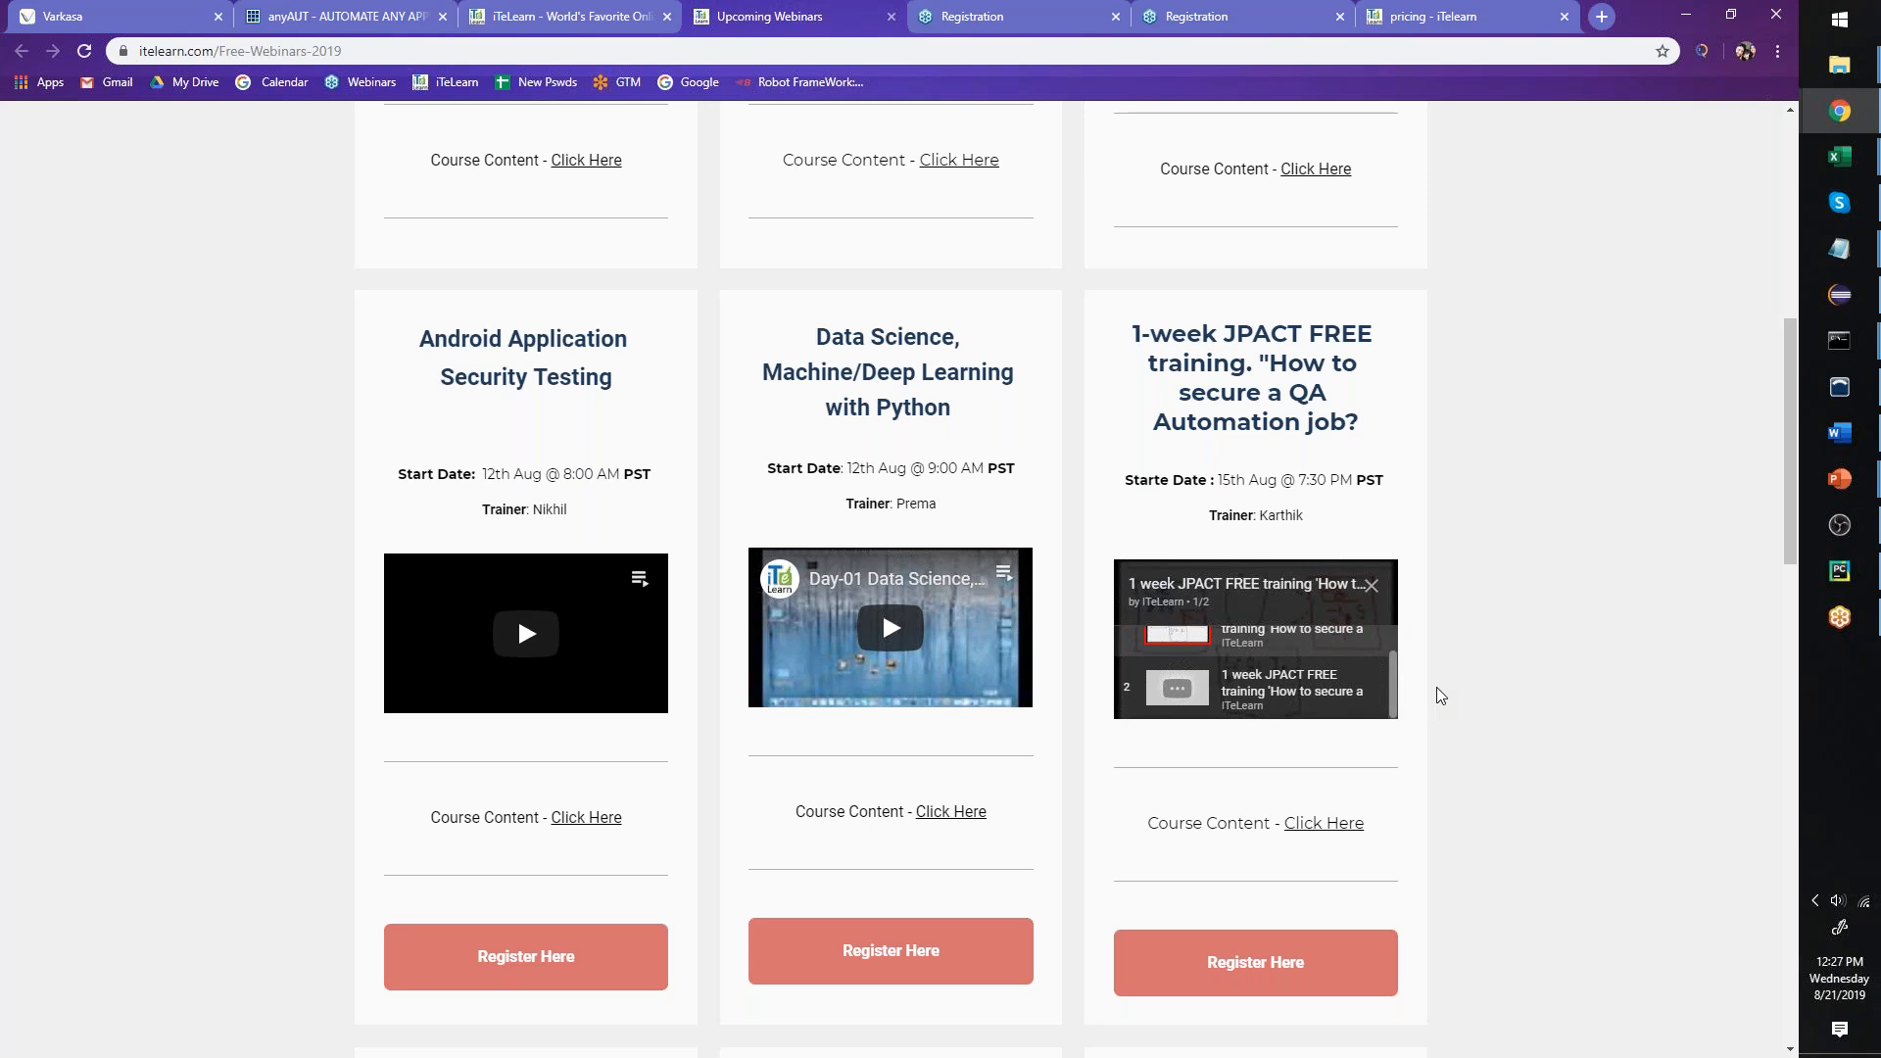
pyautogui.moveTo(1307, 976)
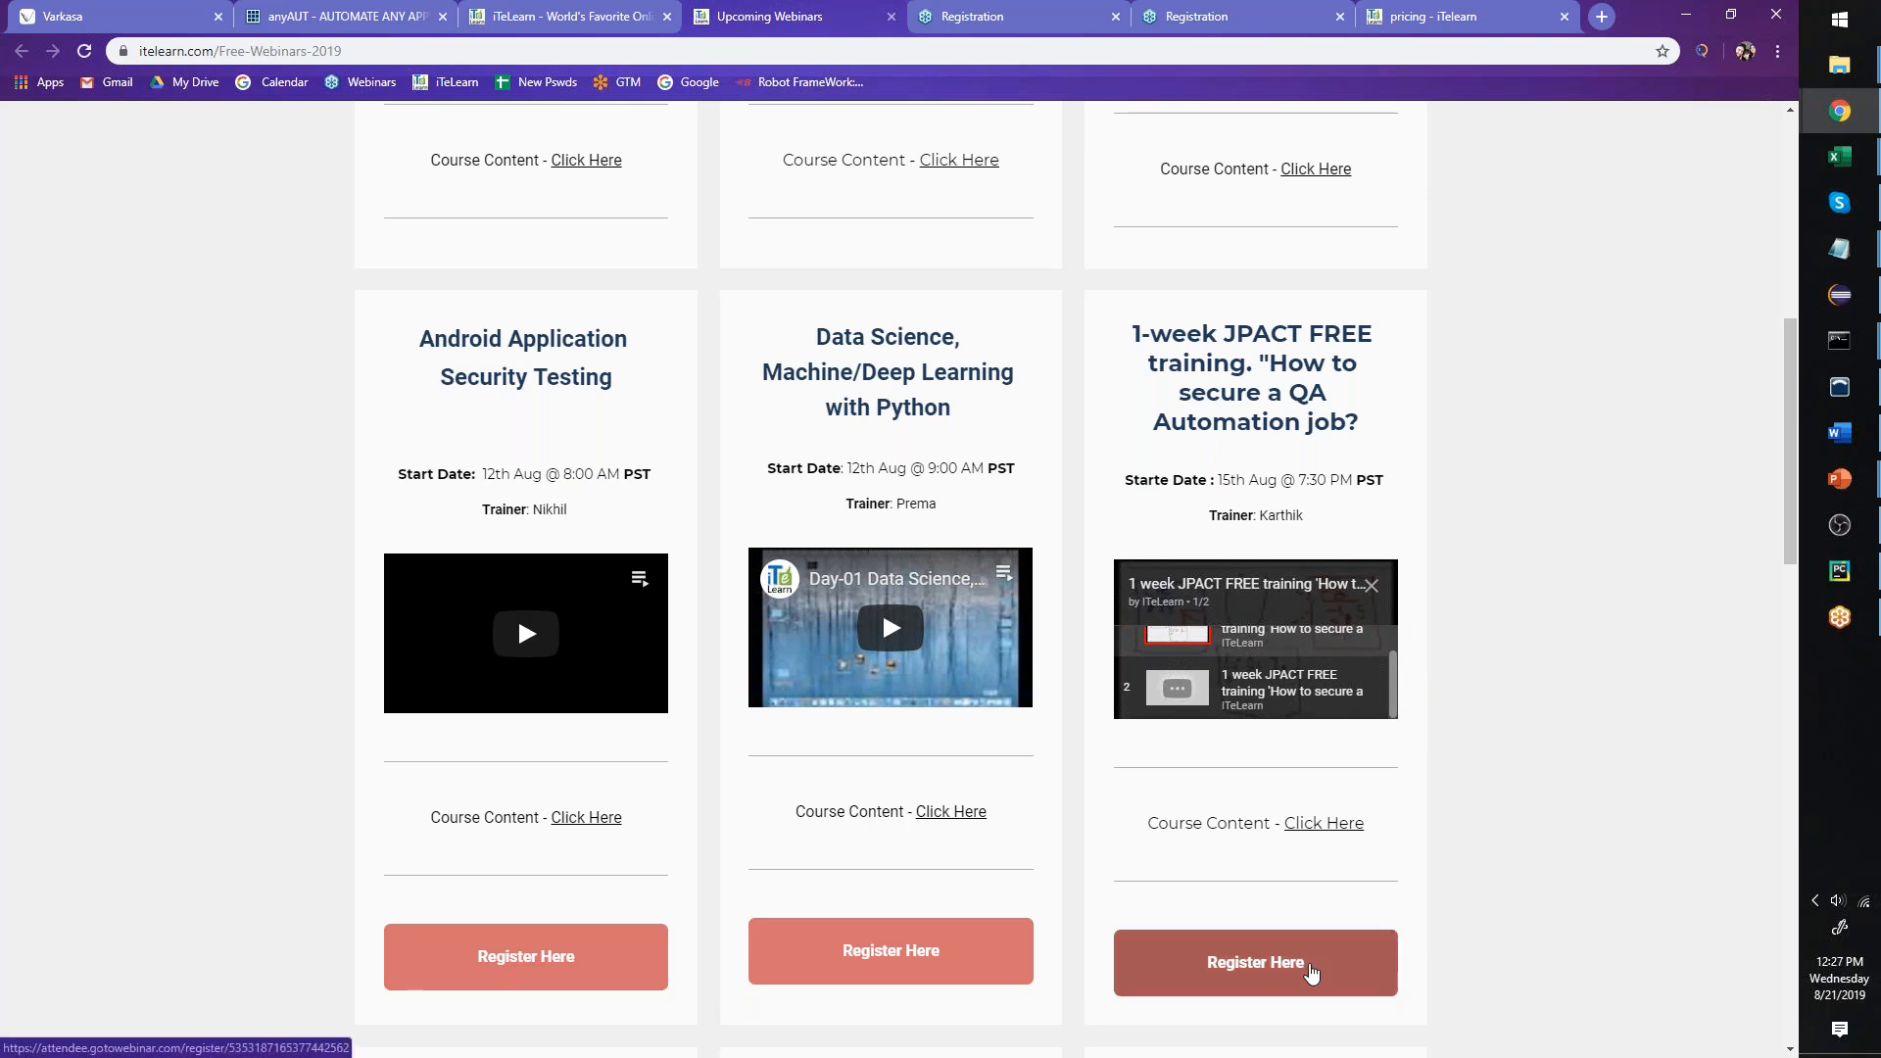
# - Open the 1-week JPACT FREE training registration and highlight its session topics
pyautogui.click(1255, 962)
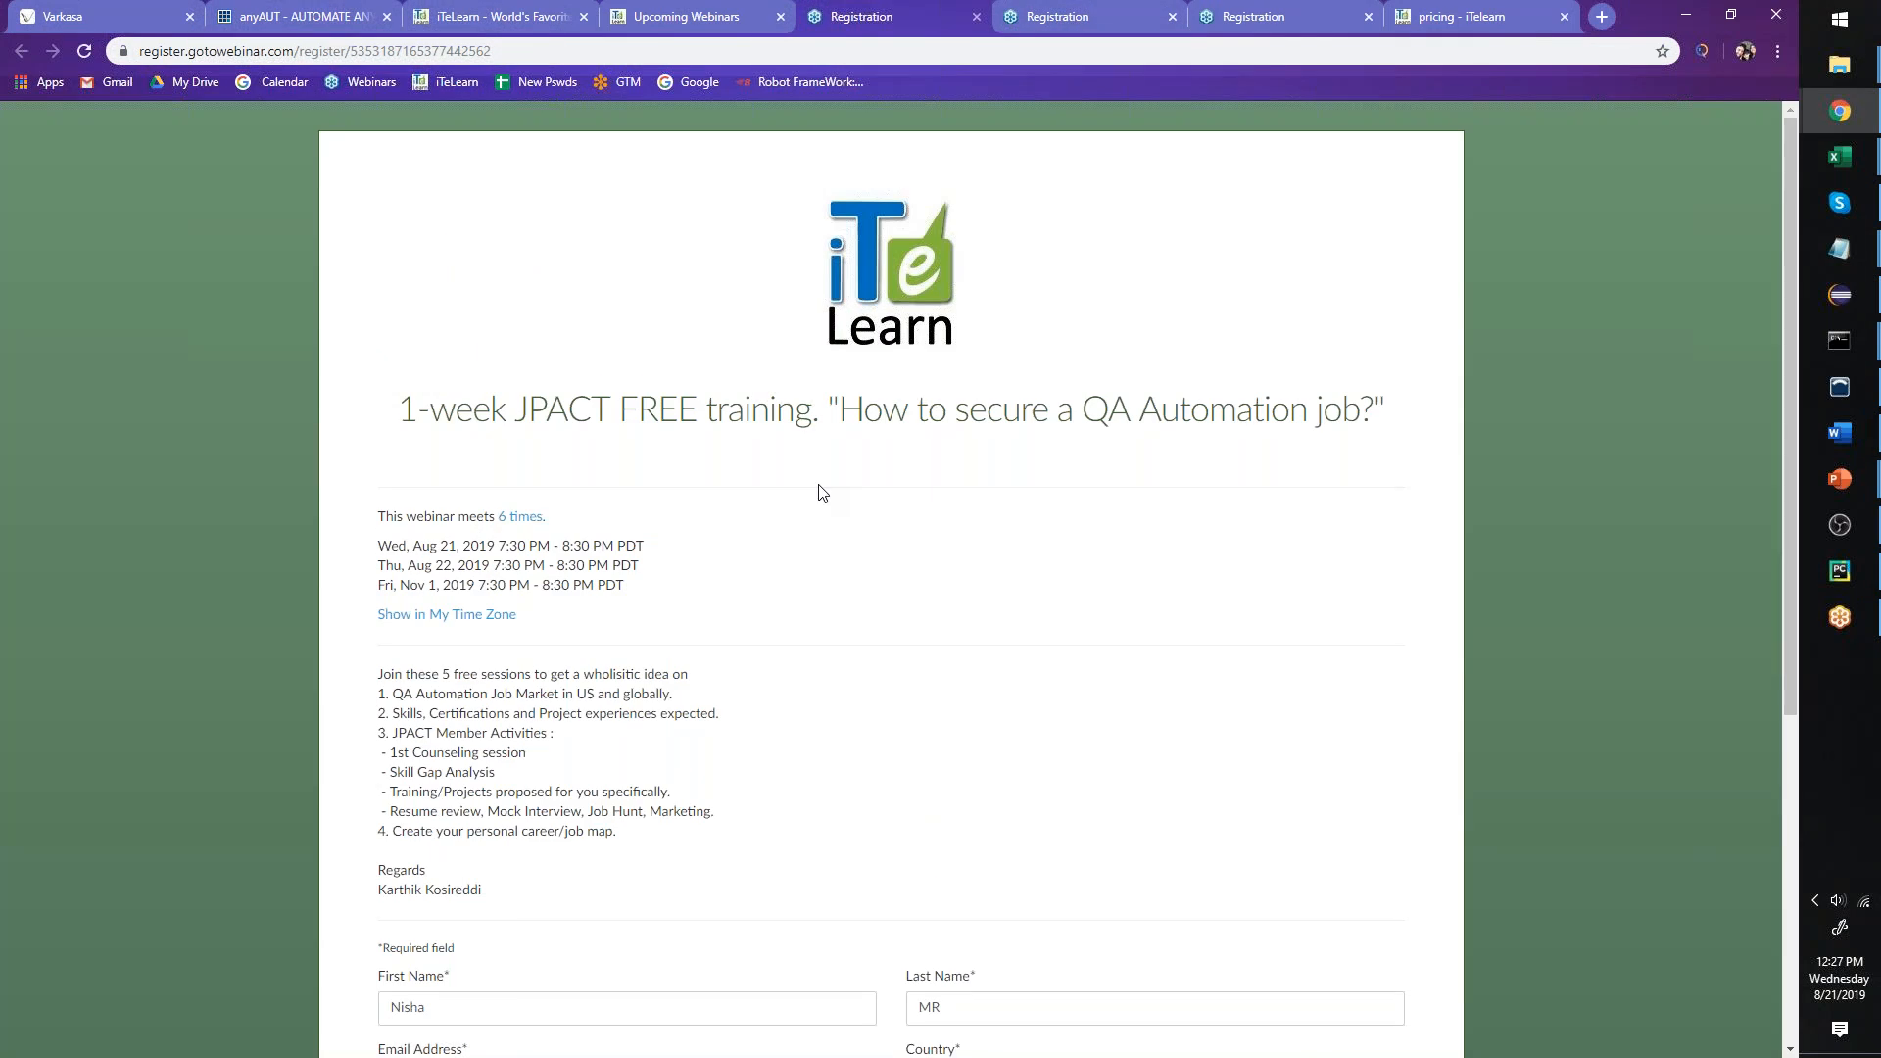
pyautogui.moveTo(820, 495)
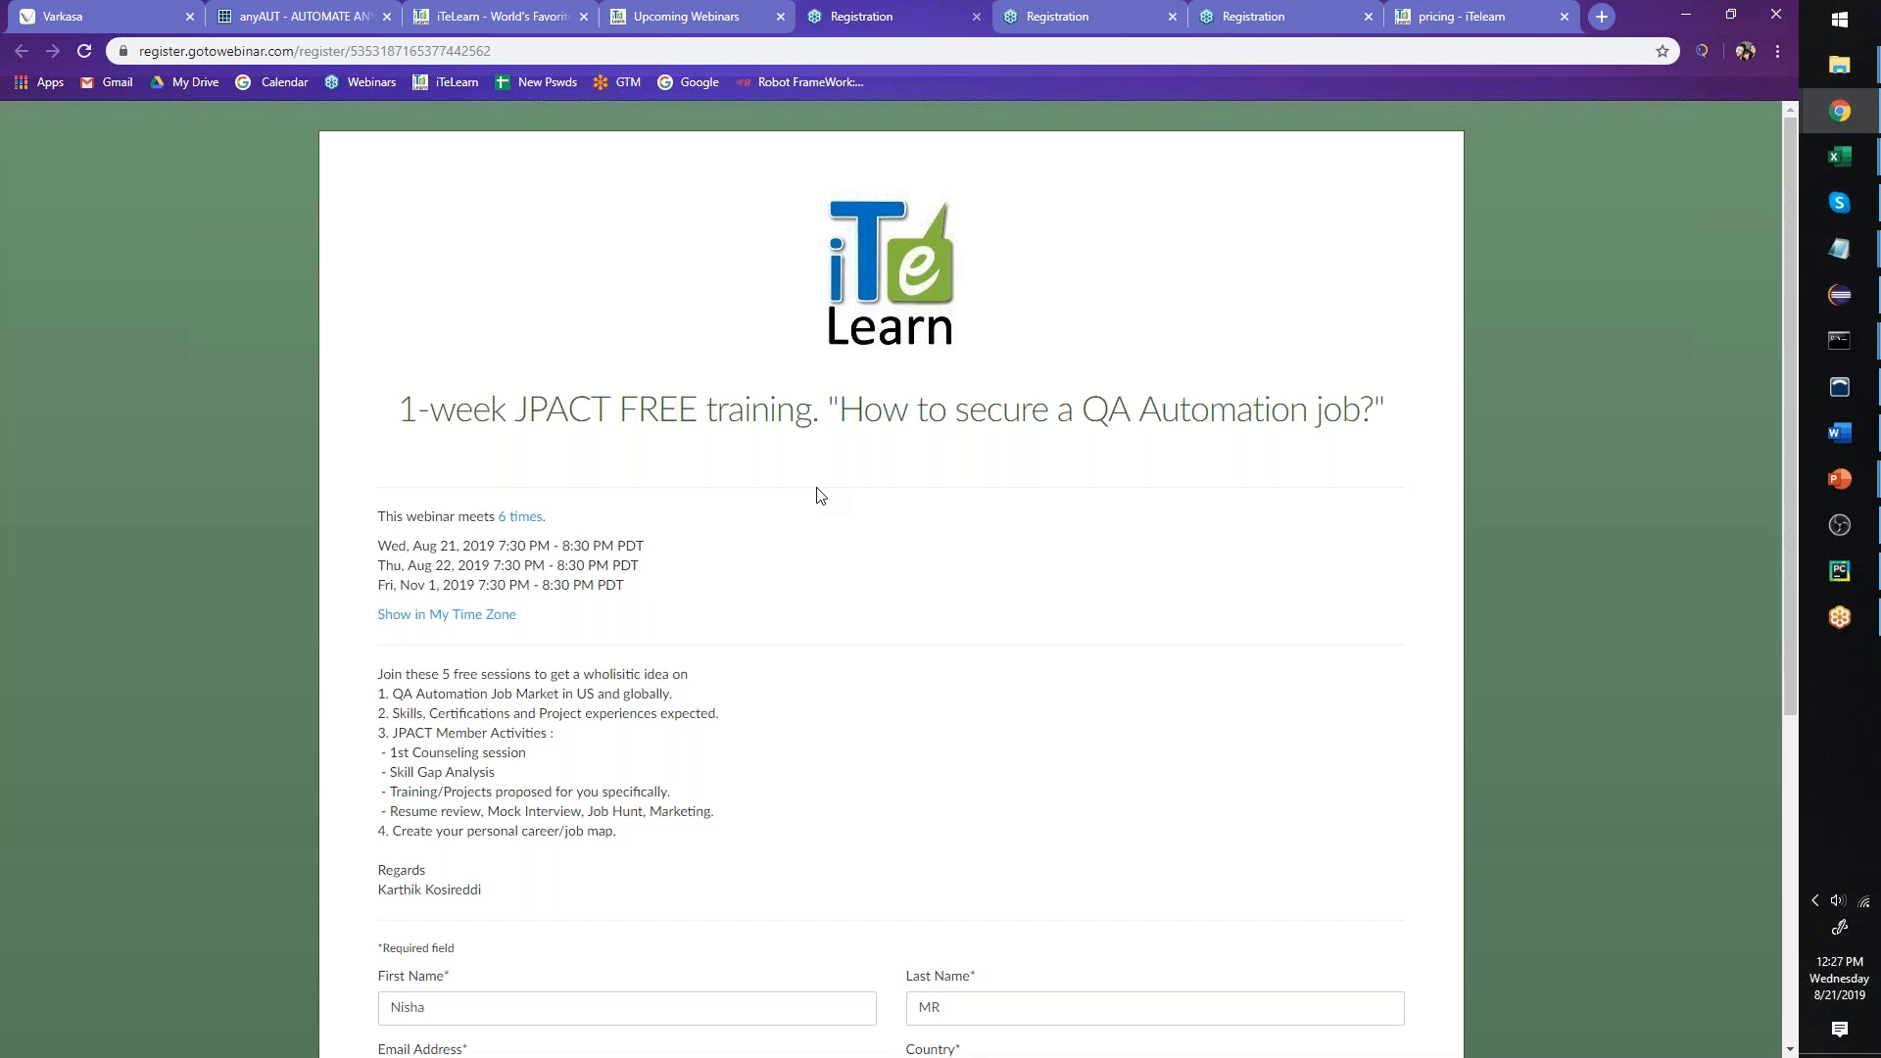
pyautogui.moveTo(379, 712); pyautogui.dragTo(619, 830)
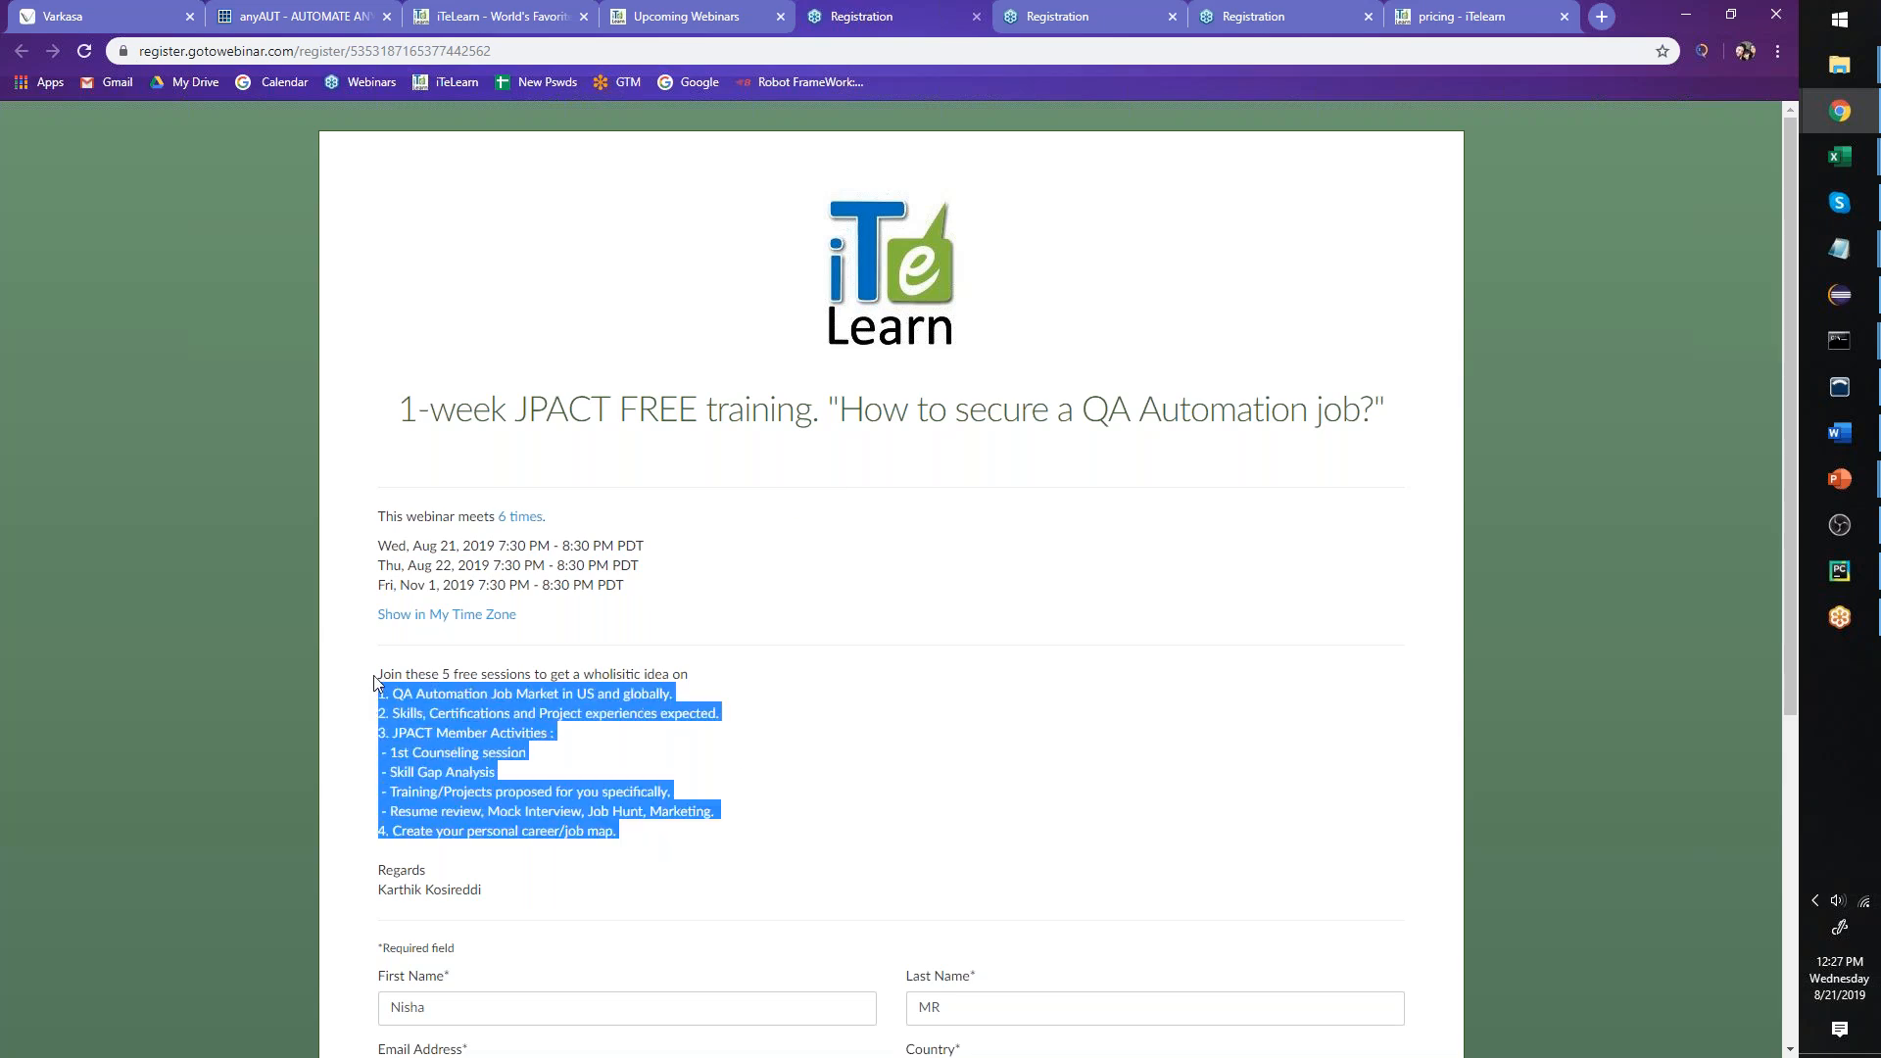
pyautogui.moveTo(1839, 110)
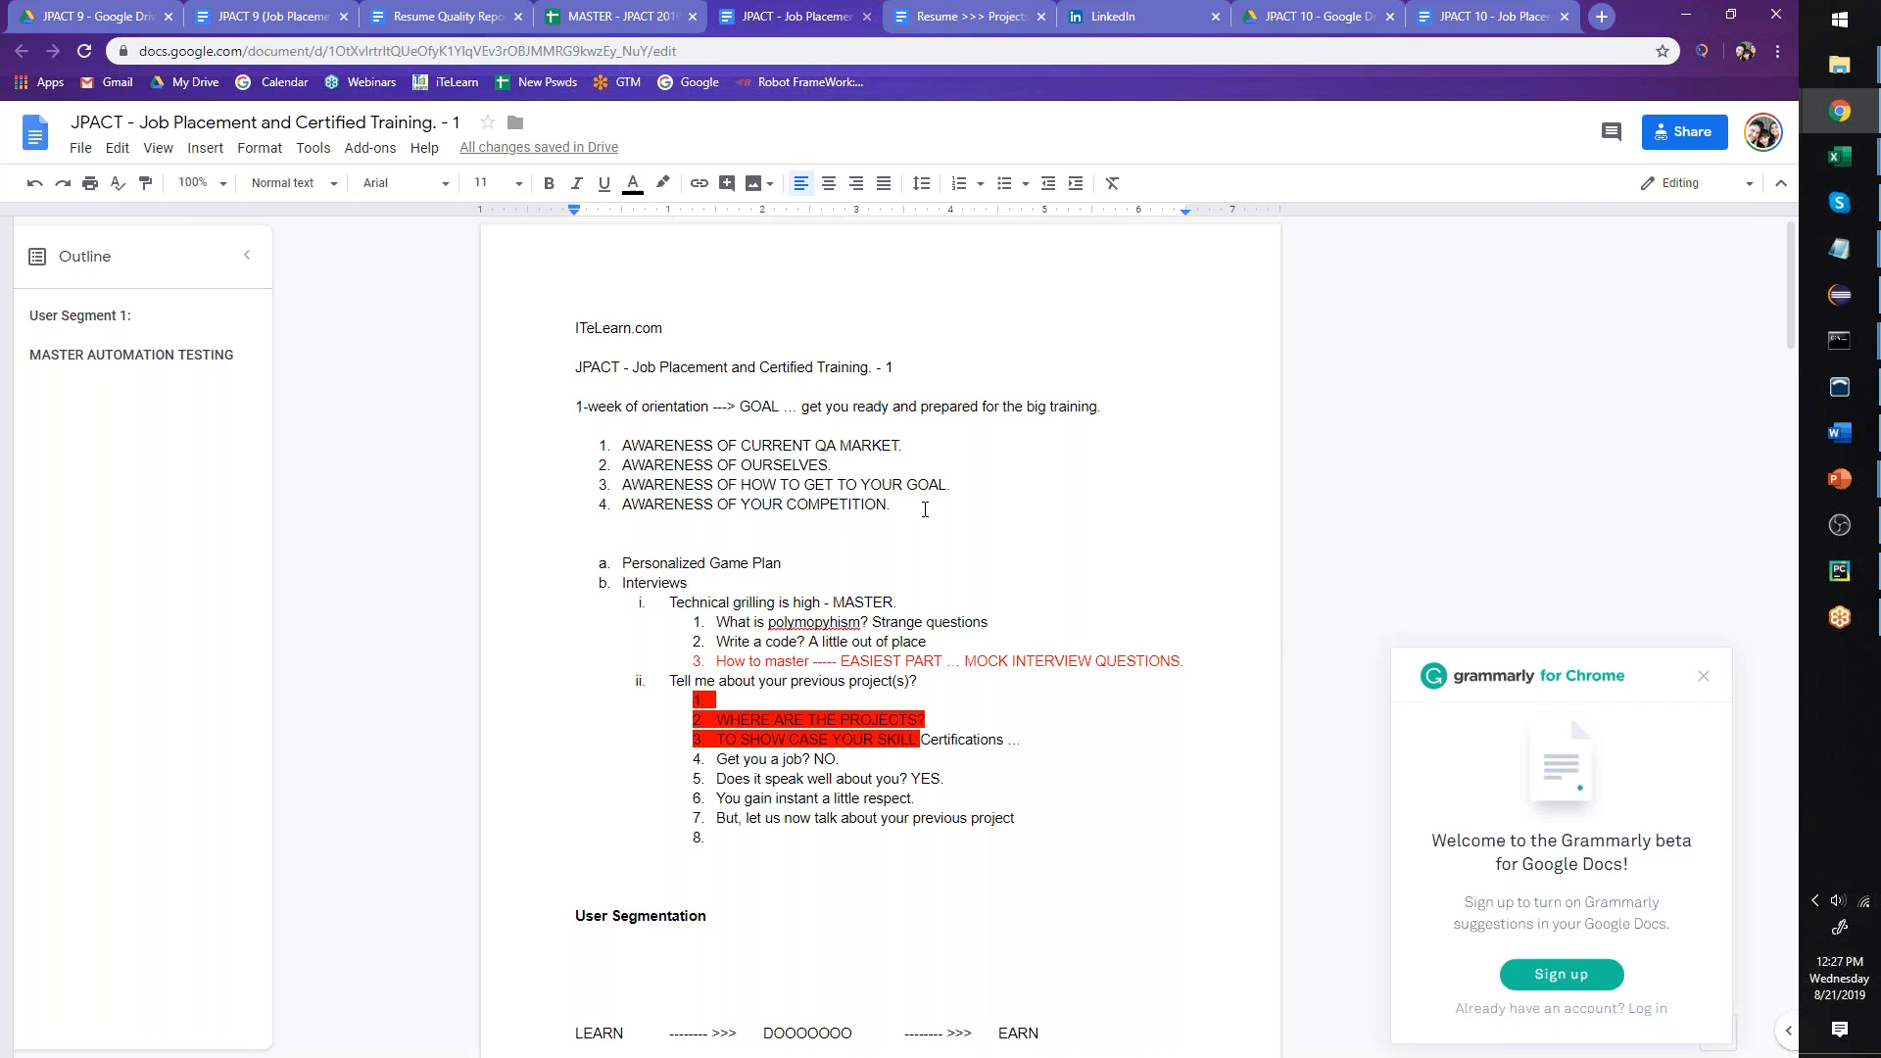
# - Scroll through the JPACT doc, then switch to the 6-week JPACT registration page
pyautogui.scroll(-3)
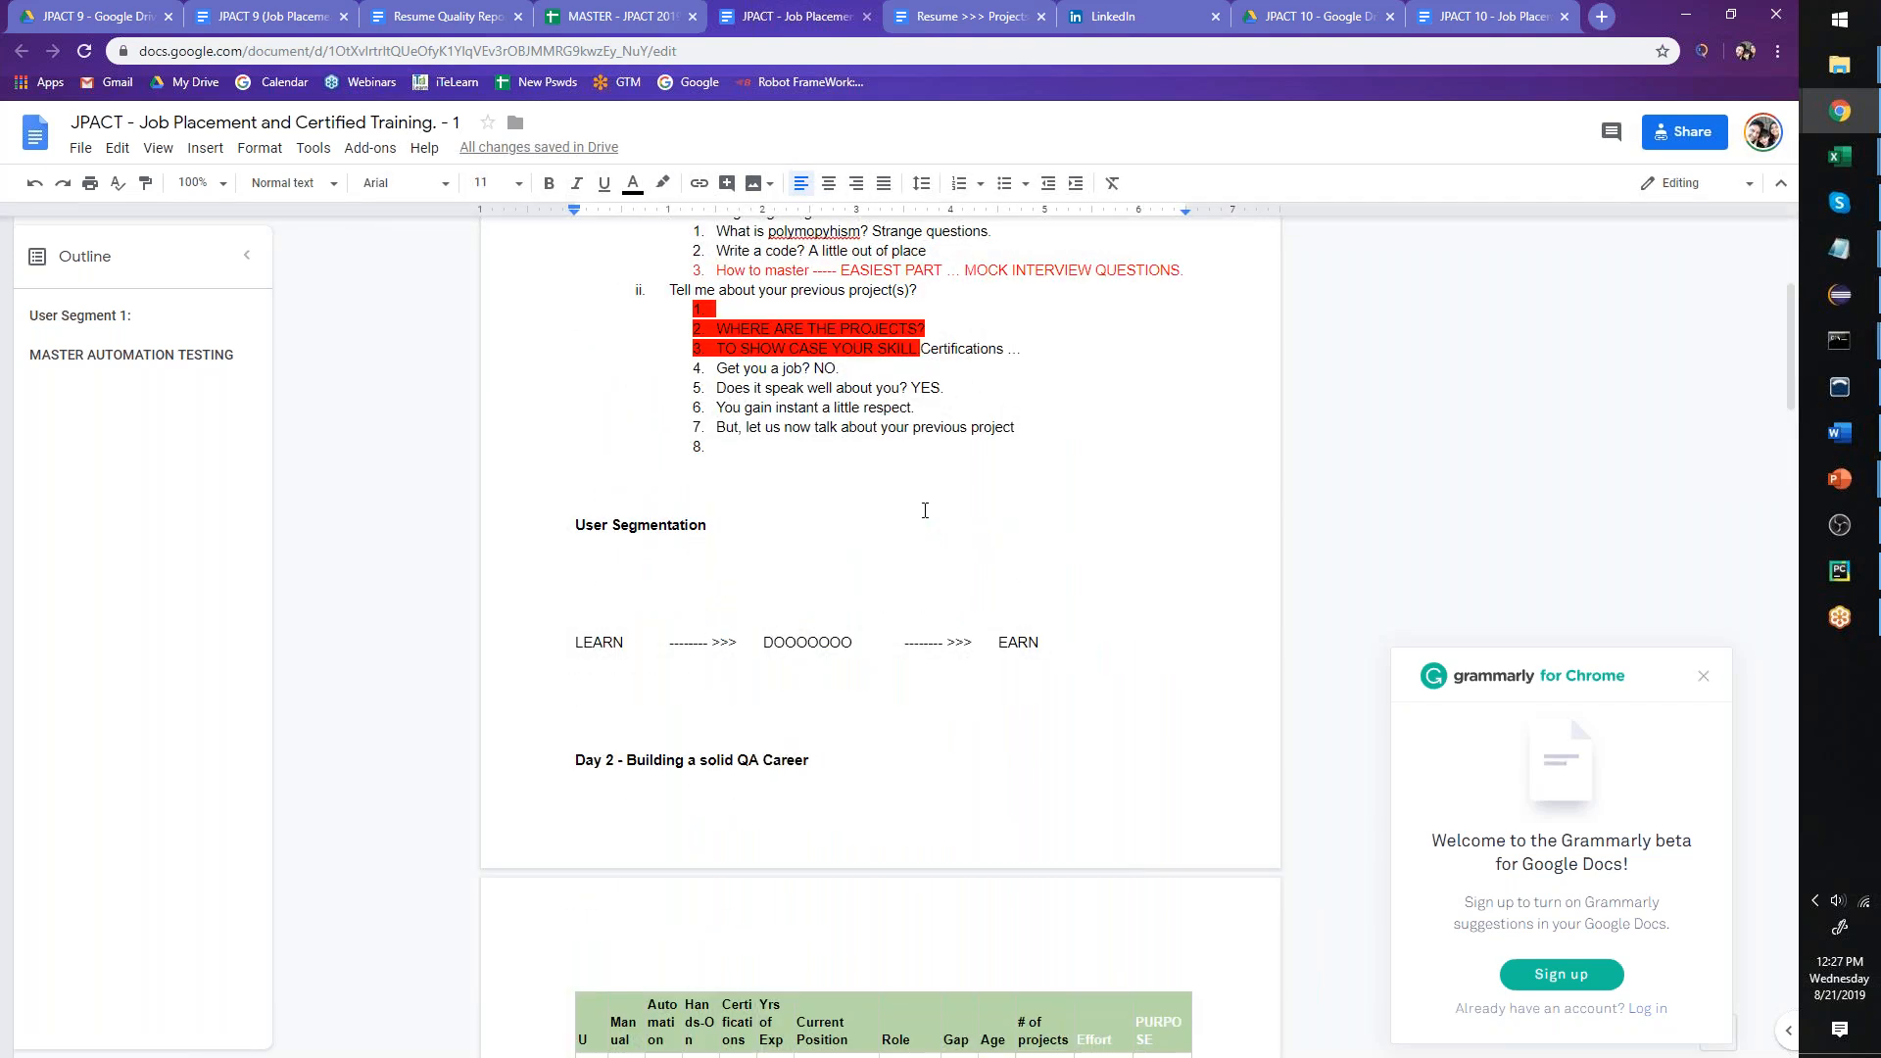
pyautogui.scroll(-3)
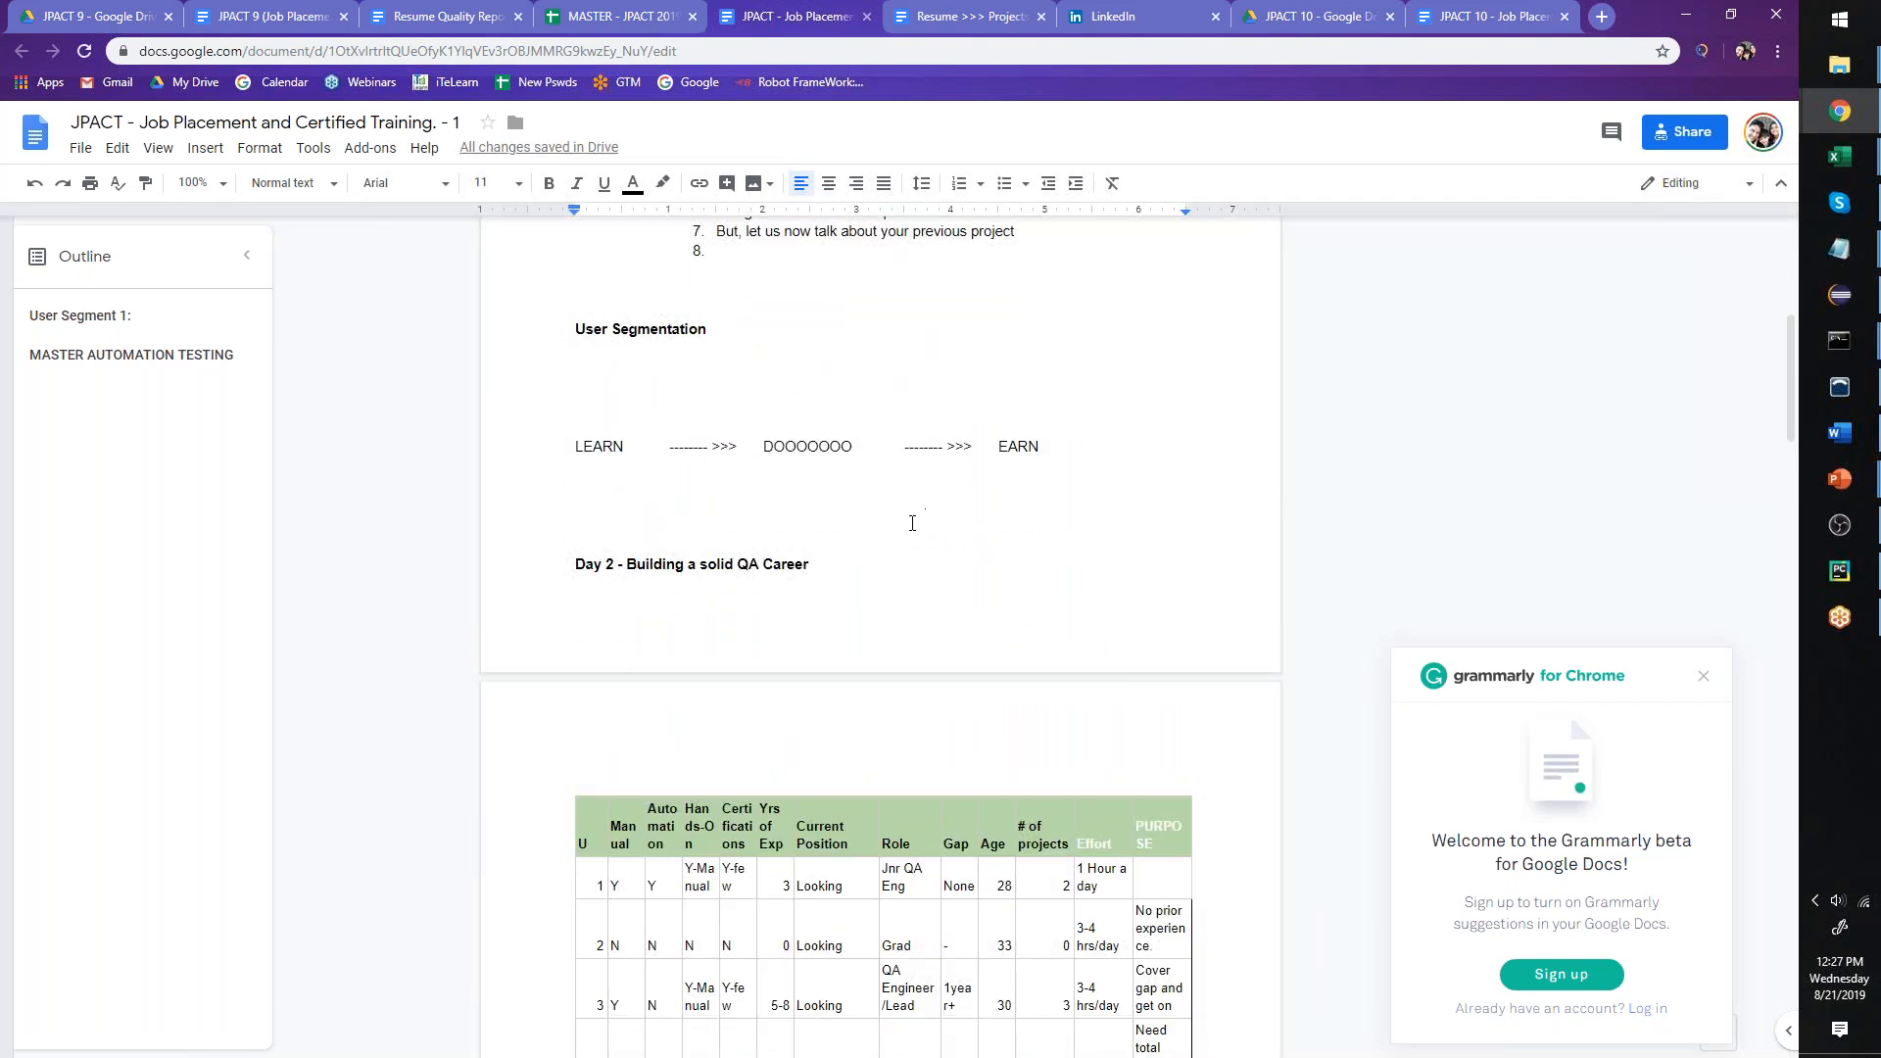
pyautogui.scroll(-3)
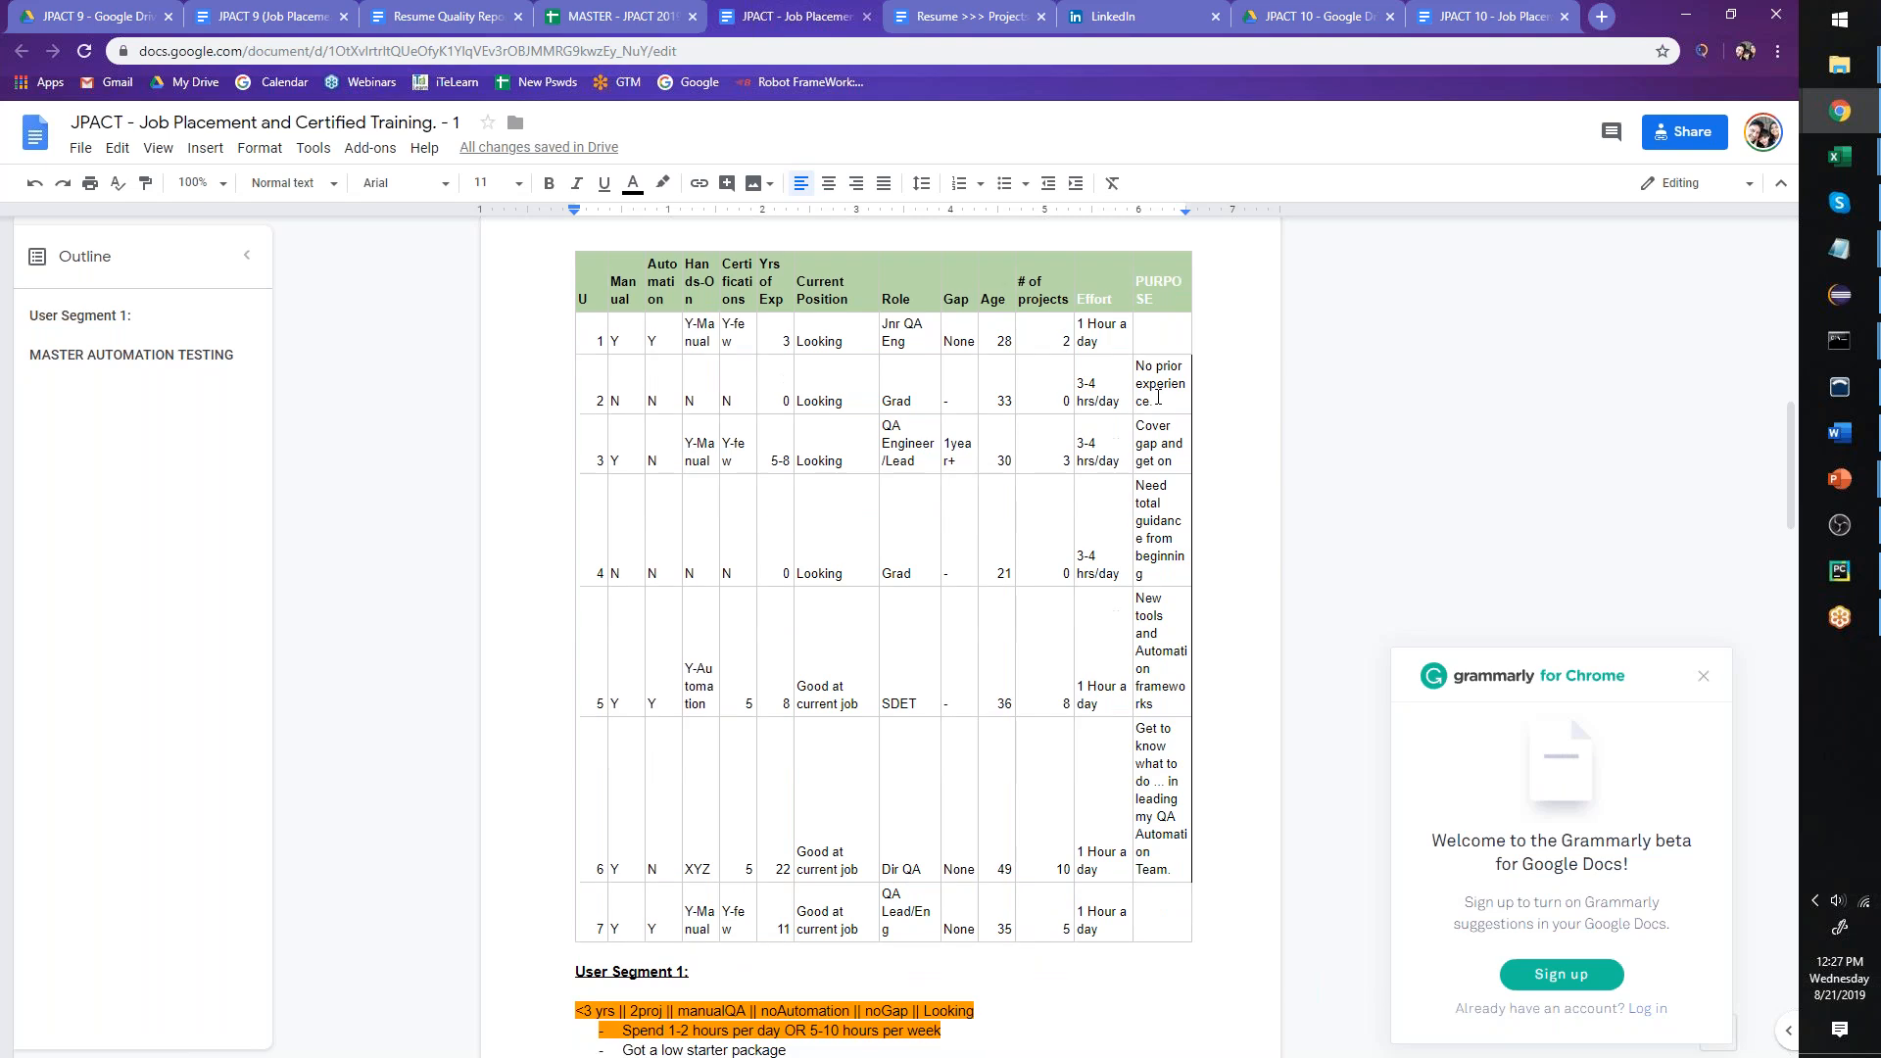
pyautogui.scroll(-3)
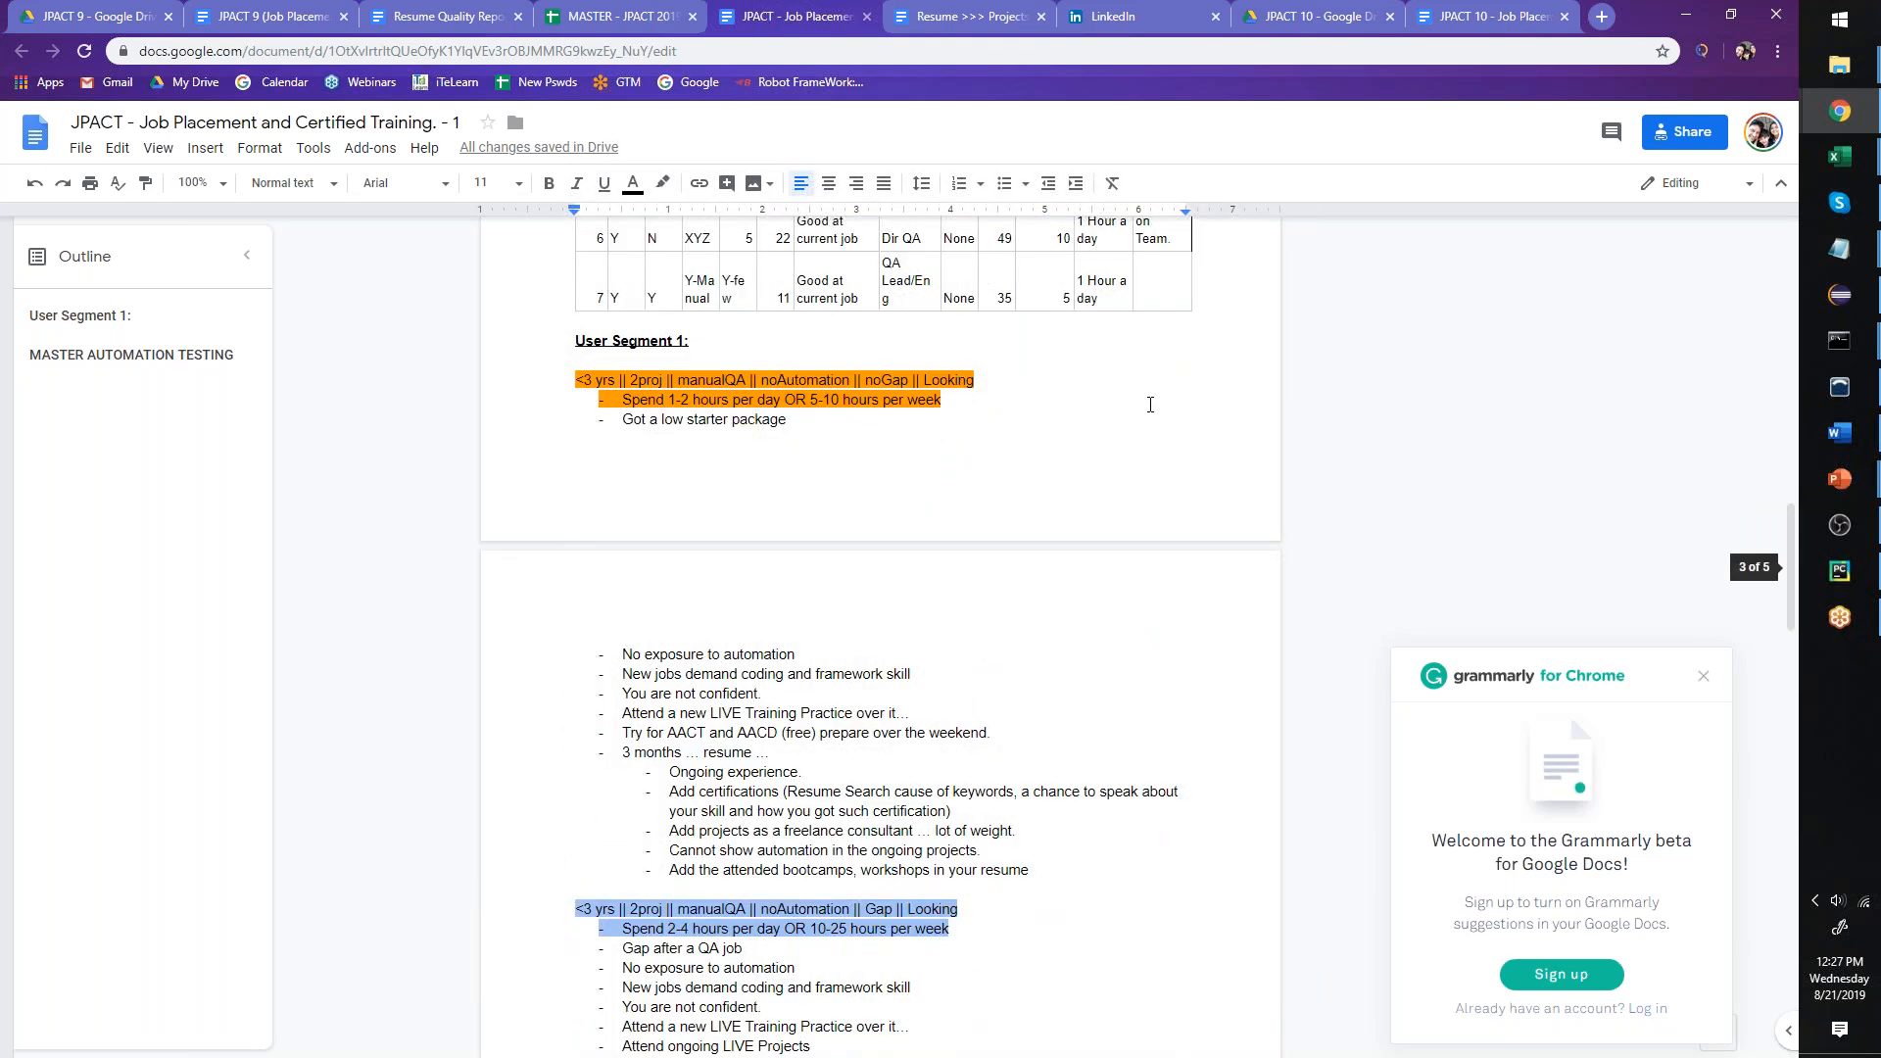
pyautogui.scroll(-3)
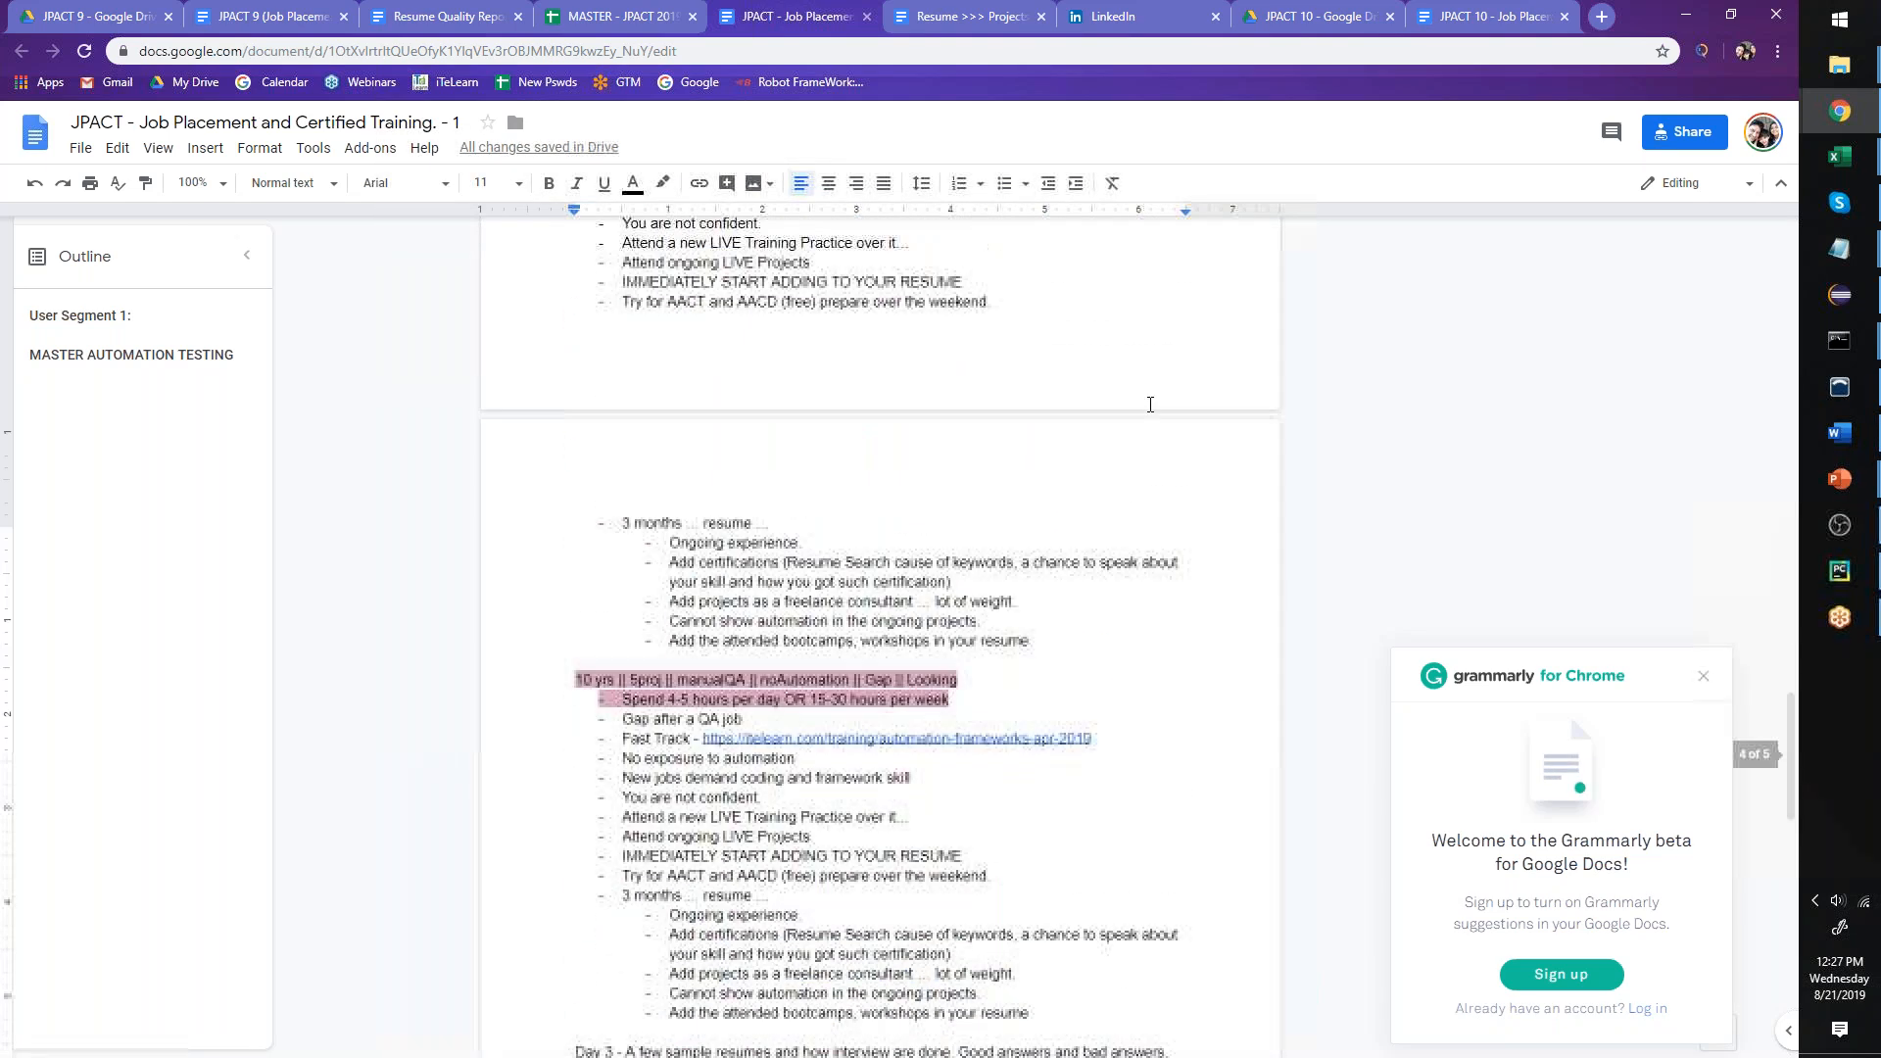
pyautogui.scroll(-3)
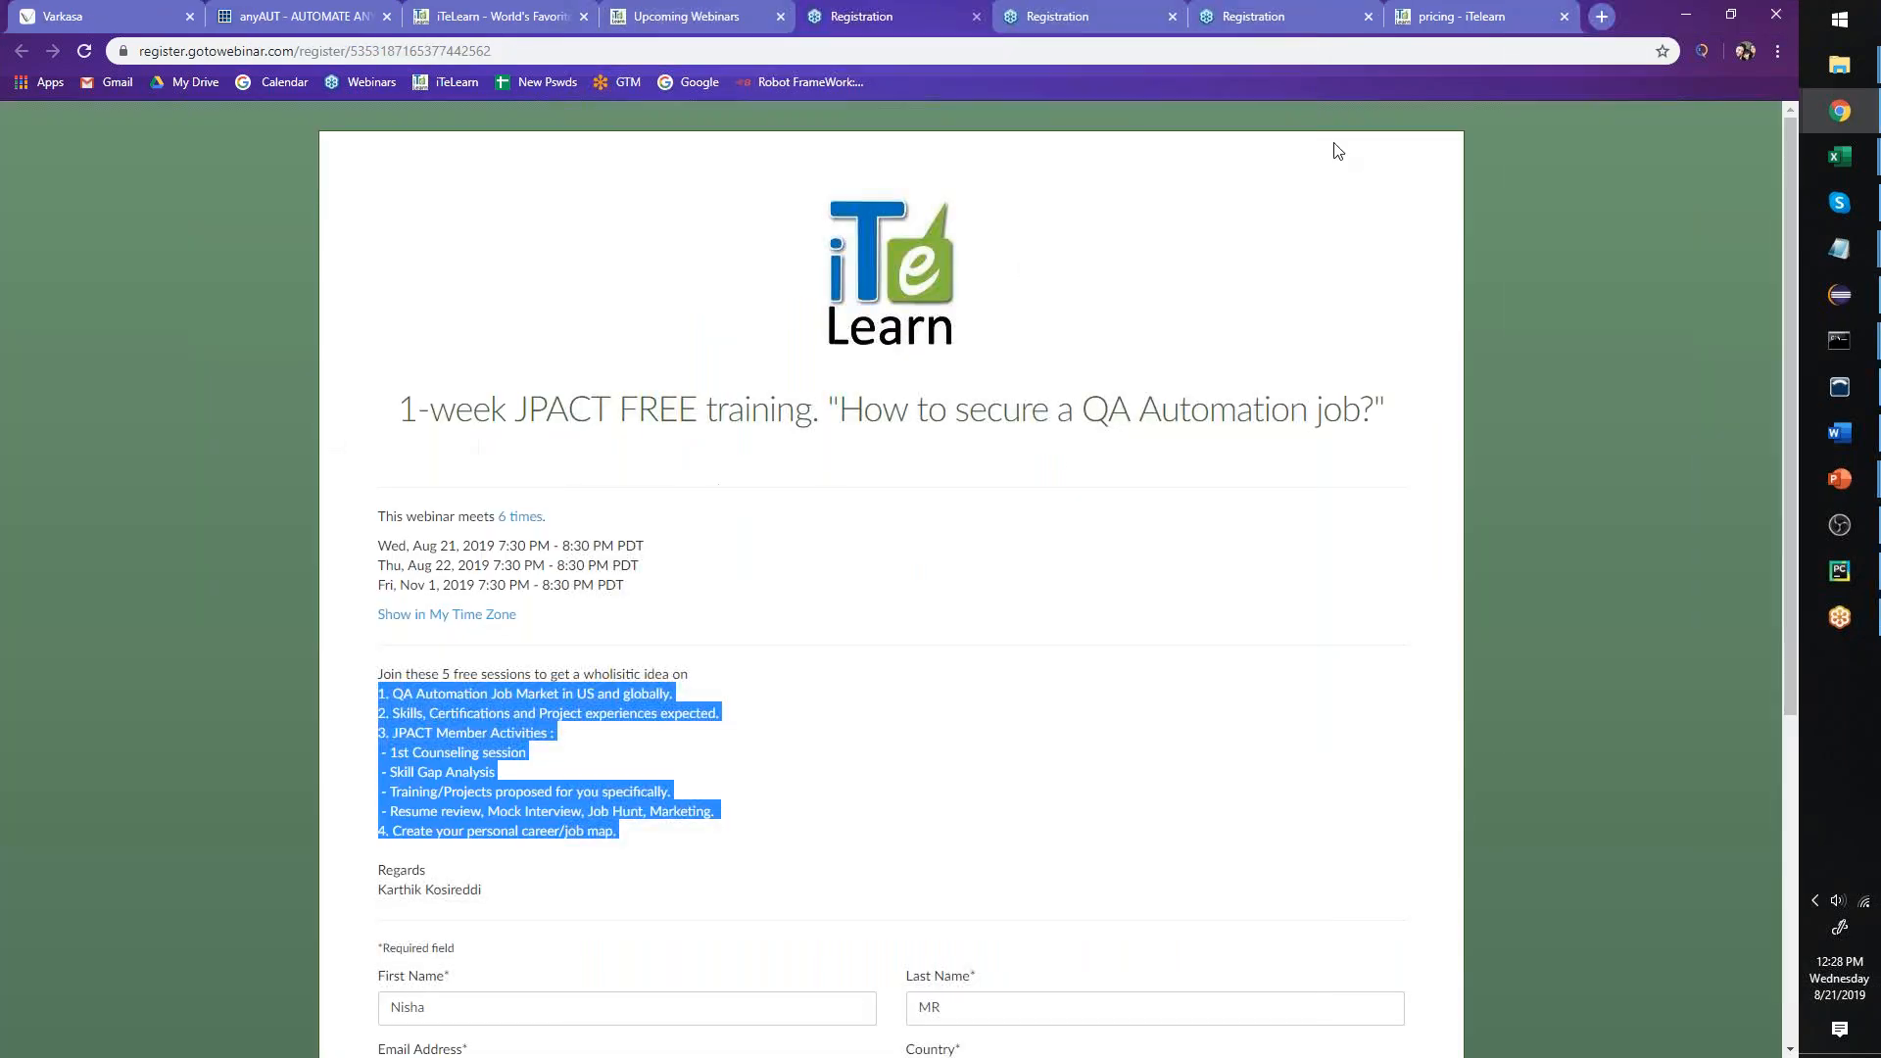
pyautogui.click(1251, 16)
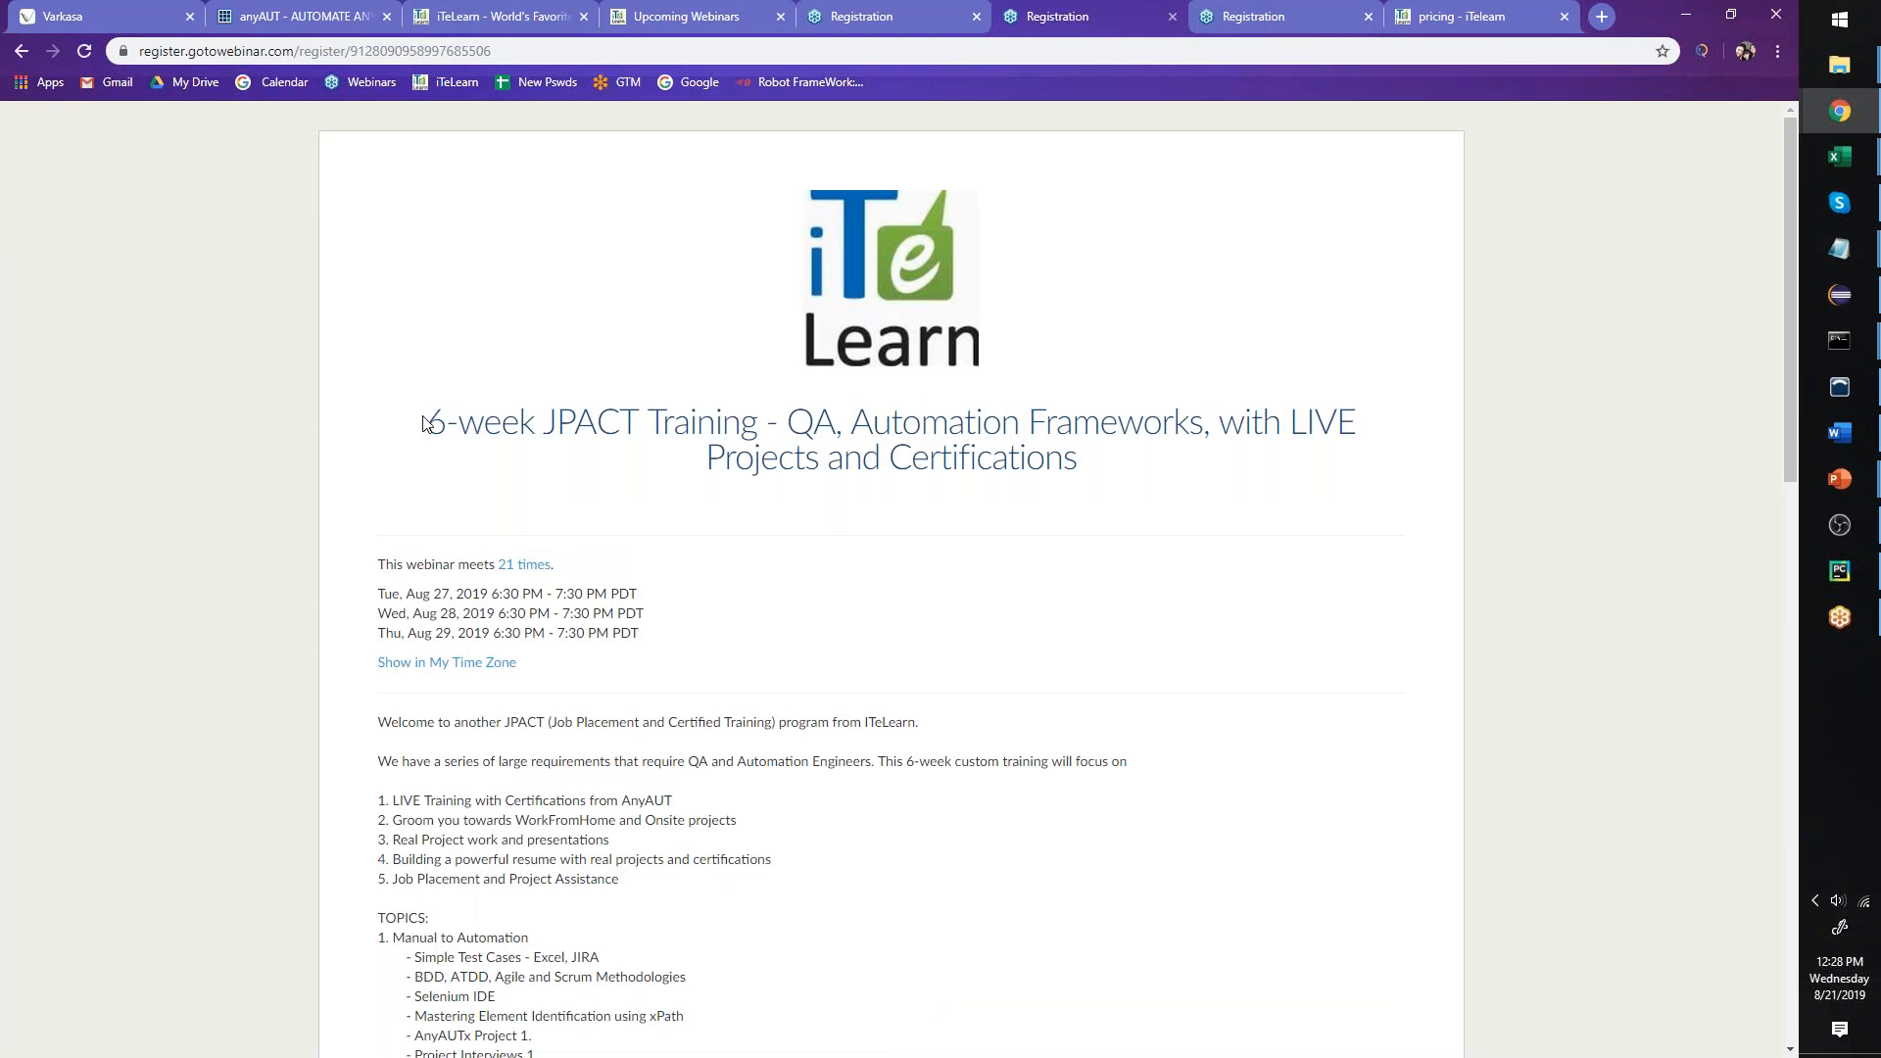
pyautogui.moveTo(426, 422); pyautogui.dragTo(814, 421)
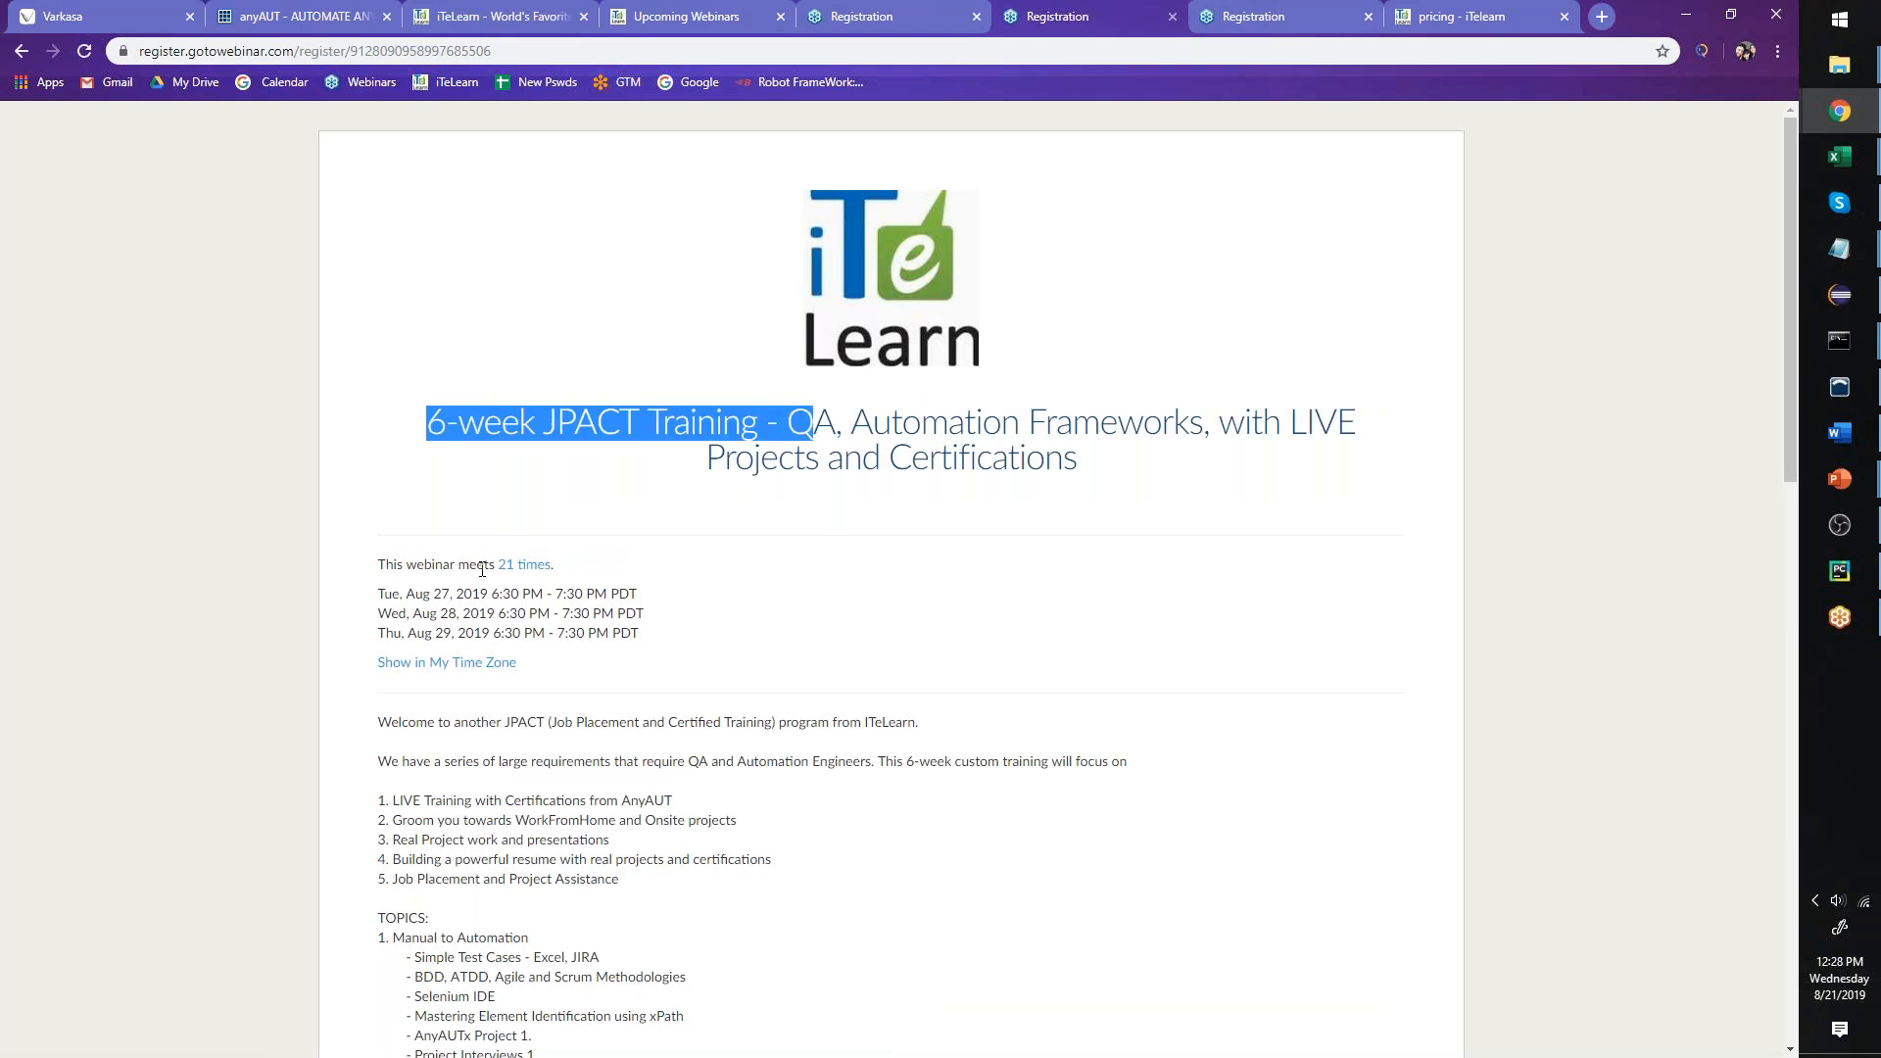
pyautogui.moveTo(494, 593)
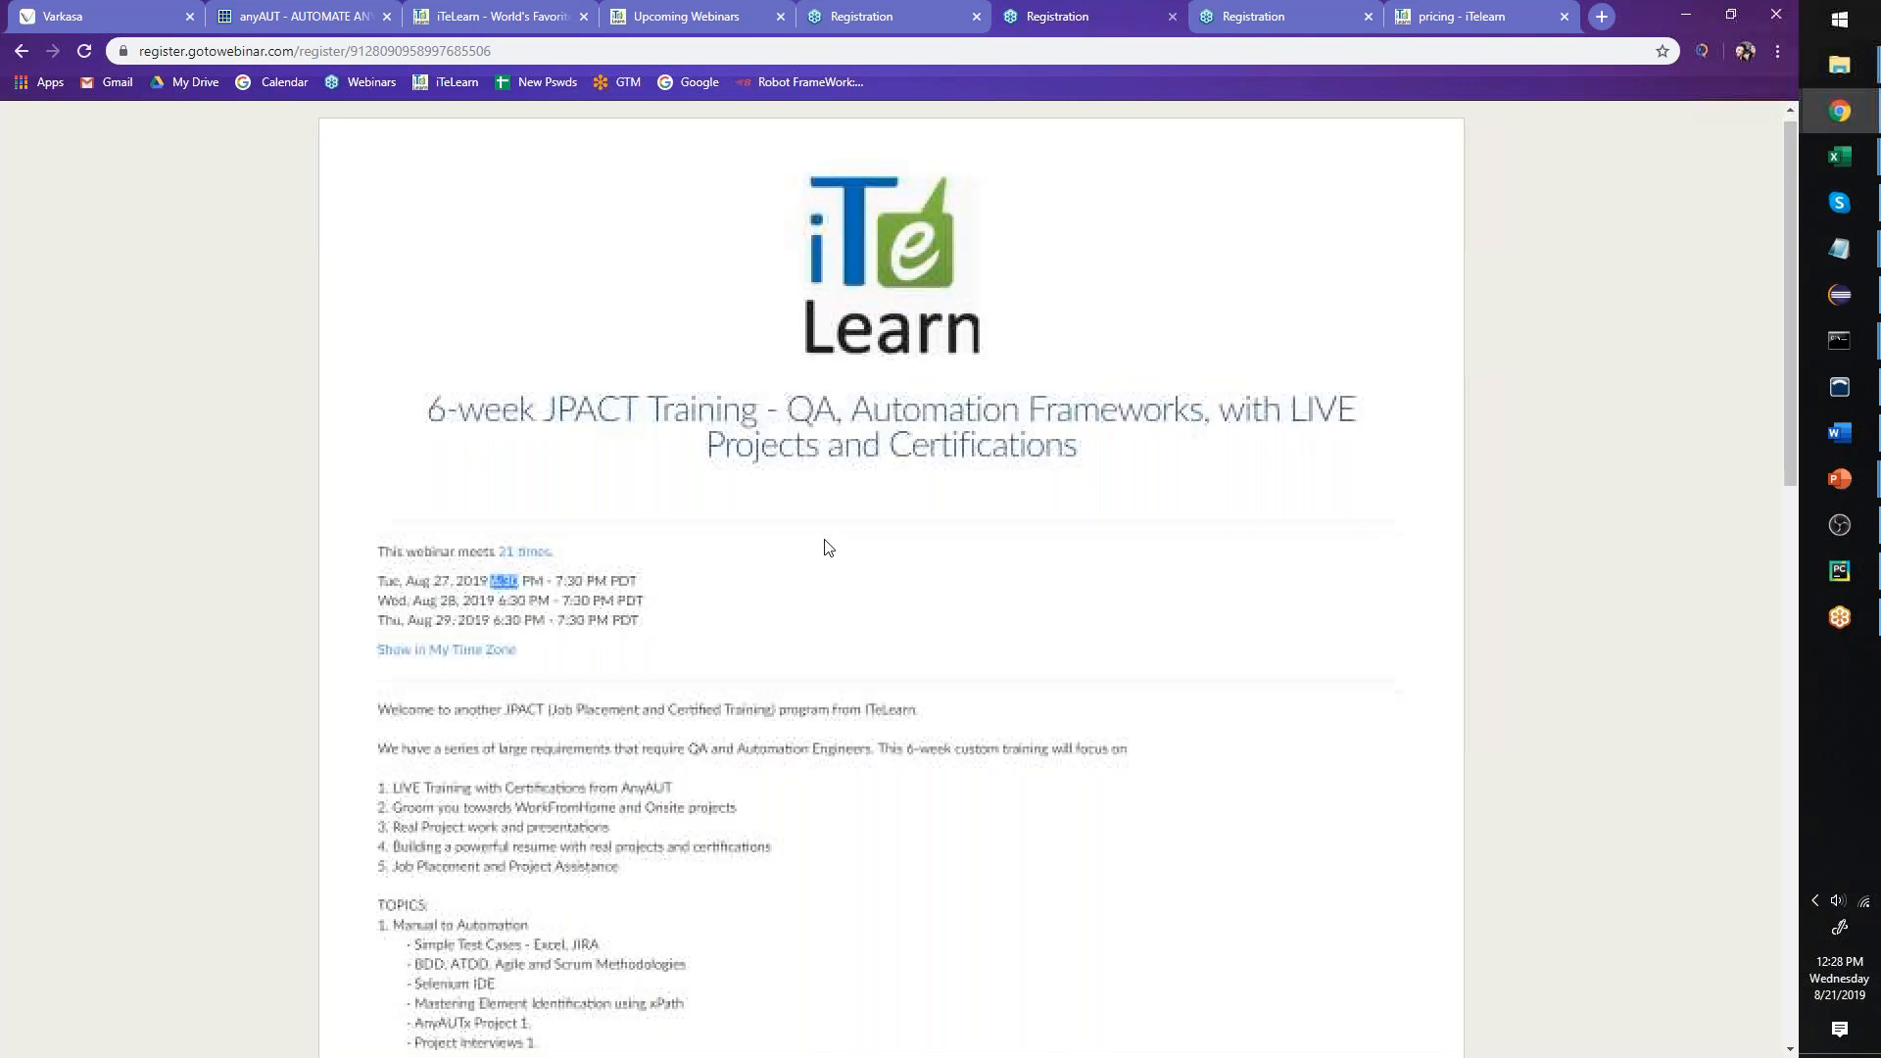
pyautogui.scroll(-3)
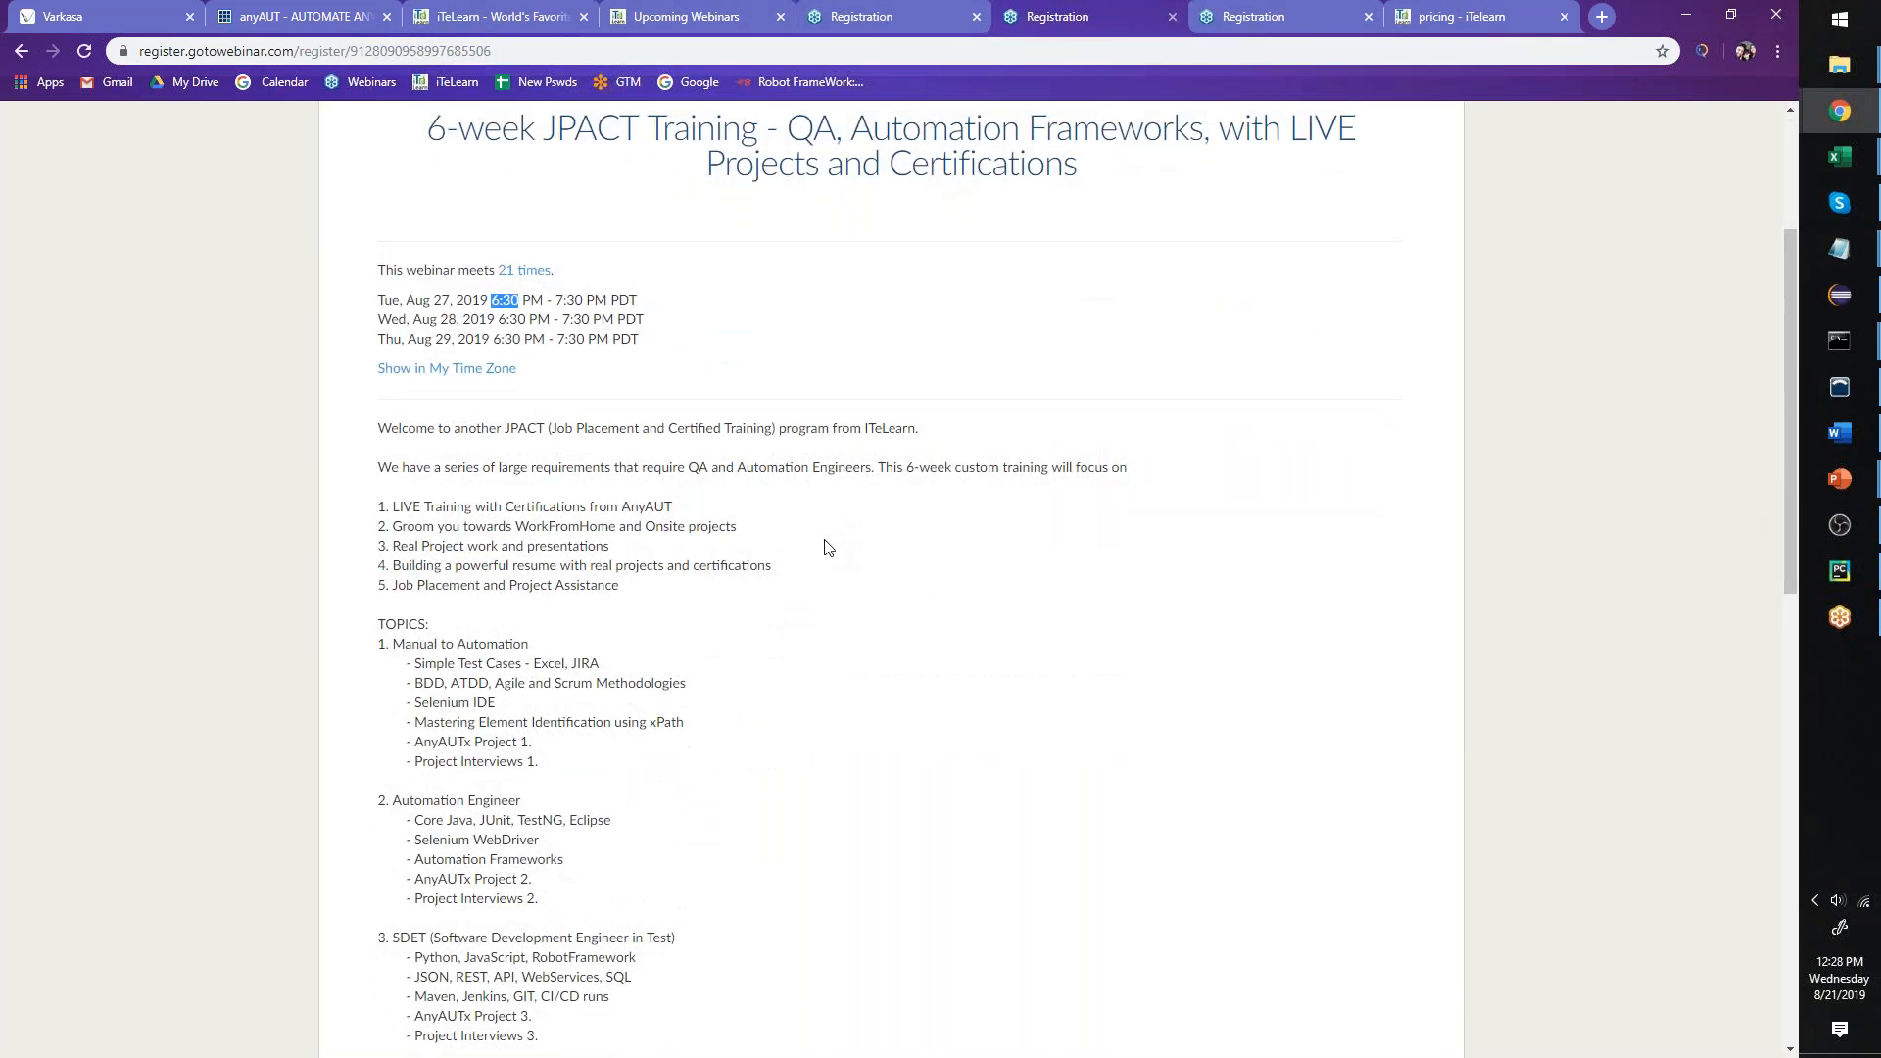
pyautogui.moveTo(813, 549)
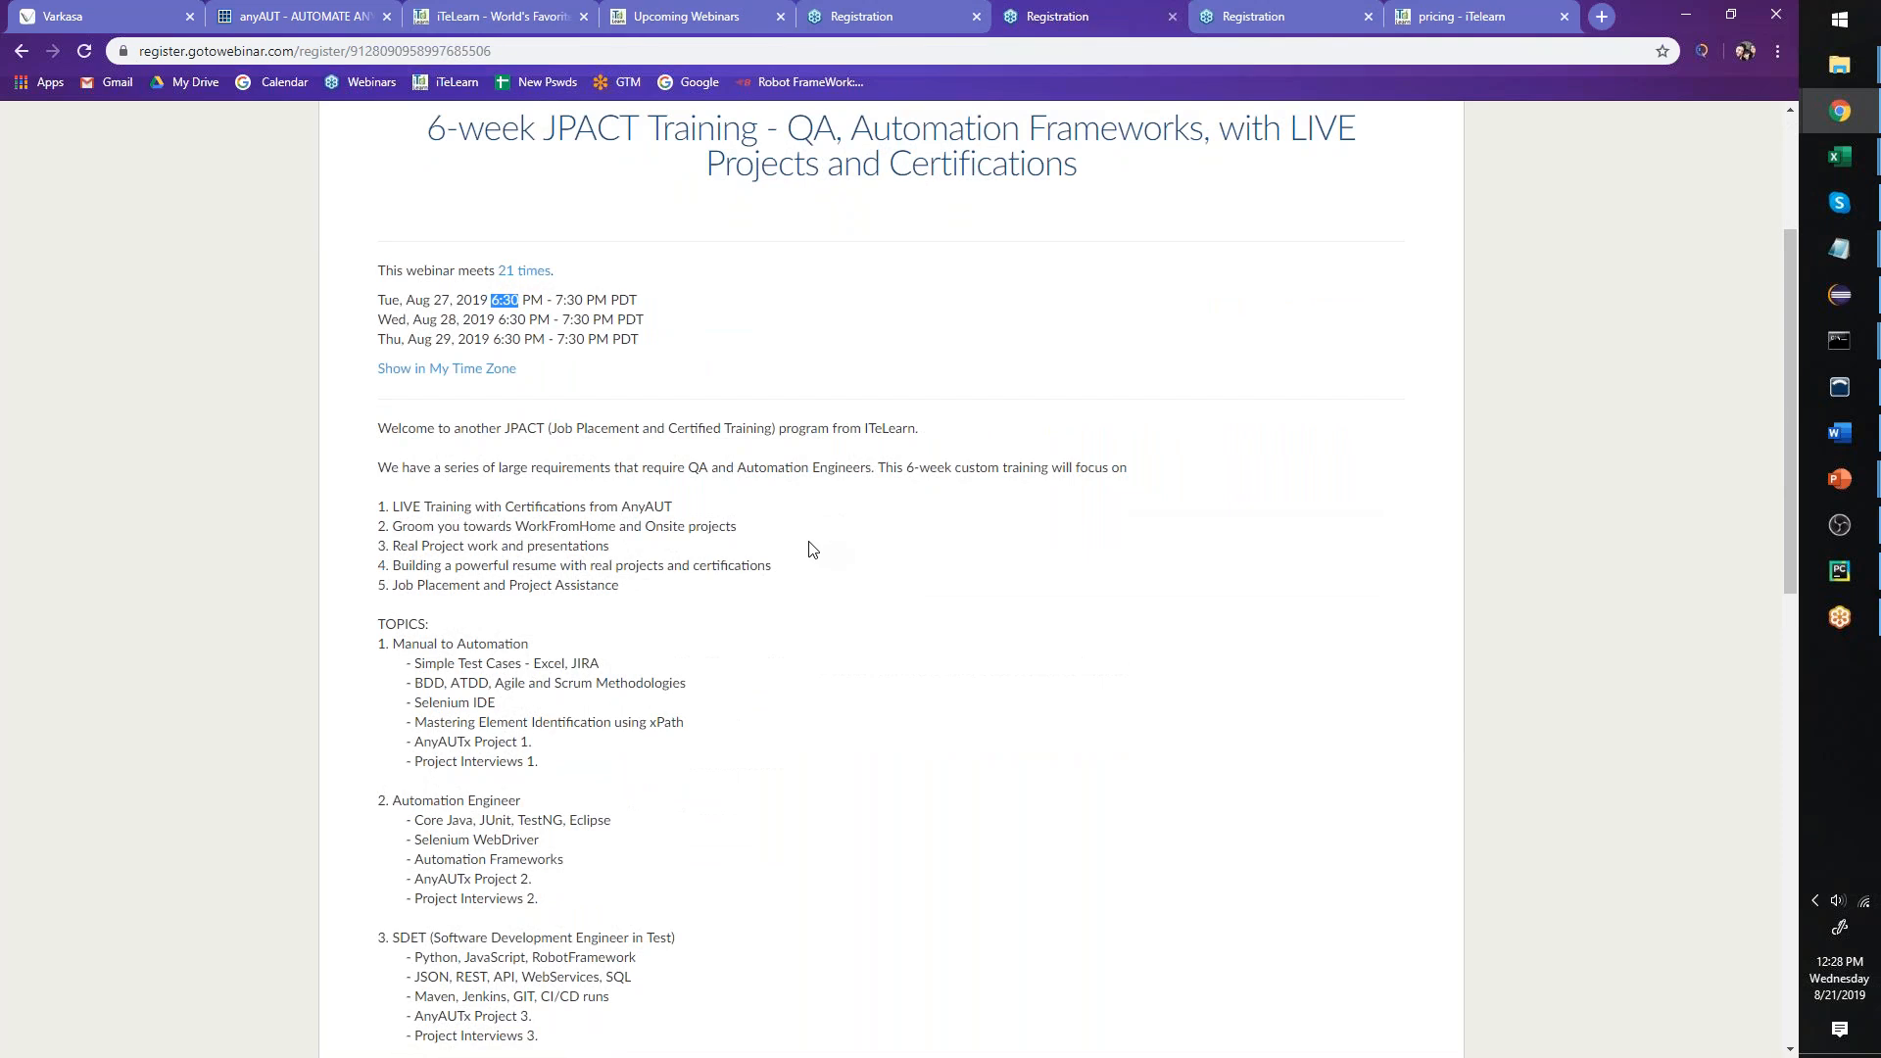
pyautogui.scroll(-3)
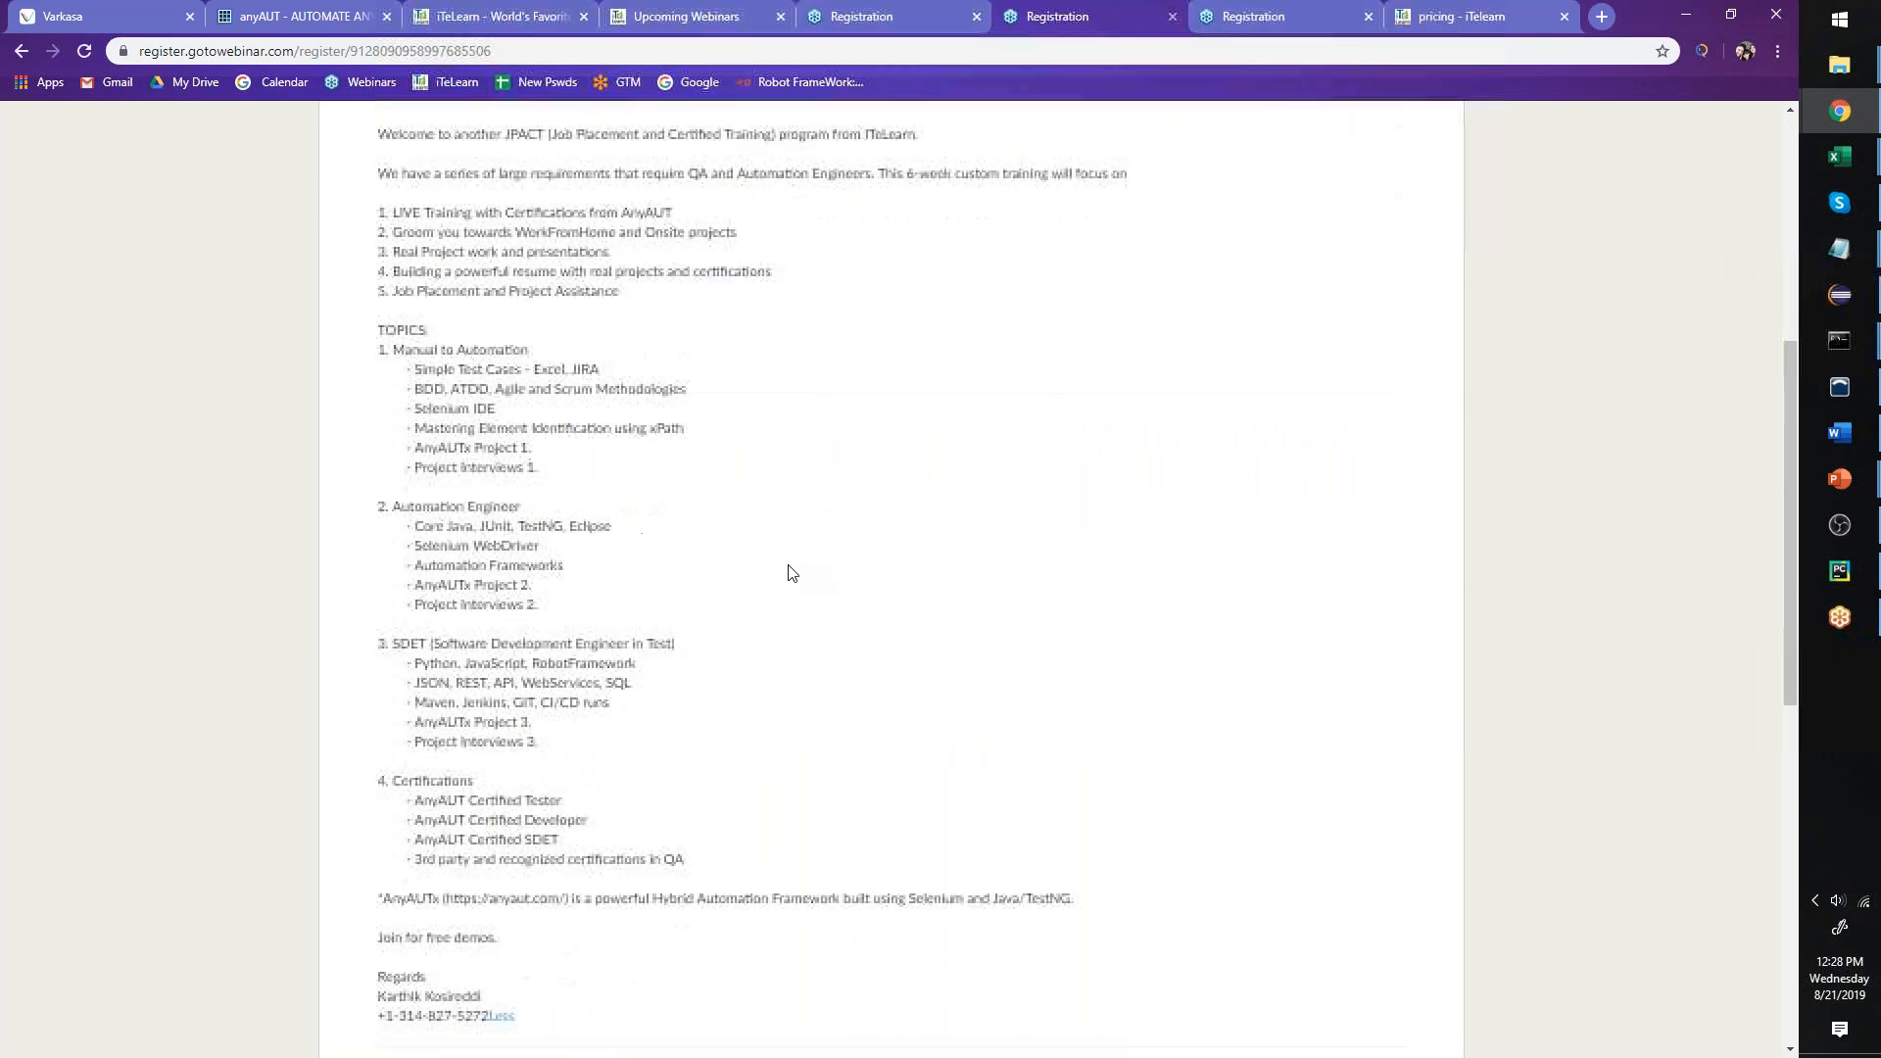
pyautogui.moveTo(376, 330); pyautogui.dragTo(538, 742)
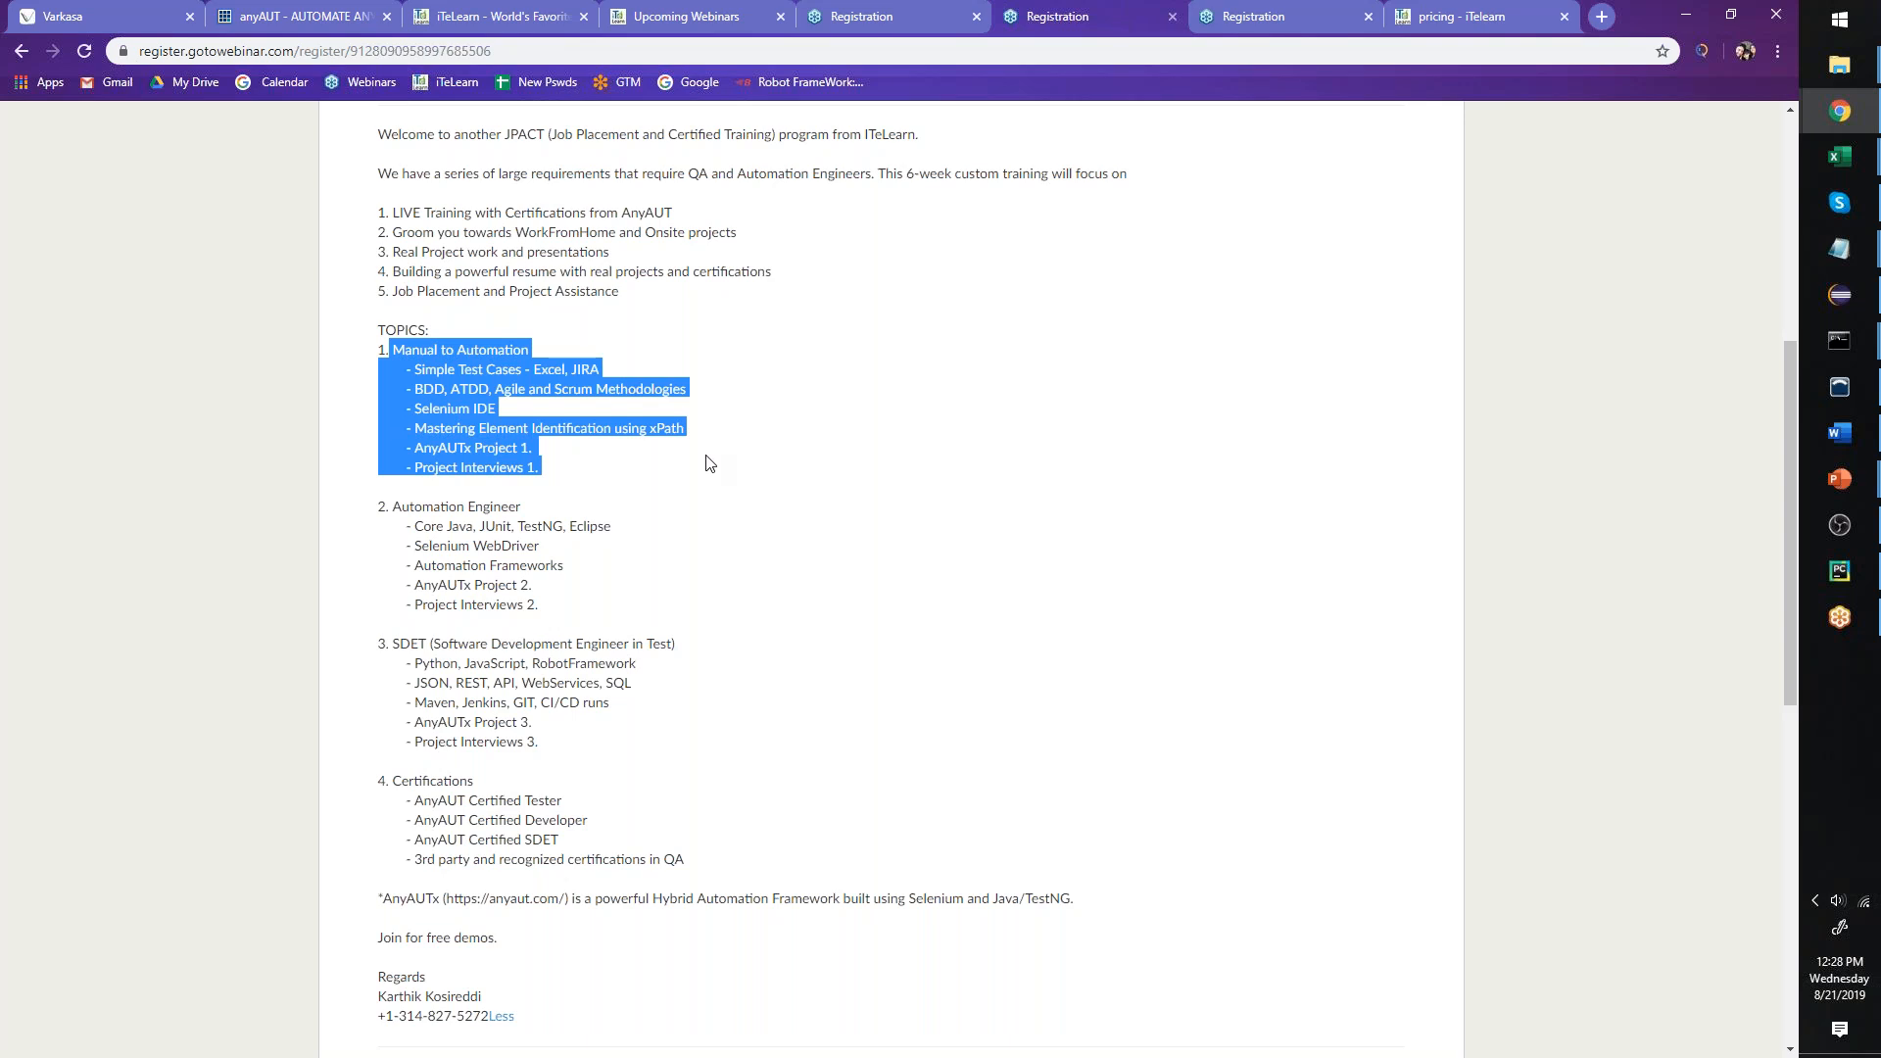
pyautogui.click(710, 463)
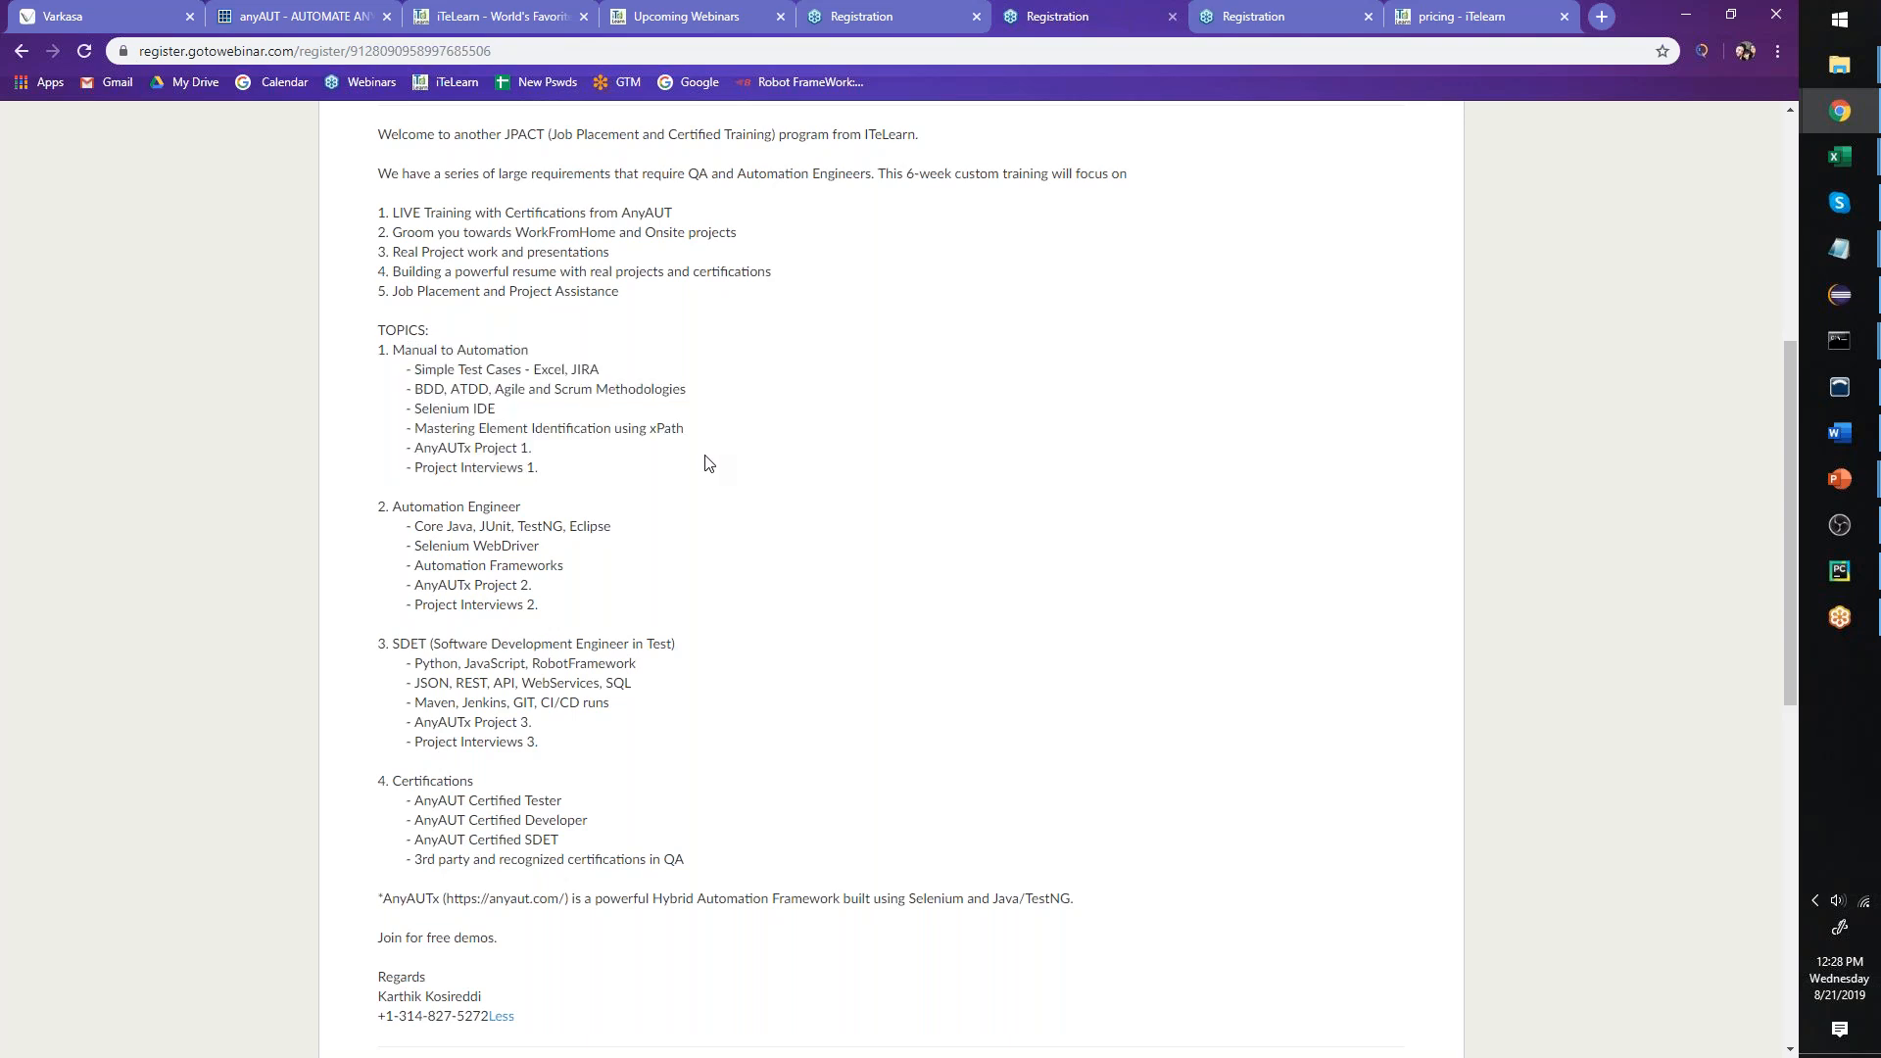
pyautogui.moveTo(555, 614)
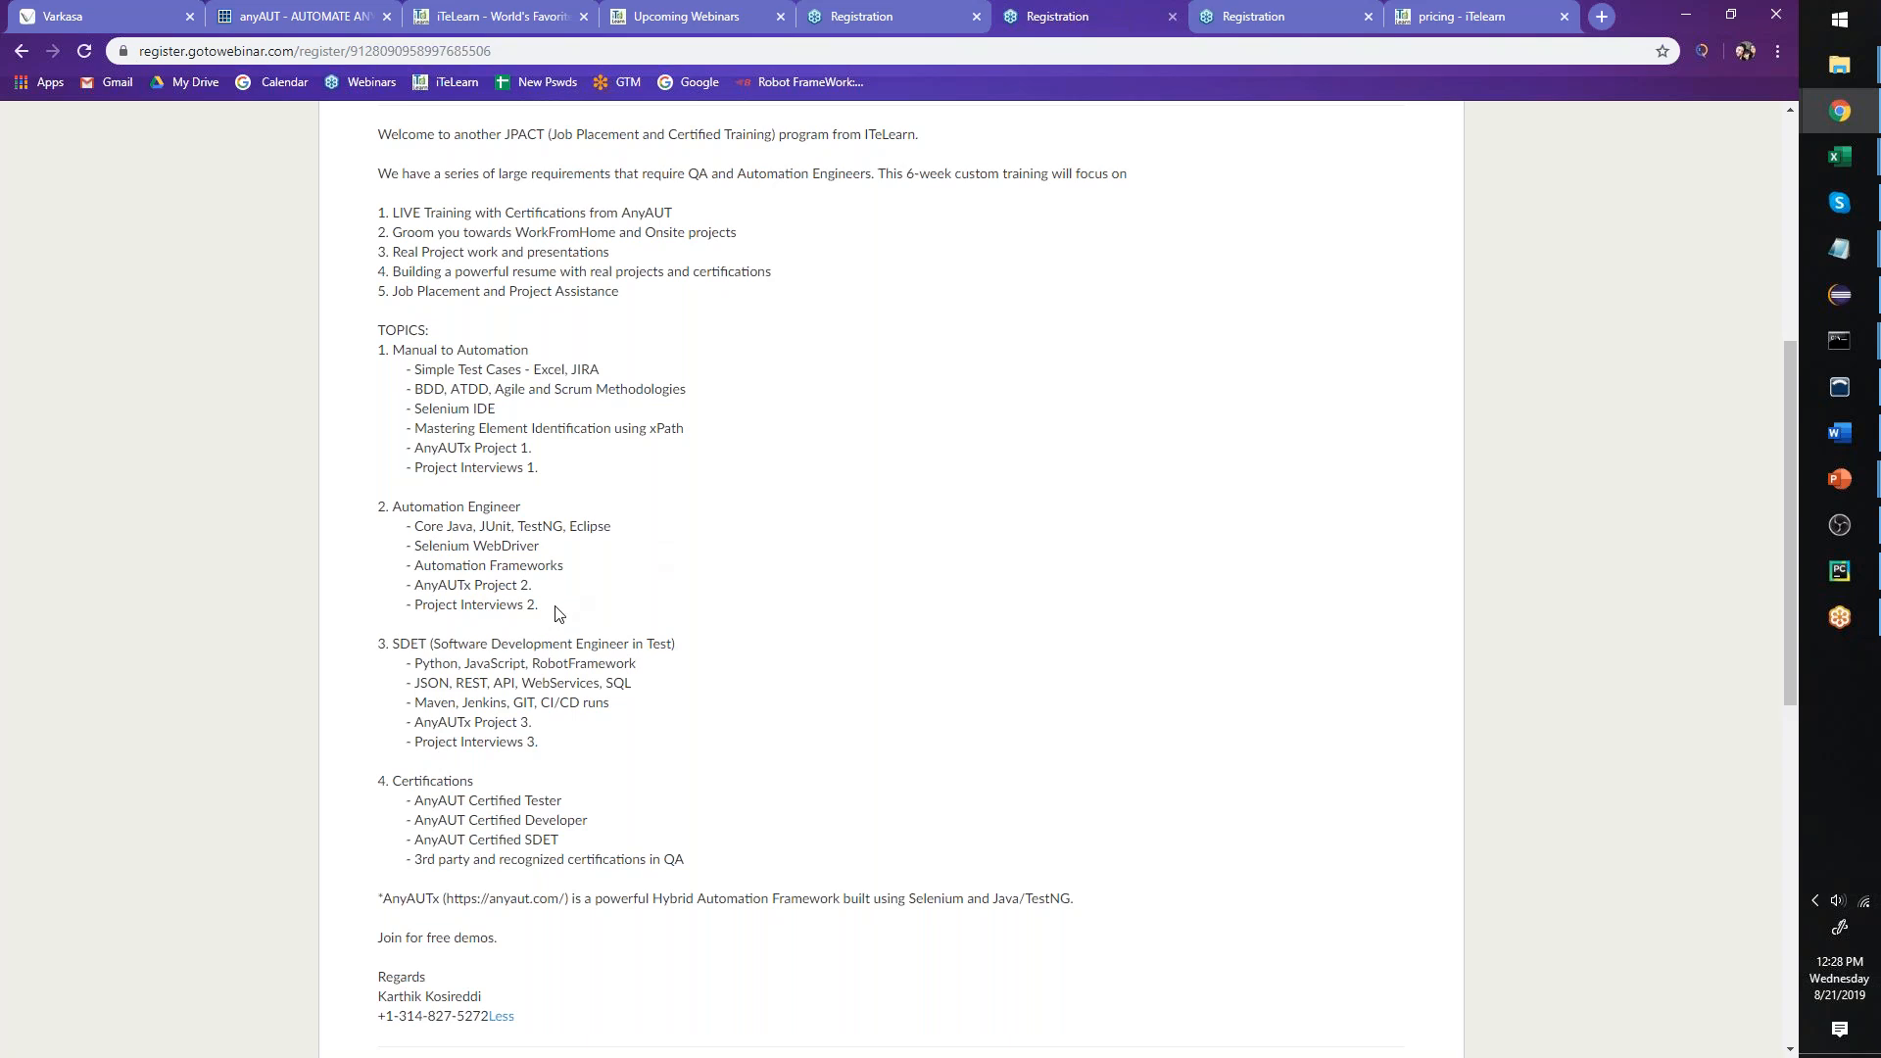
pyautogui.moveTo(376, 506); pyautogui.dragTo(539, 604)
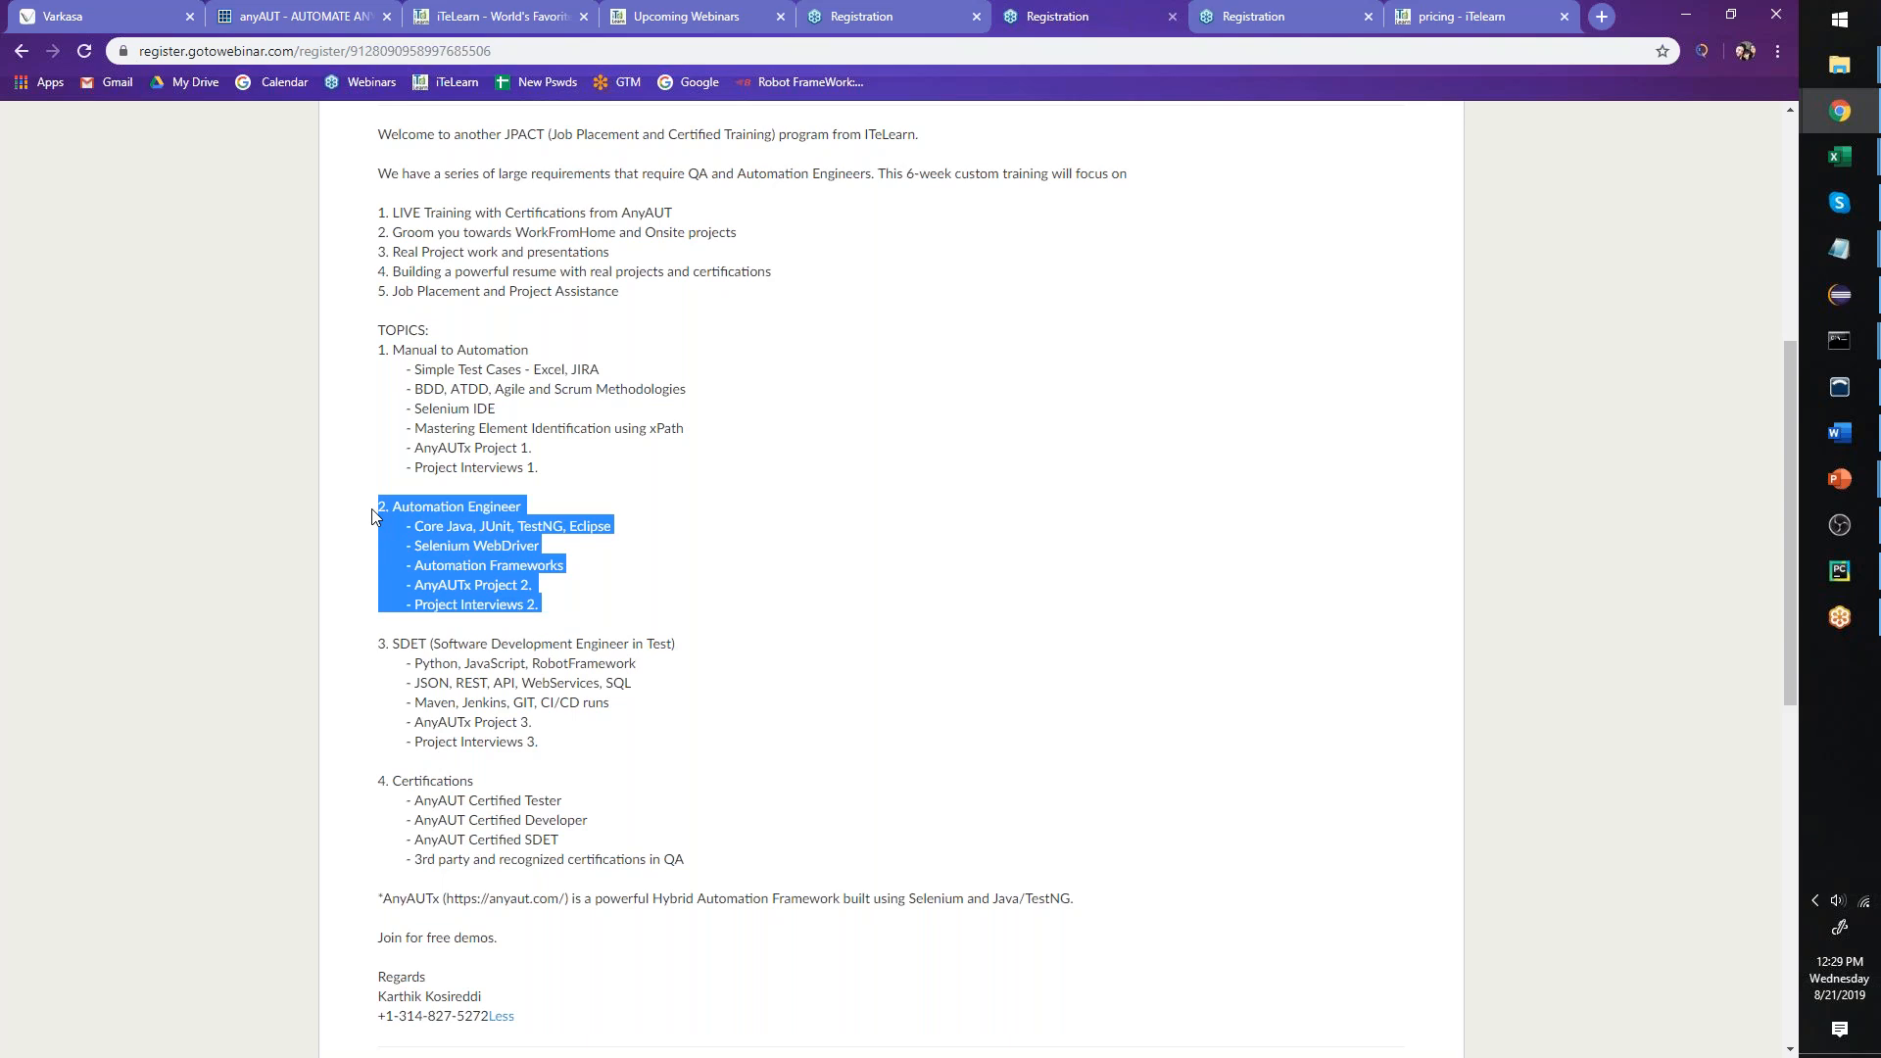
pyautogui.moveTo(440, 547)
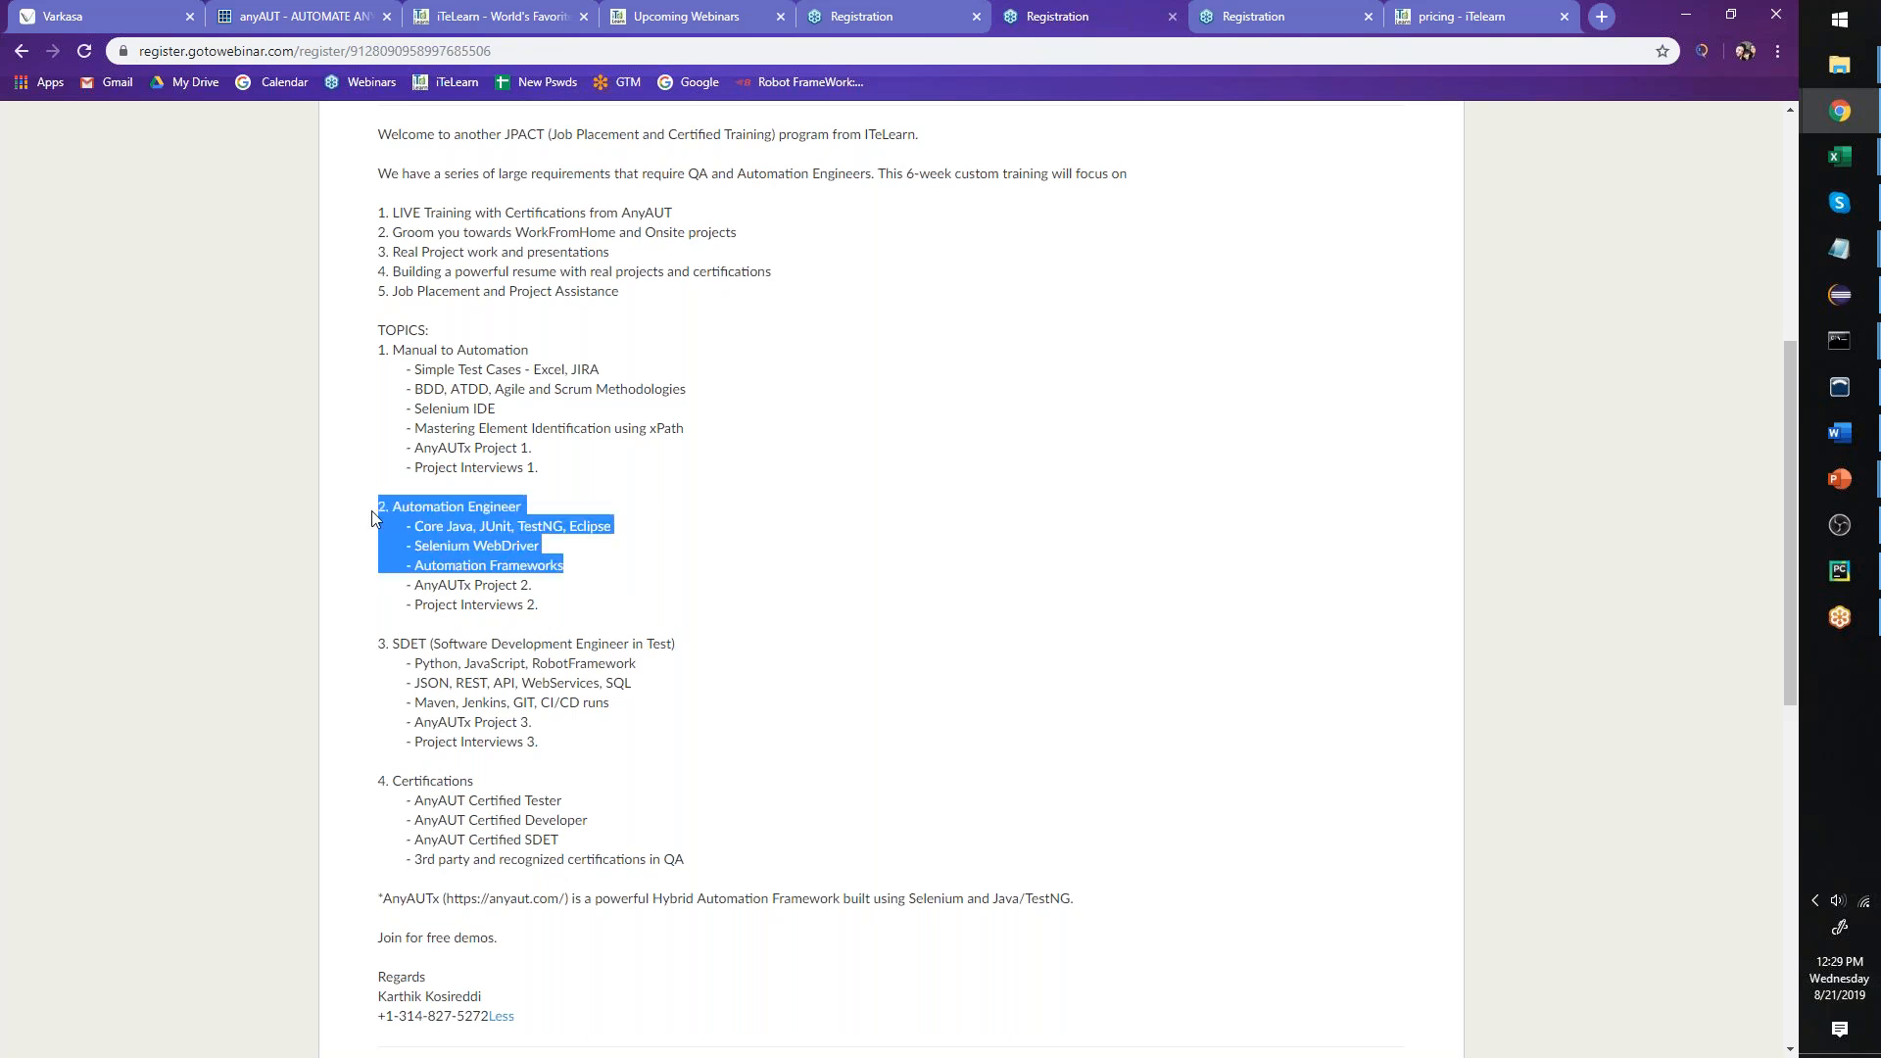
pyautogui.click(583, 561)
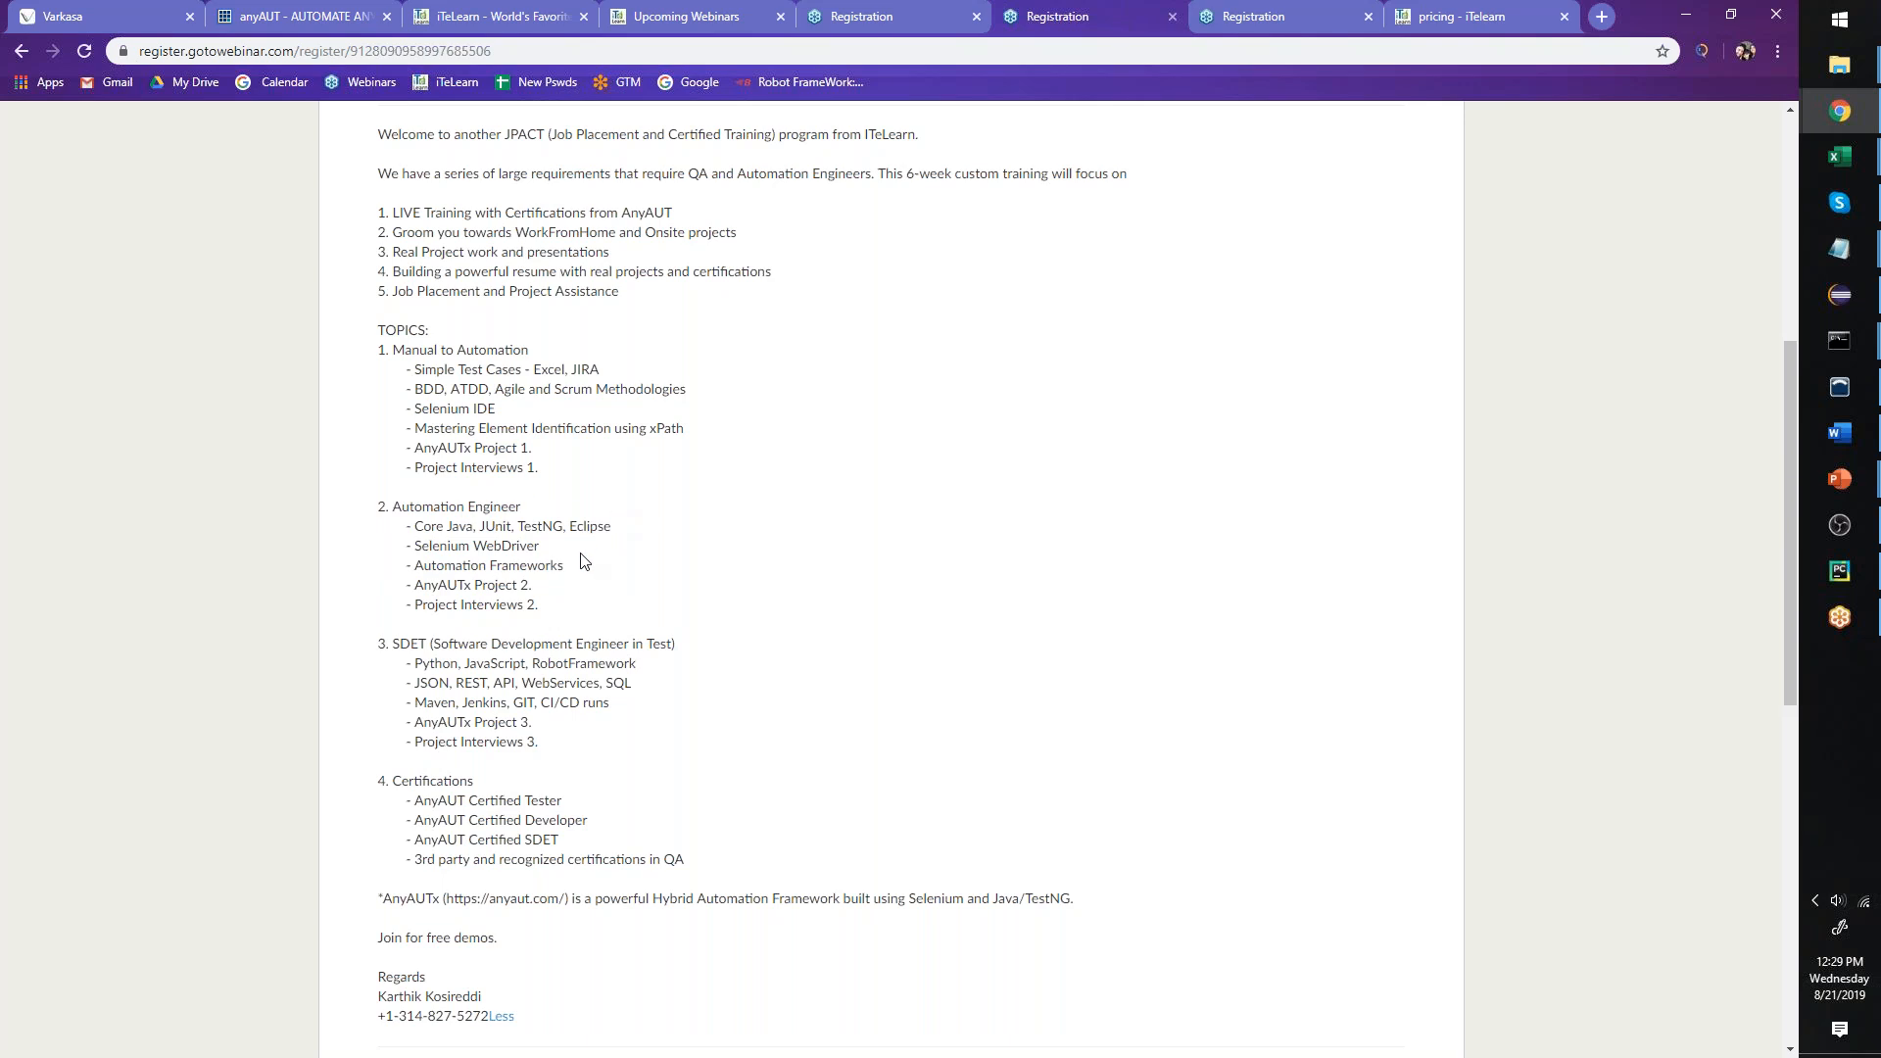
pyautogui.moveTo(585, 571)
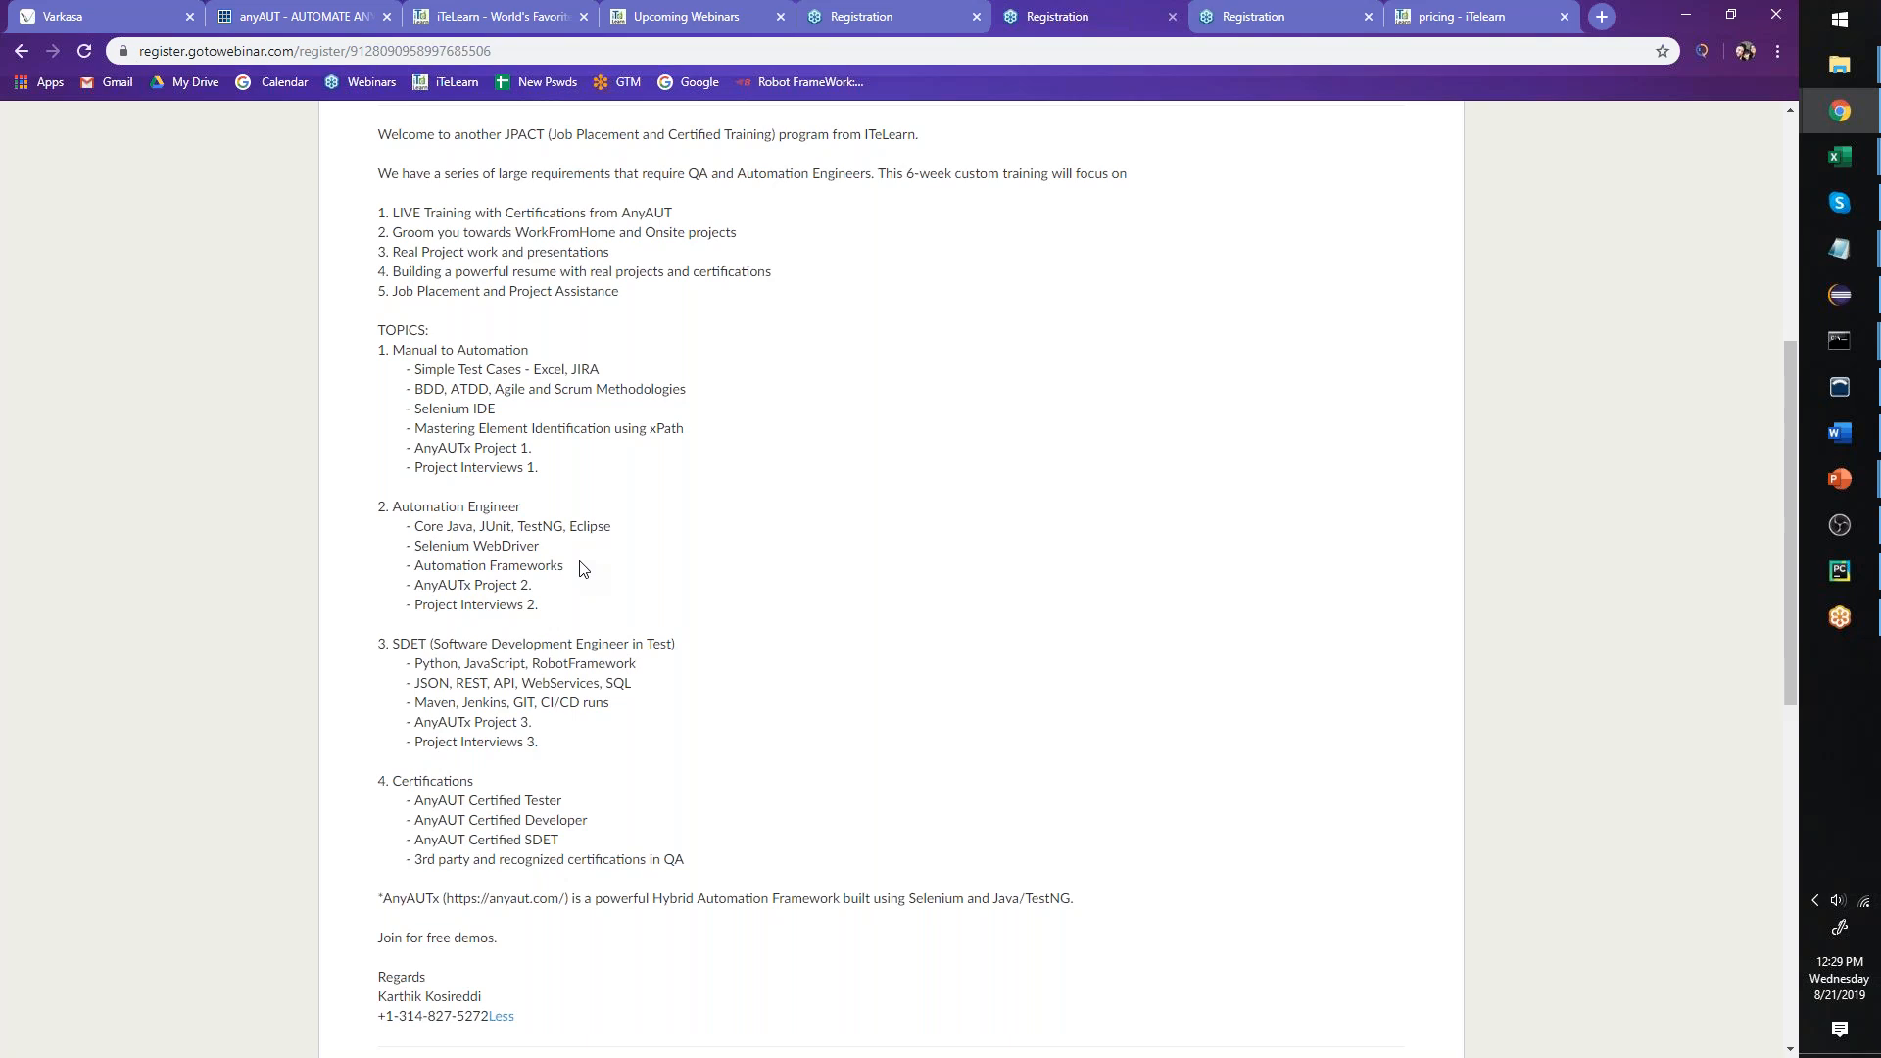
# - Highlight the SDET sub-items and the Certifications topic block of the 6-week training
pyautogui.scroll(-3)
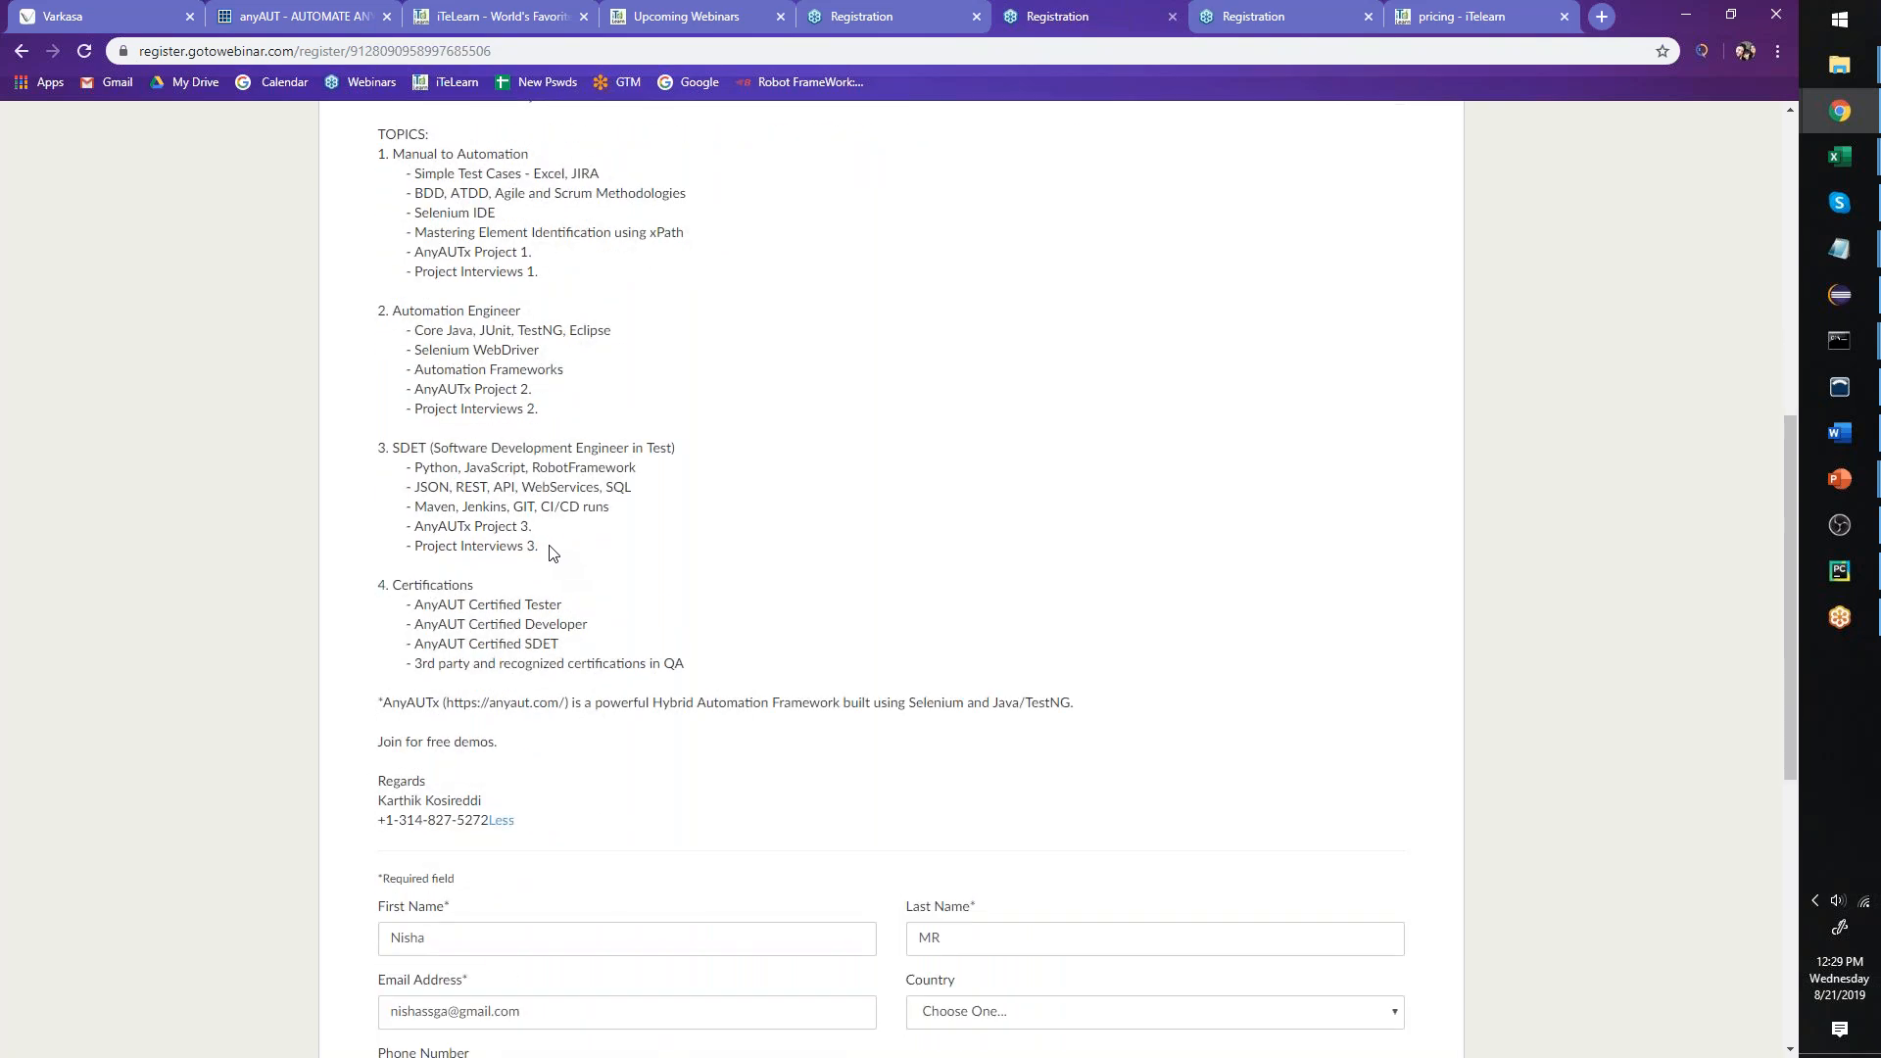
pyautogui.moveTo(412, 466); pyautogui.dragTo(540, 545)
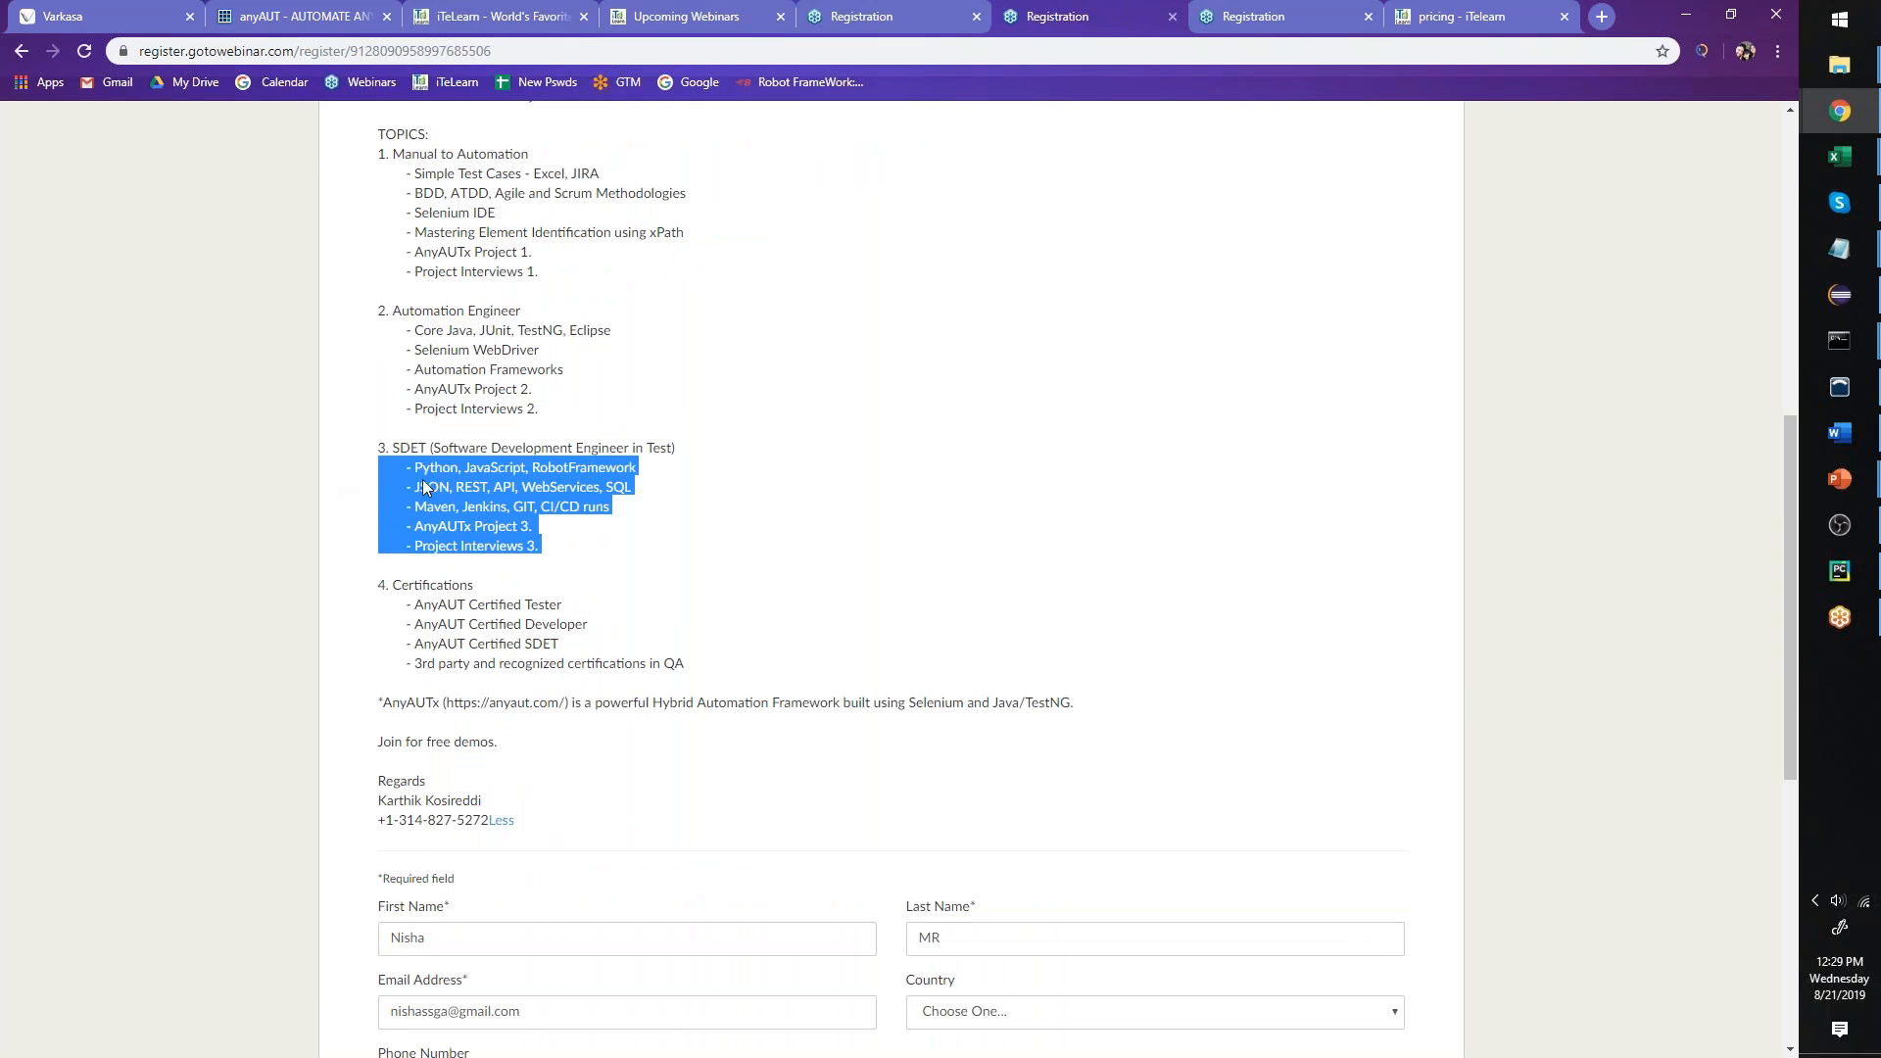
pyautogui.click(427, 508)
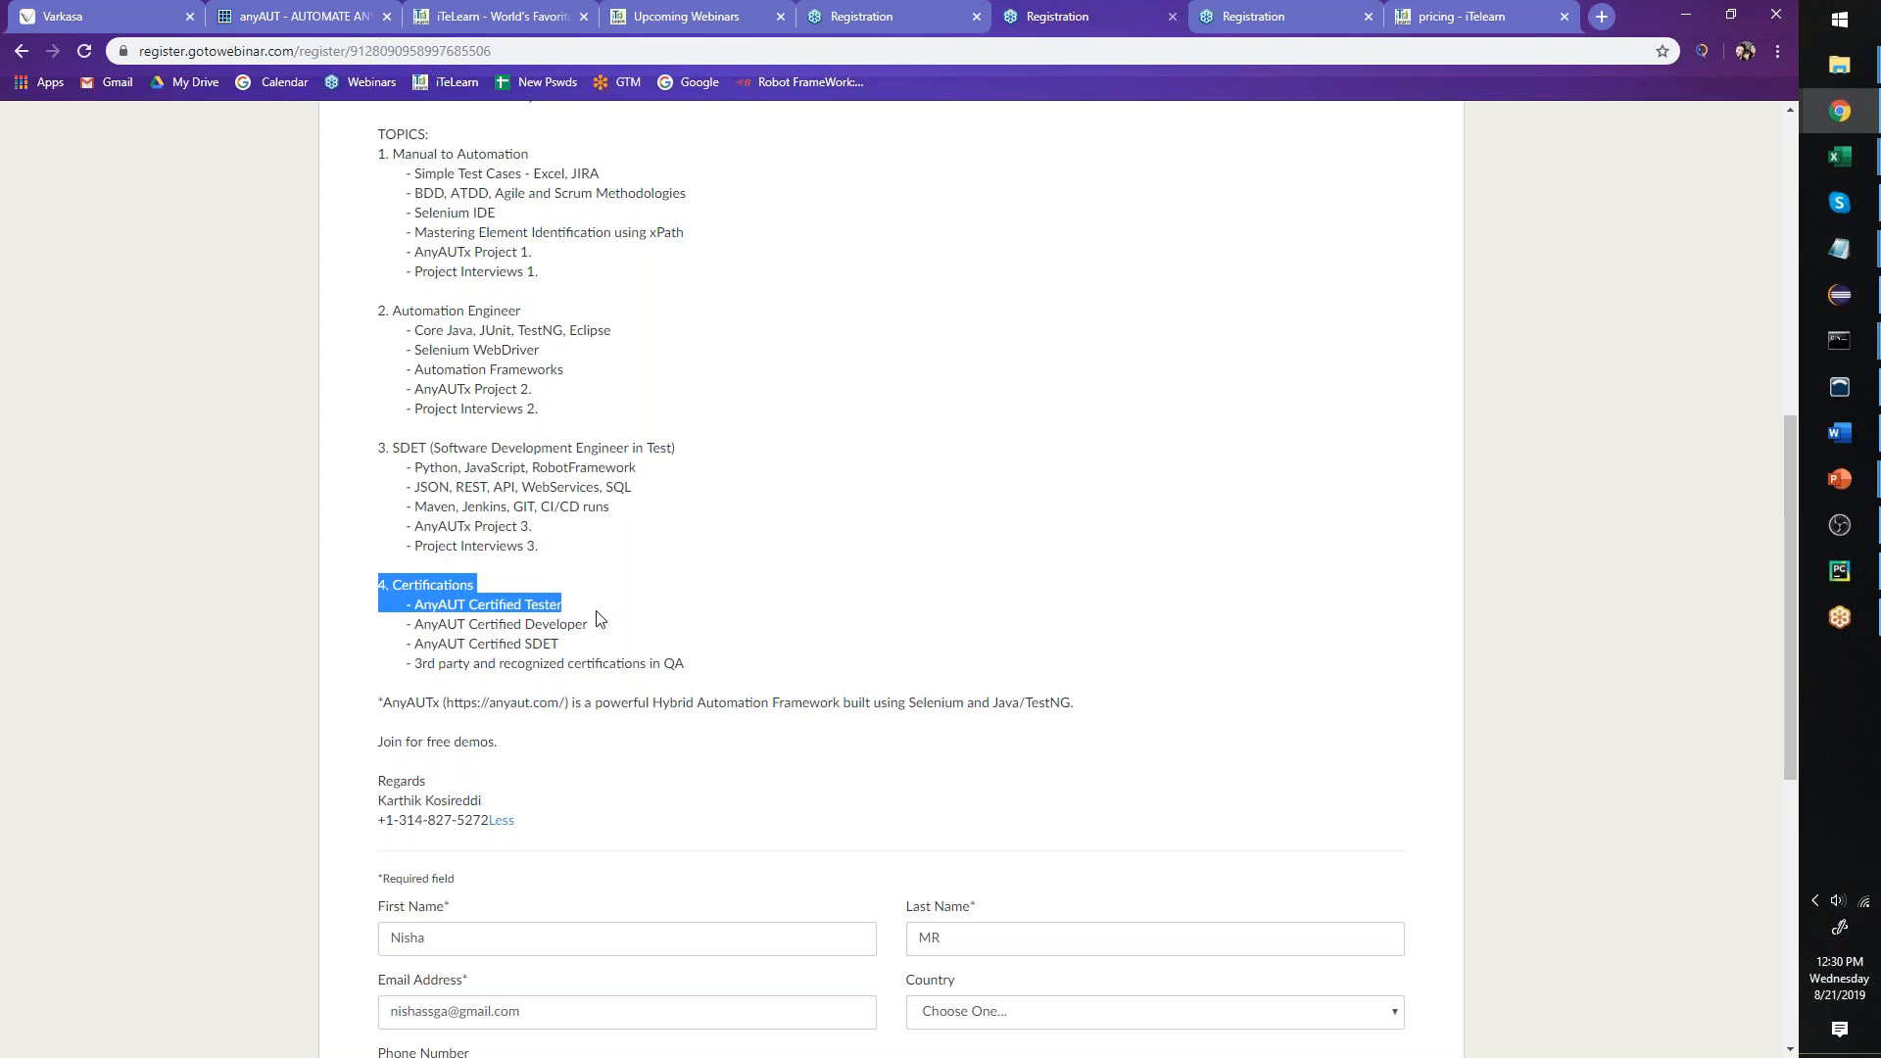
pyautogui.moveTo(600, 616); pyautogui.dragTo(735, 663)
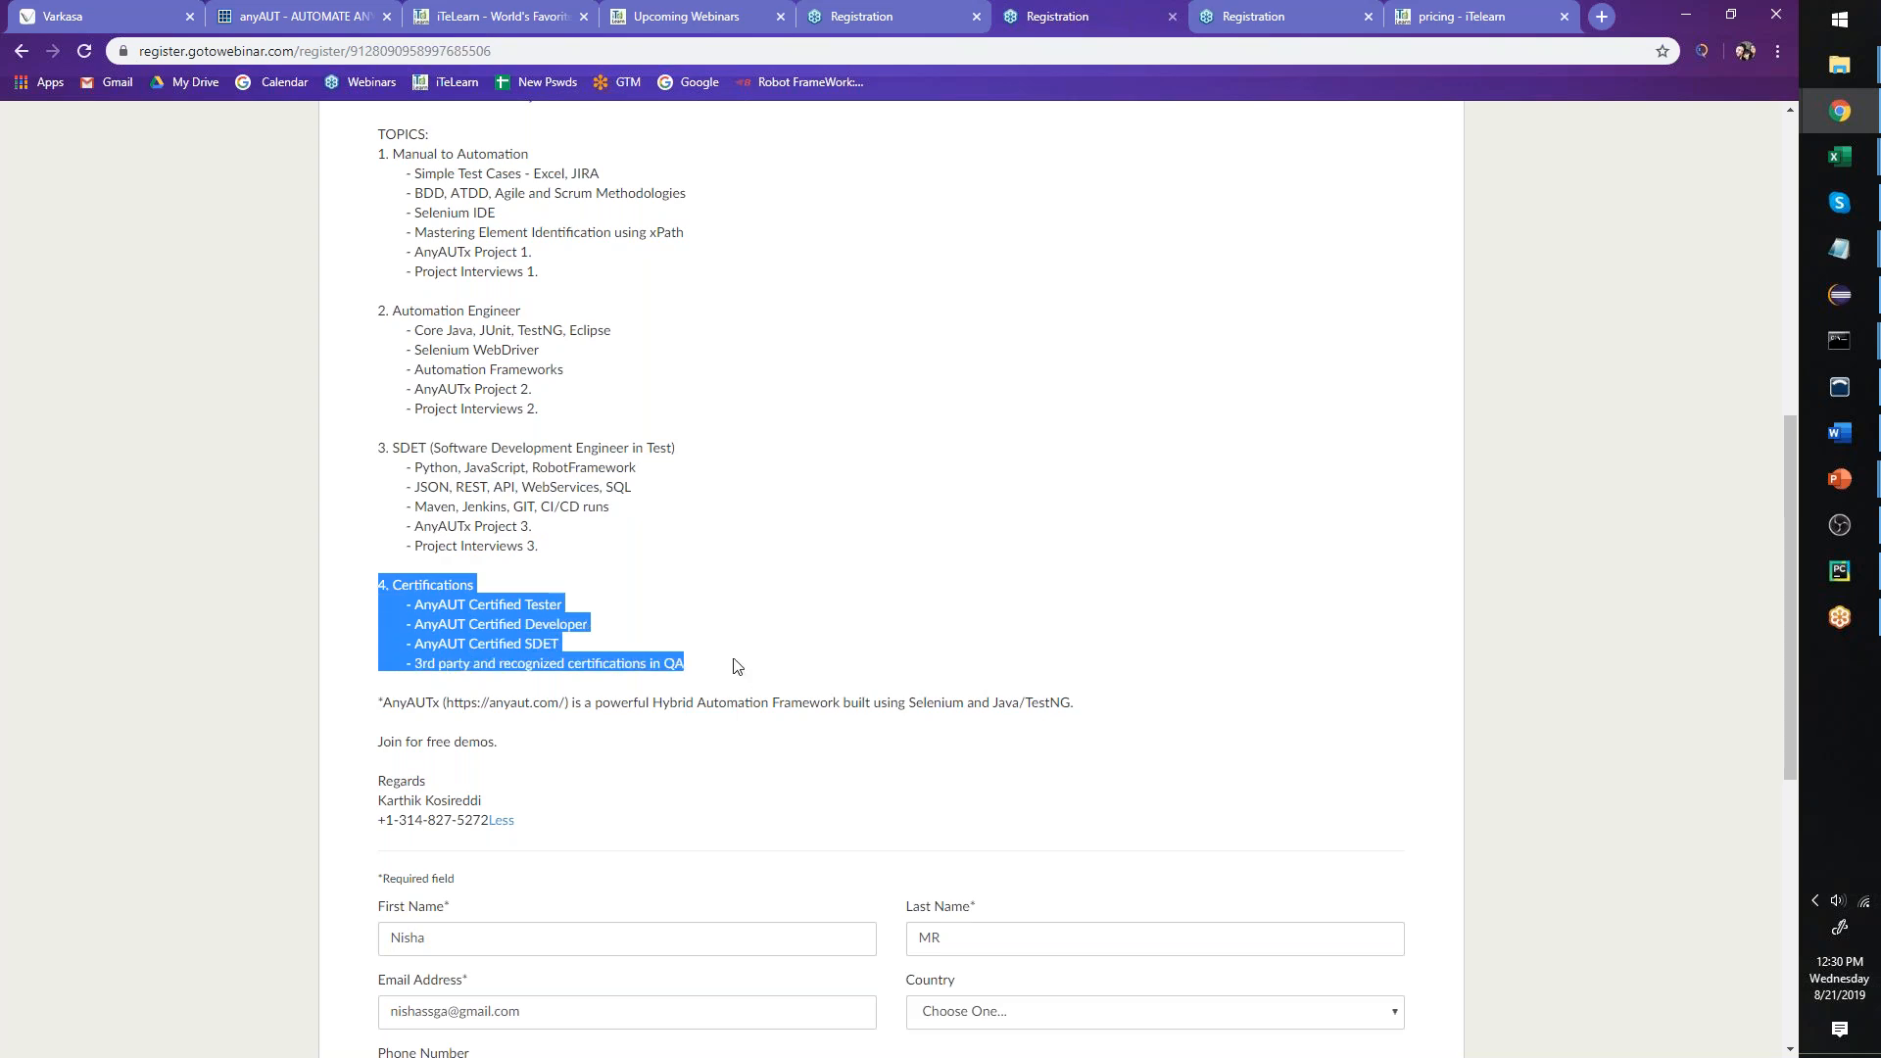
pyautogui.moveTo(570, 589)
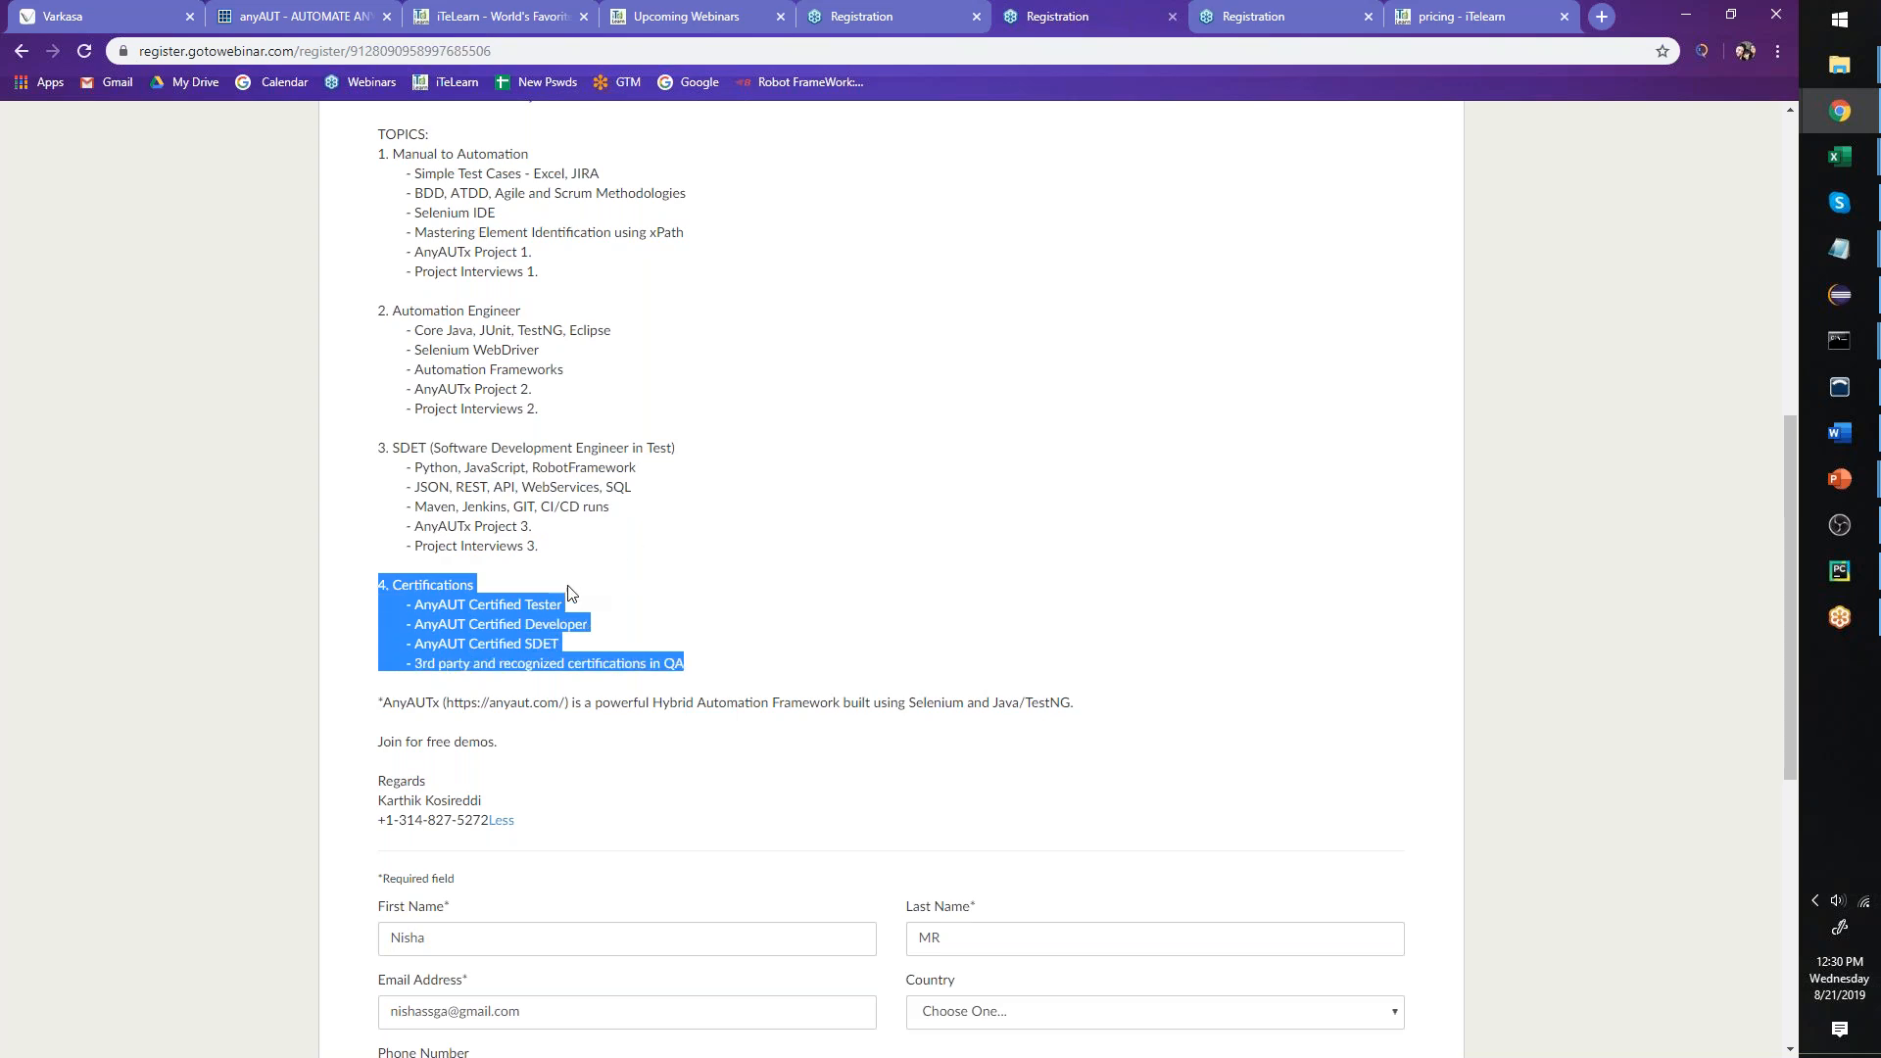
pyautogui.moveTo(501, 555)
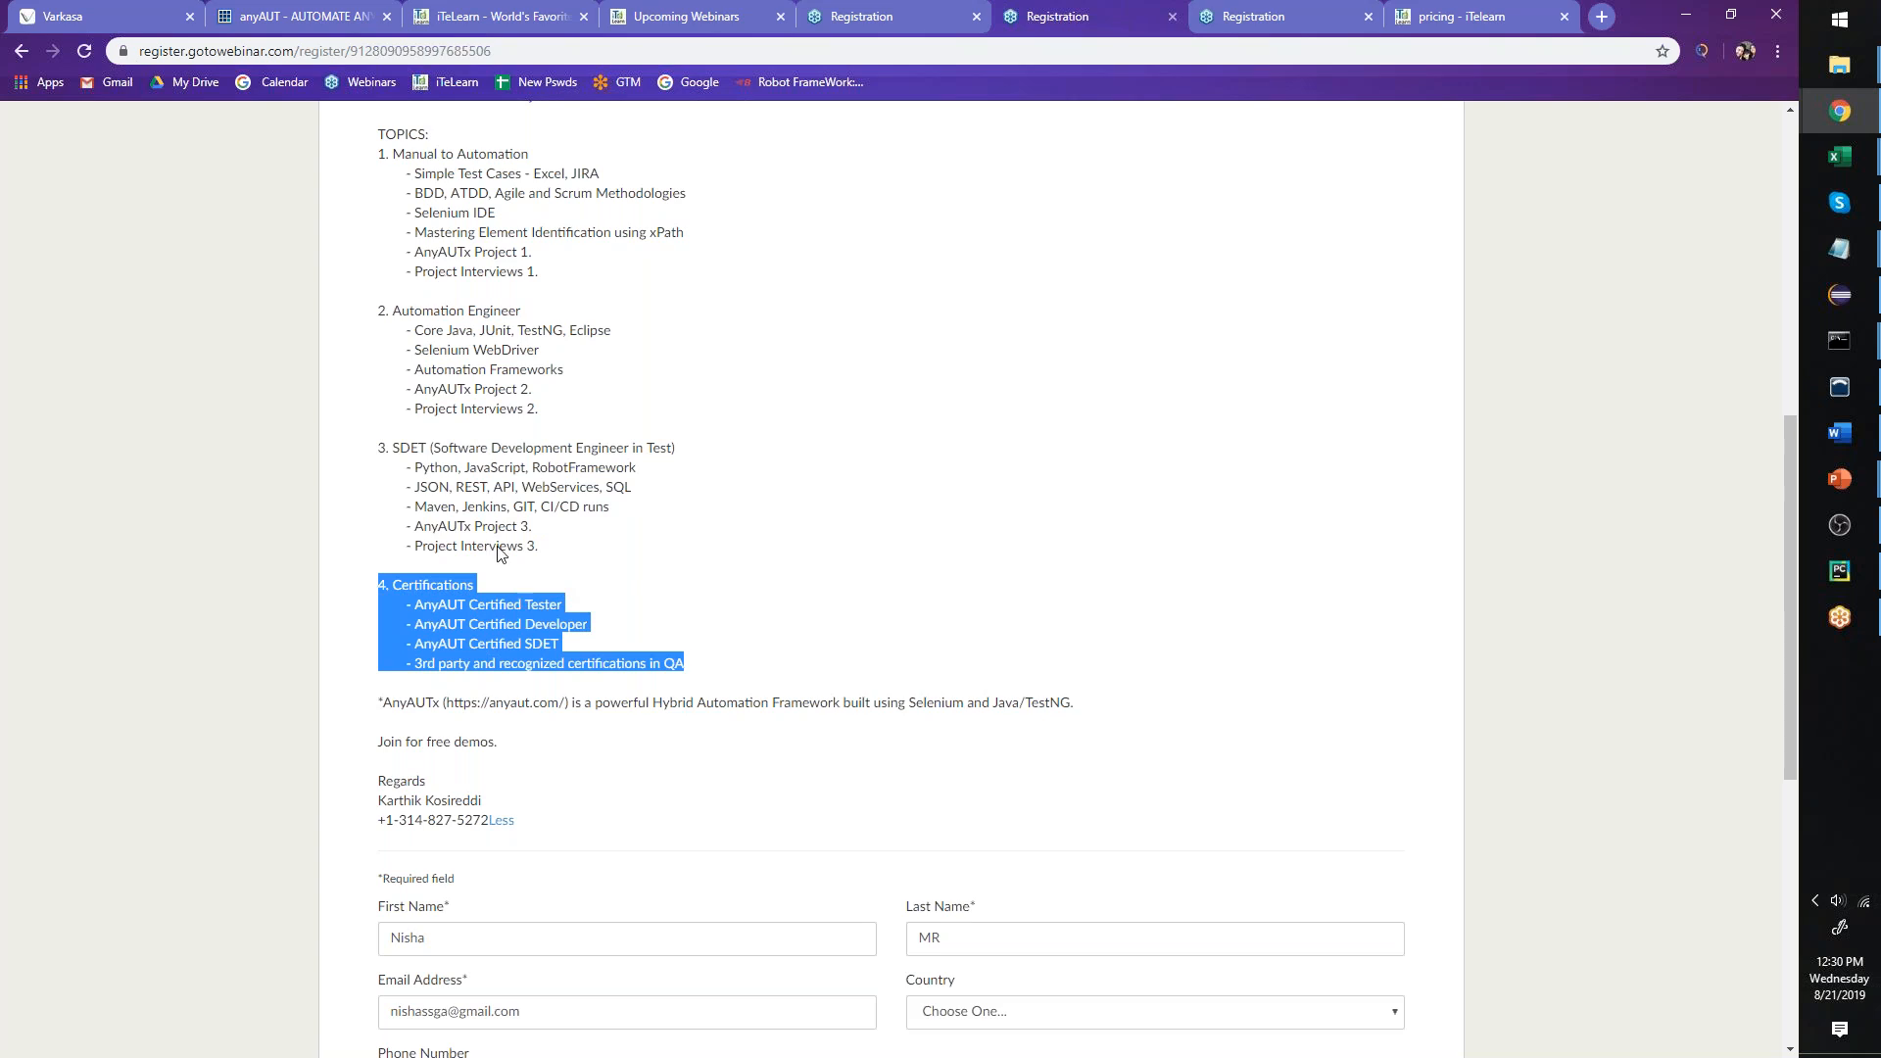
# - Browse another tab, then return to the Varkasa home page
pyautogui.click(294, 17)
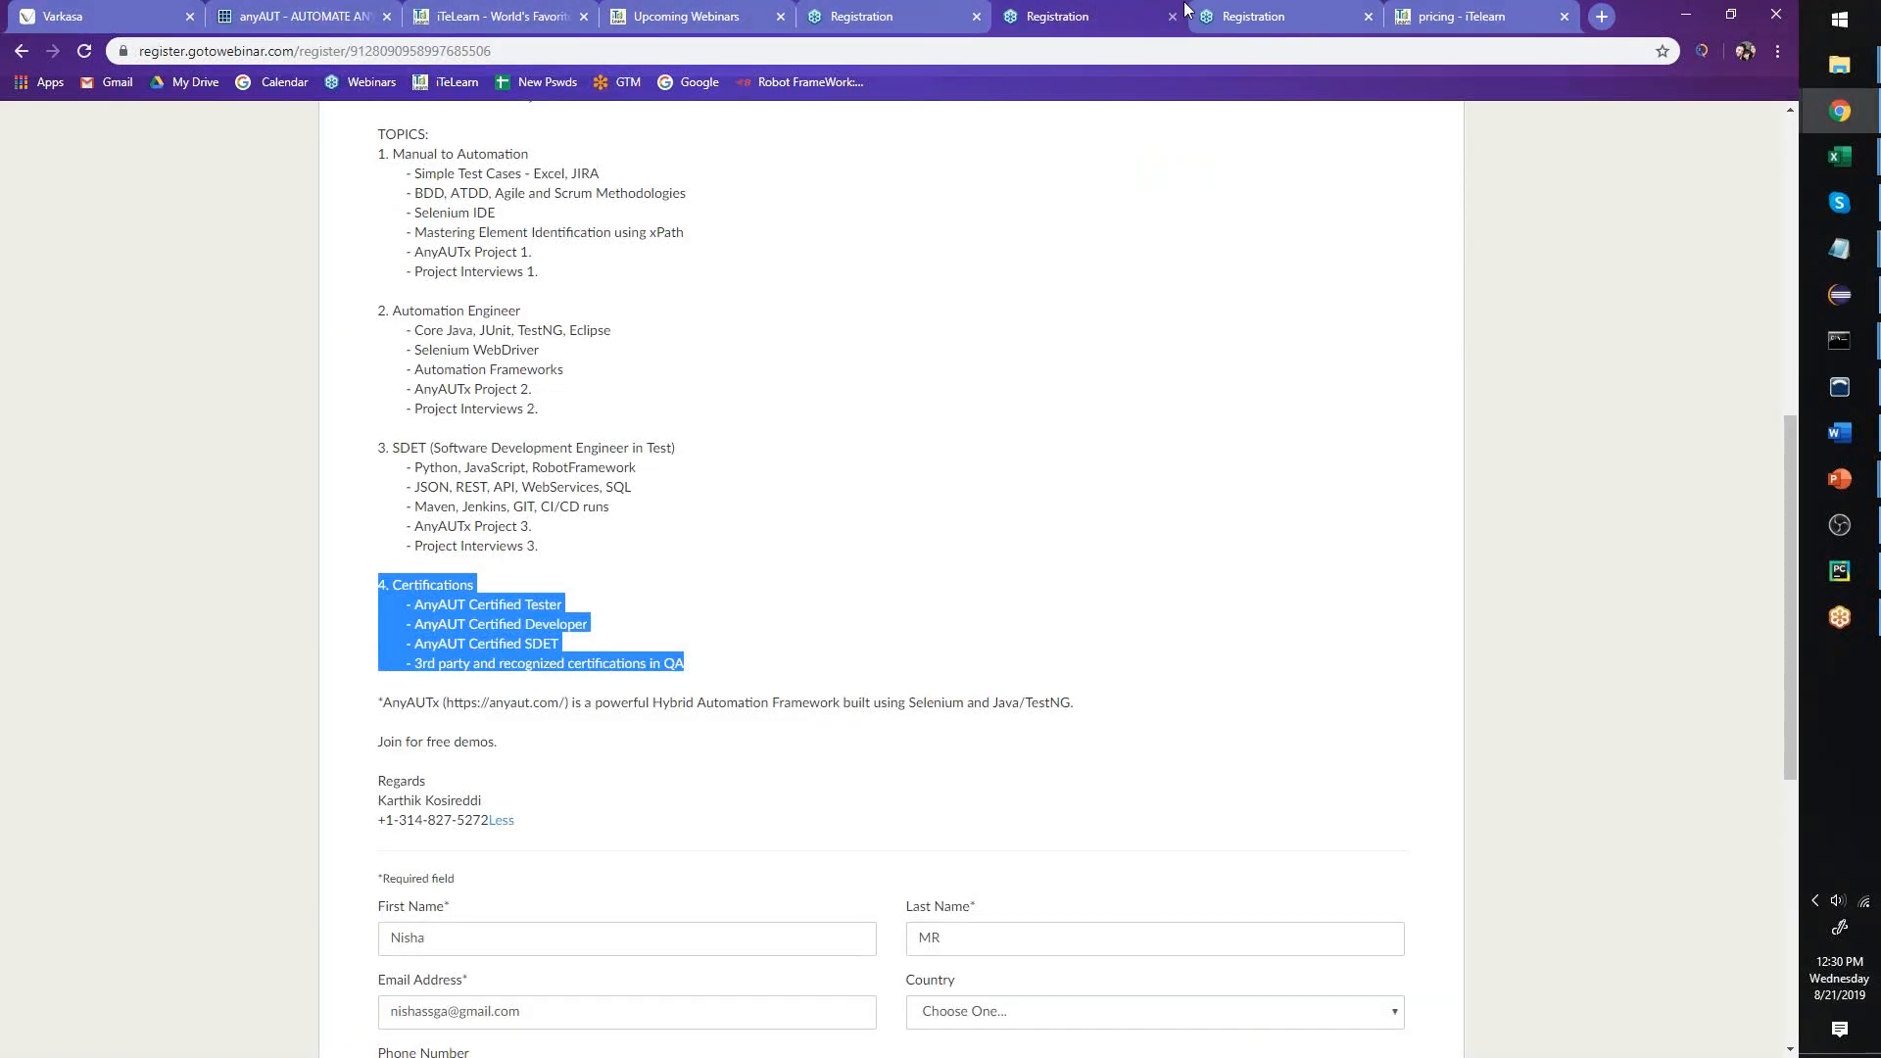
pyautogui.click(571, 606)
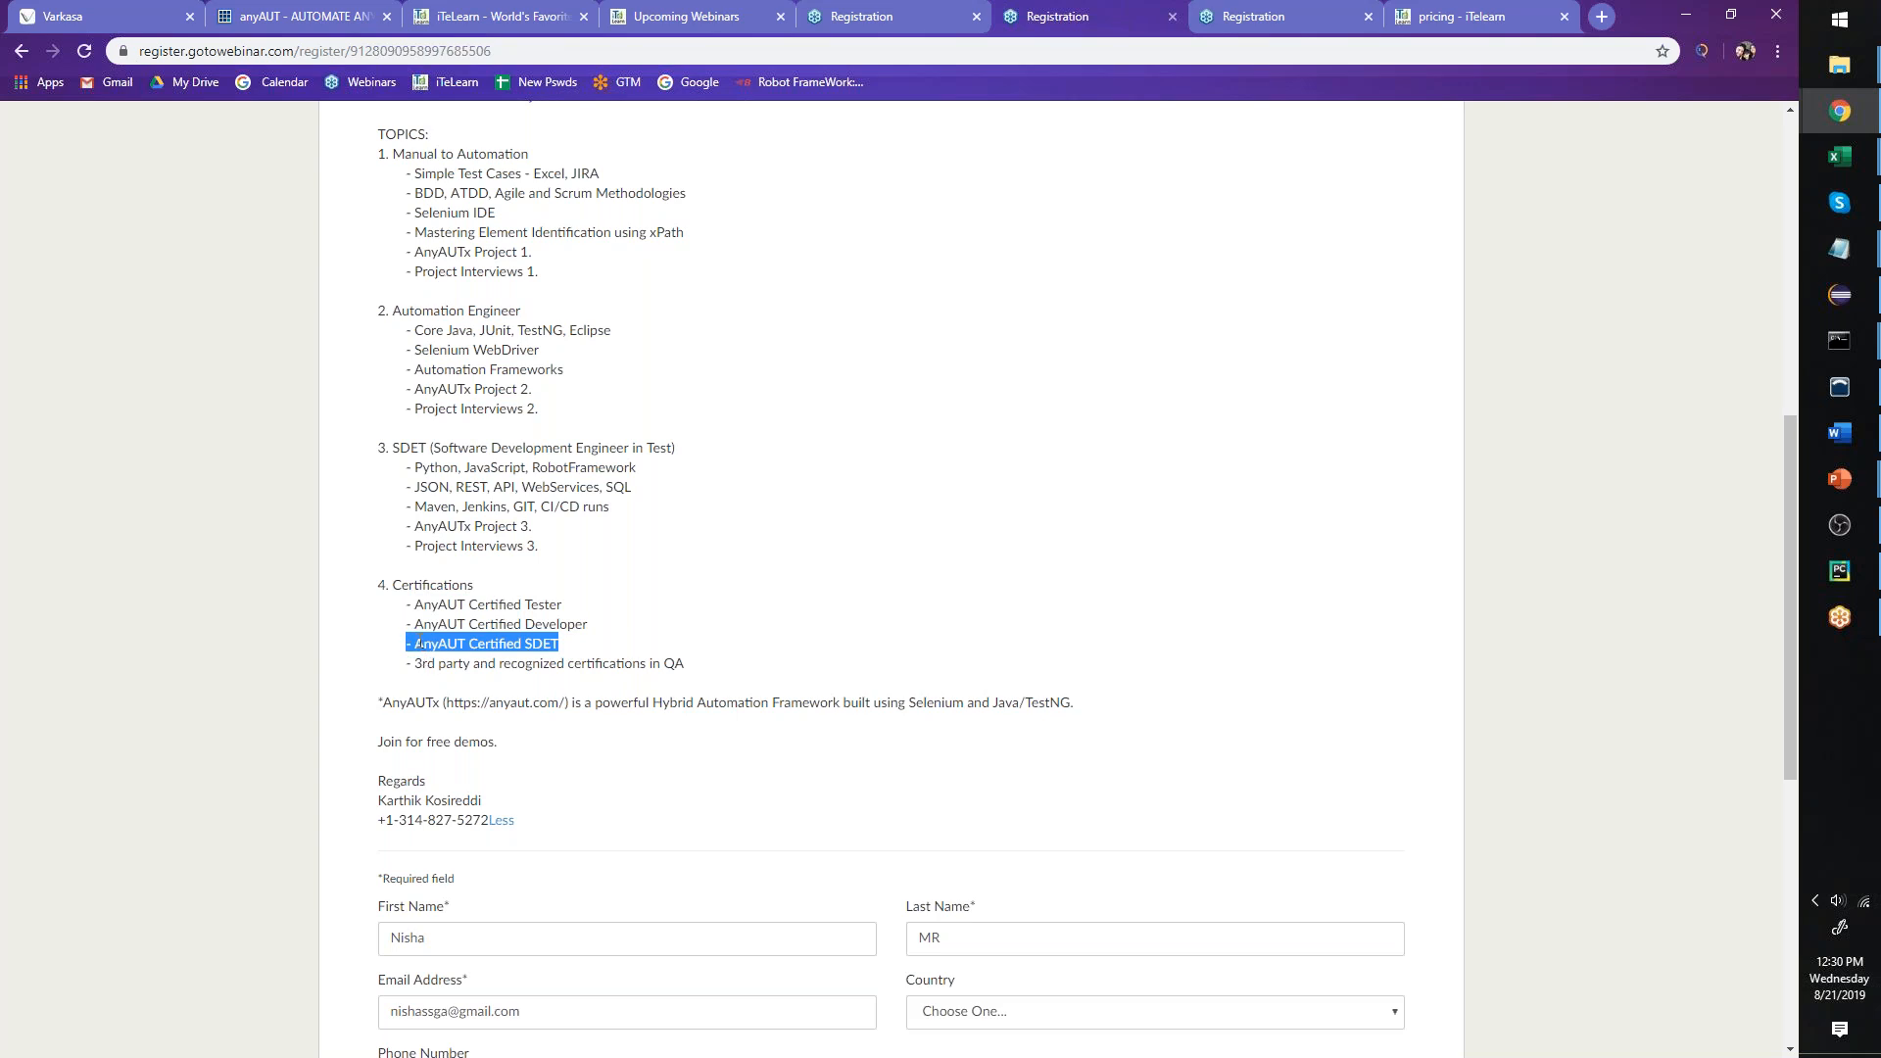
pyautogui.moveTo(466, 663)
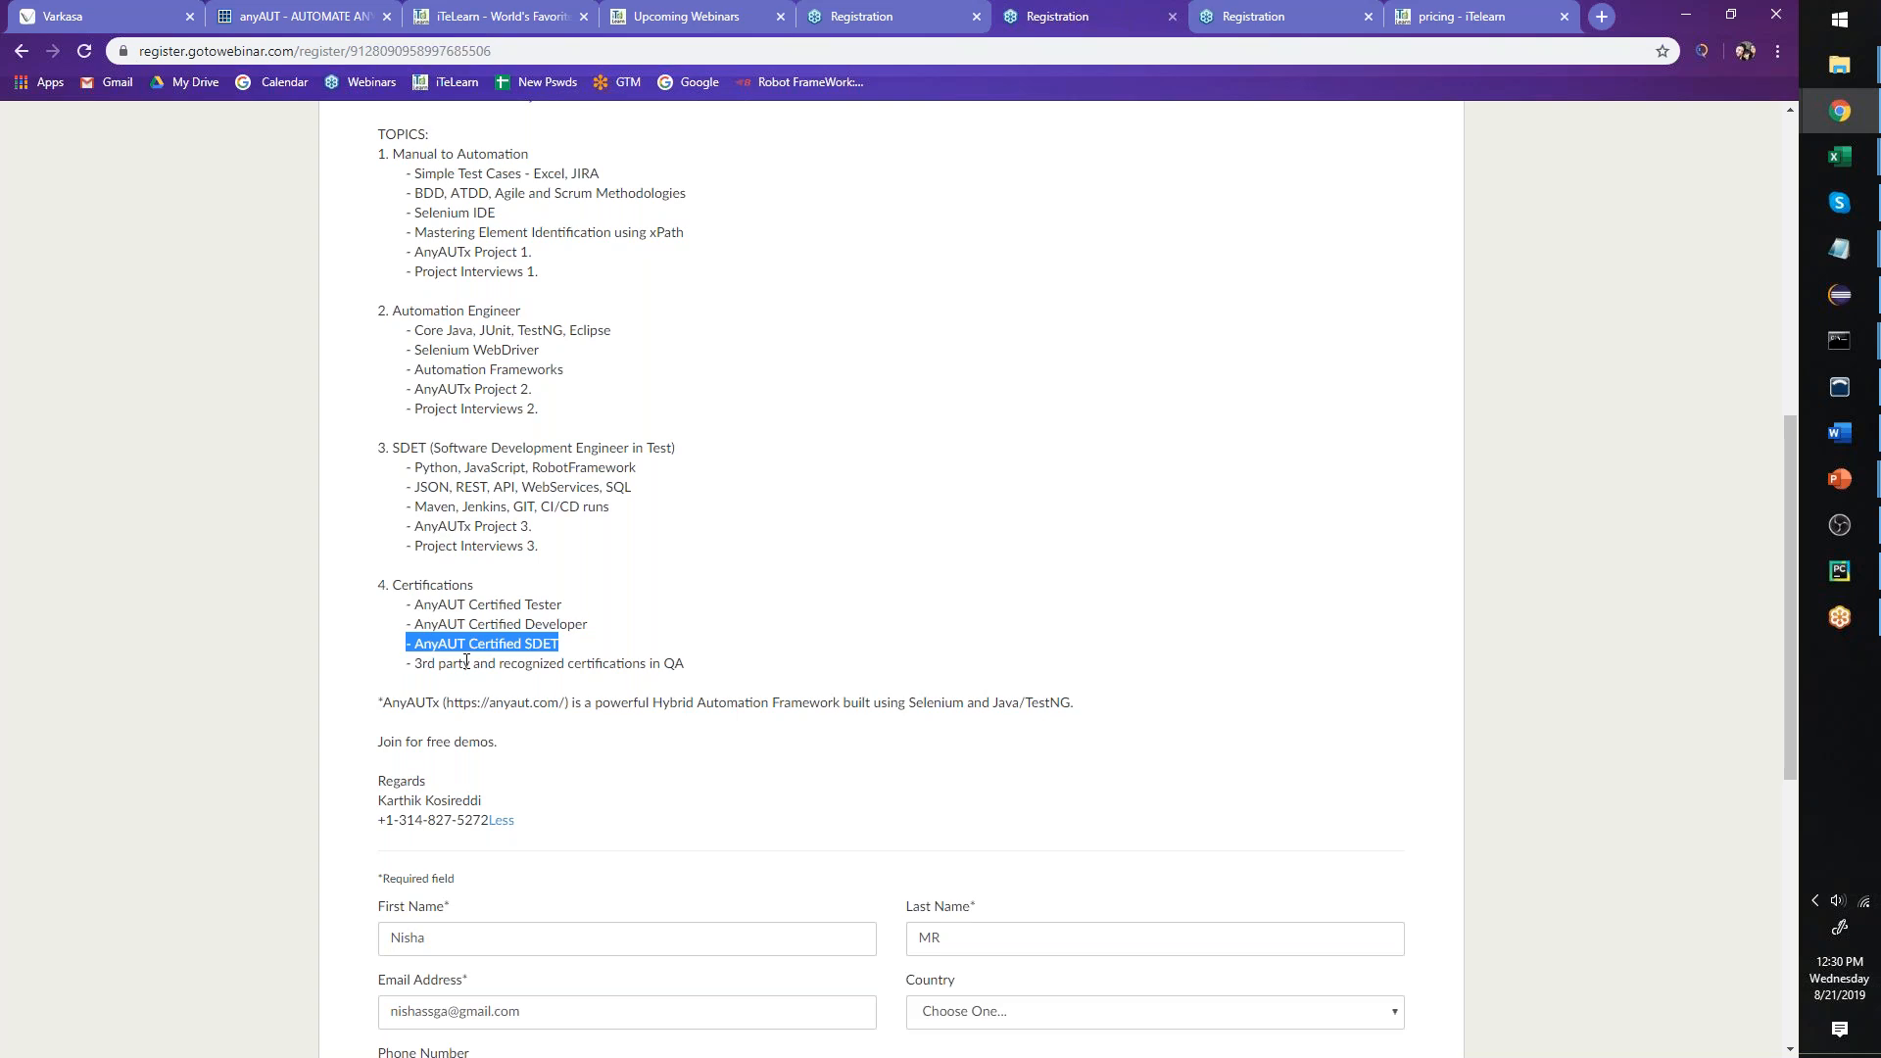
pyautogui.click(68, 18)
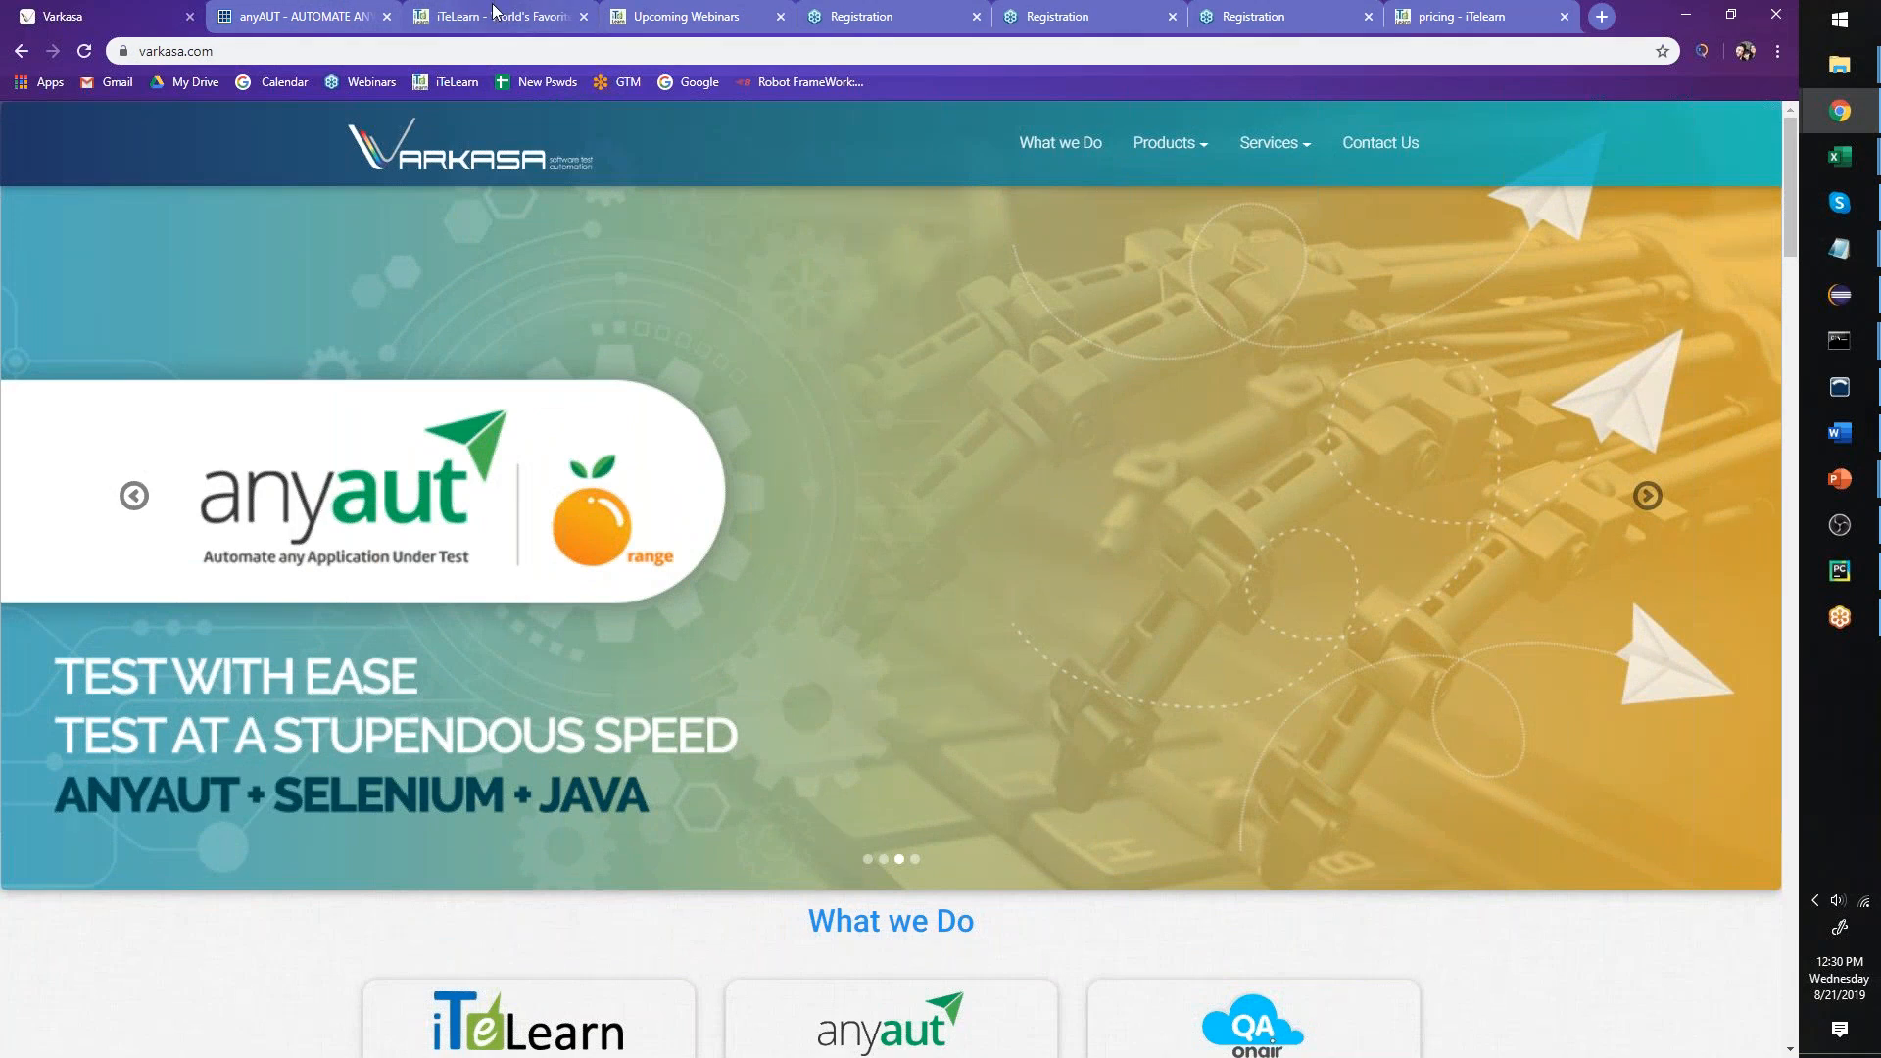
# - View the iTeLearn home page and its online courses menu
pyautogui.click(492, 16)
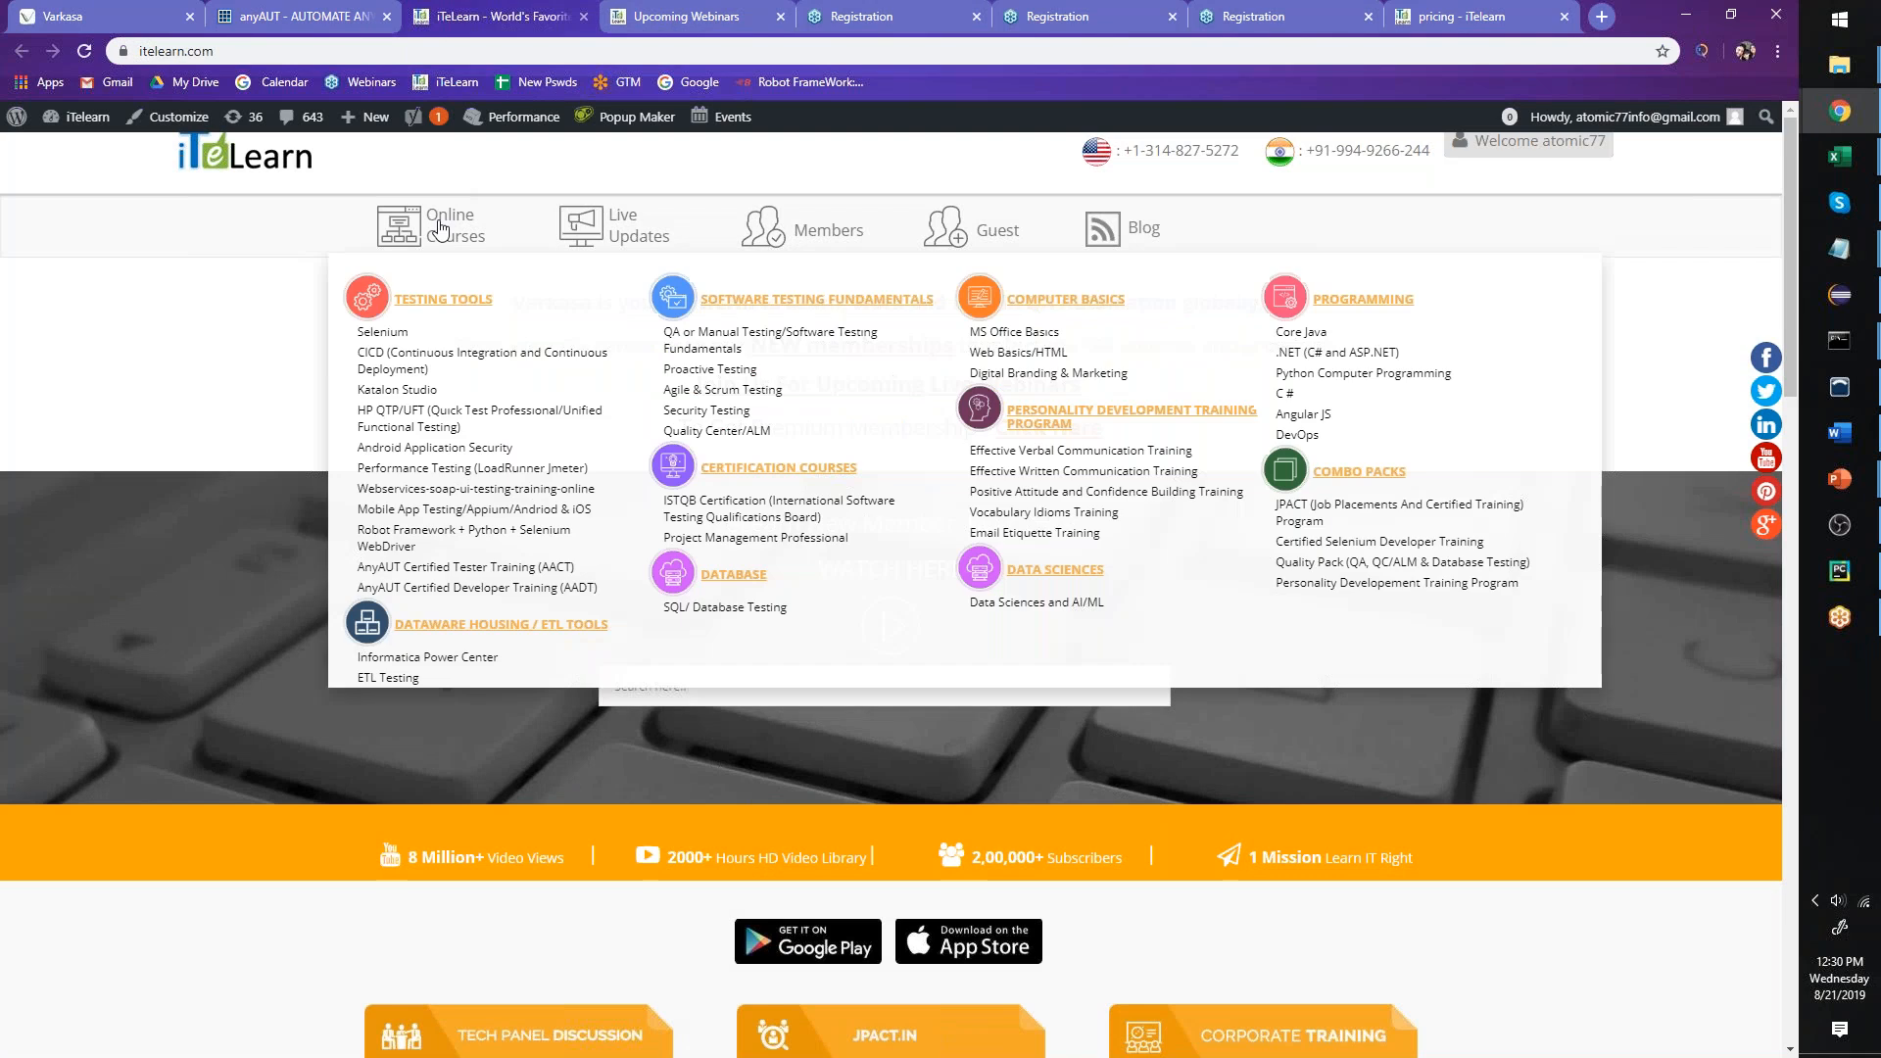
pyautogui.moveTo(1236, 624)
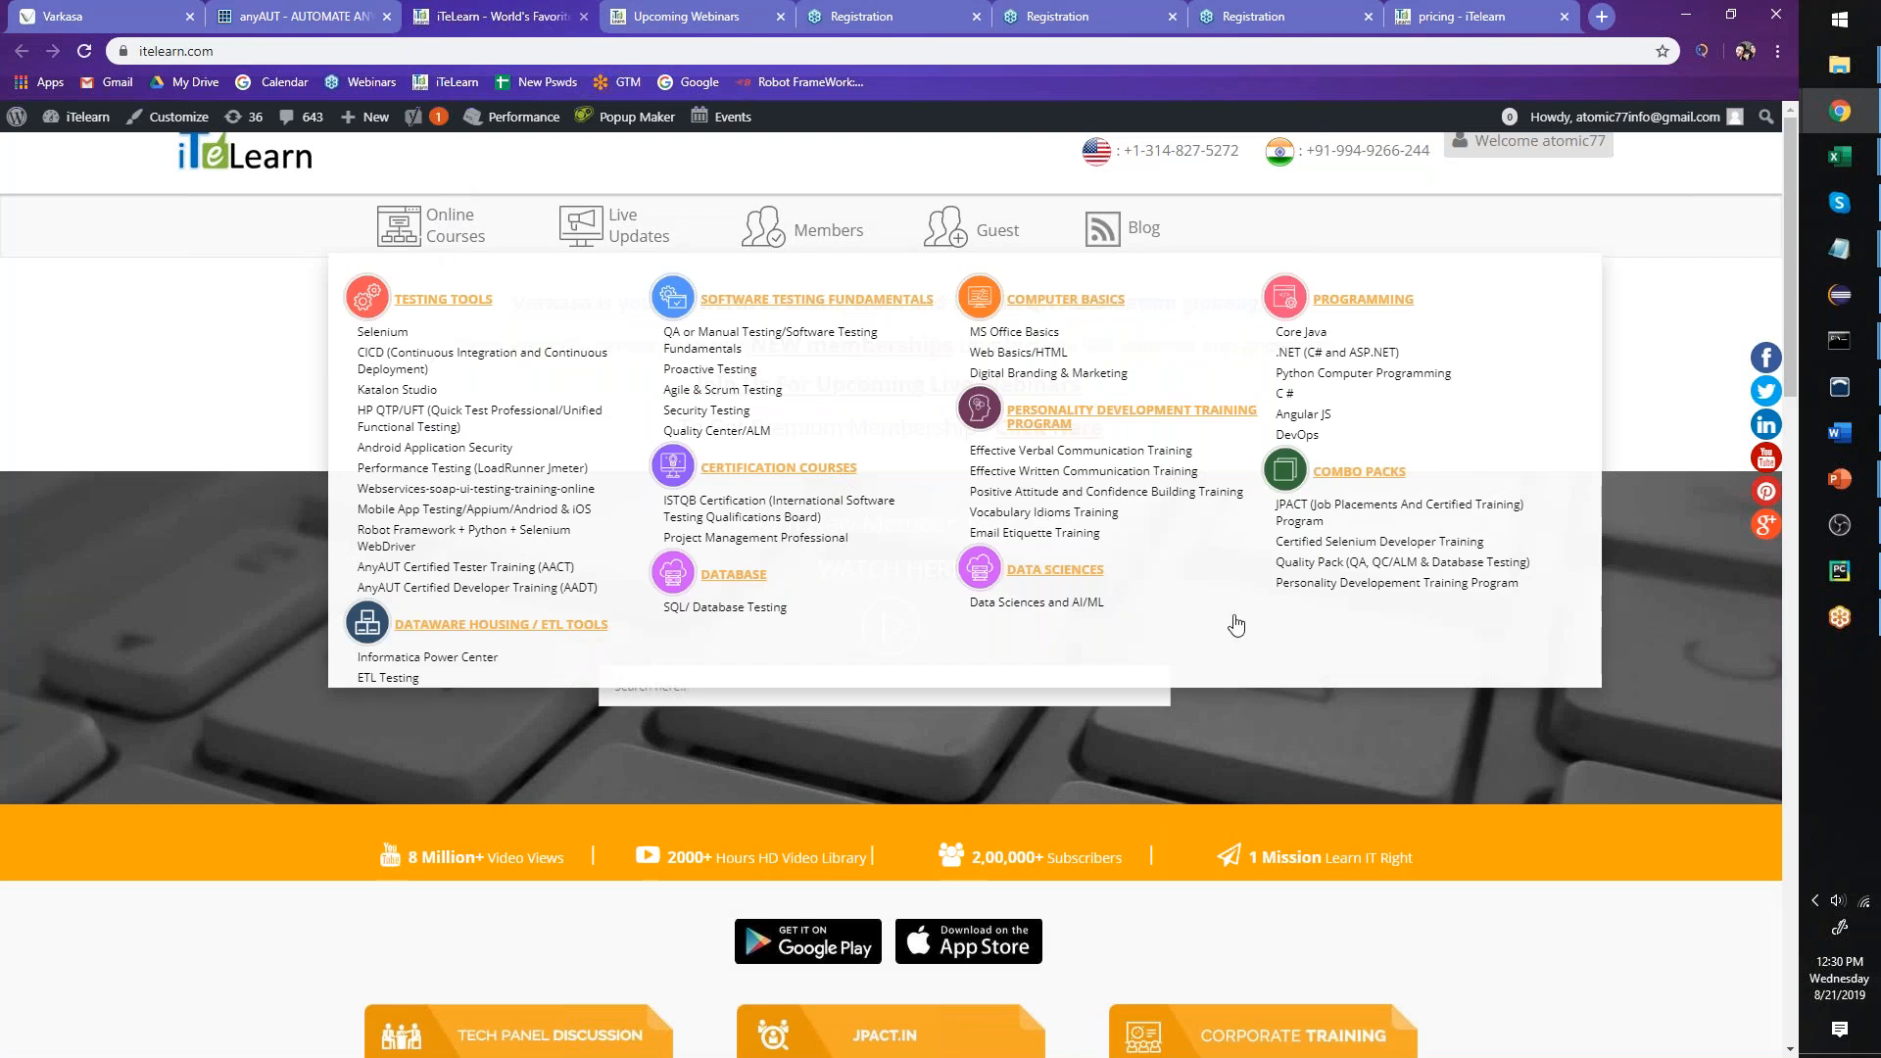
pyautogui.moveTo(1441, 623)
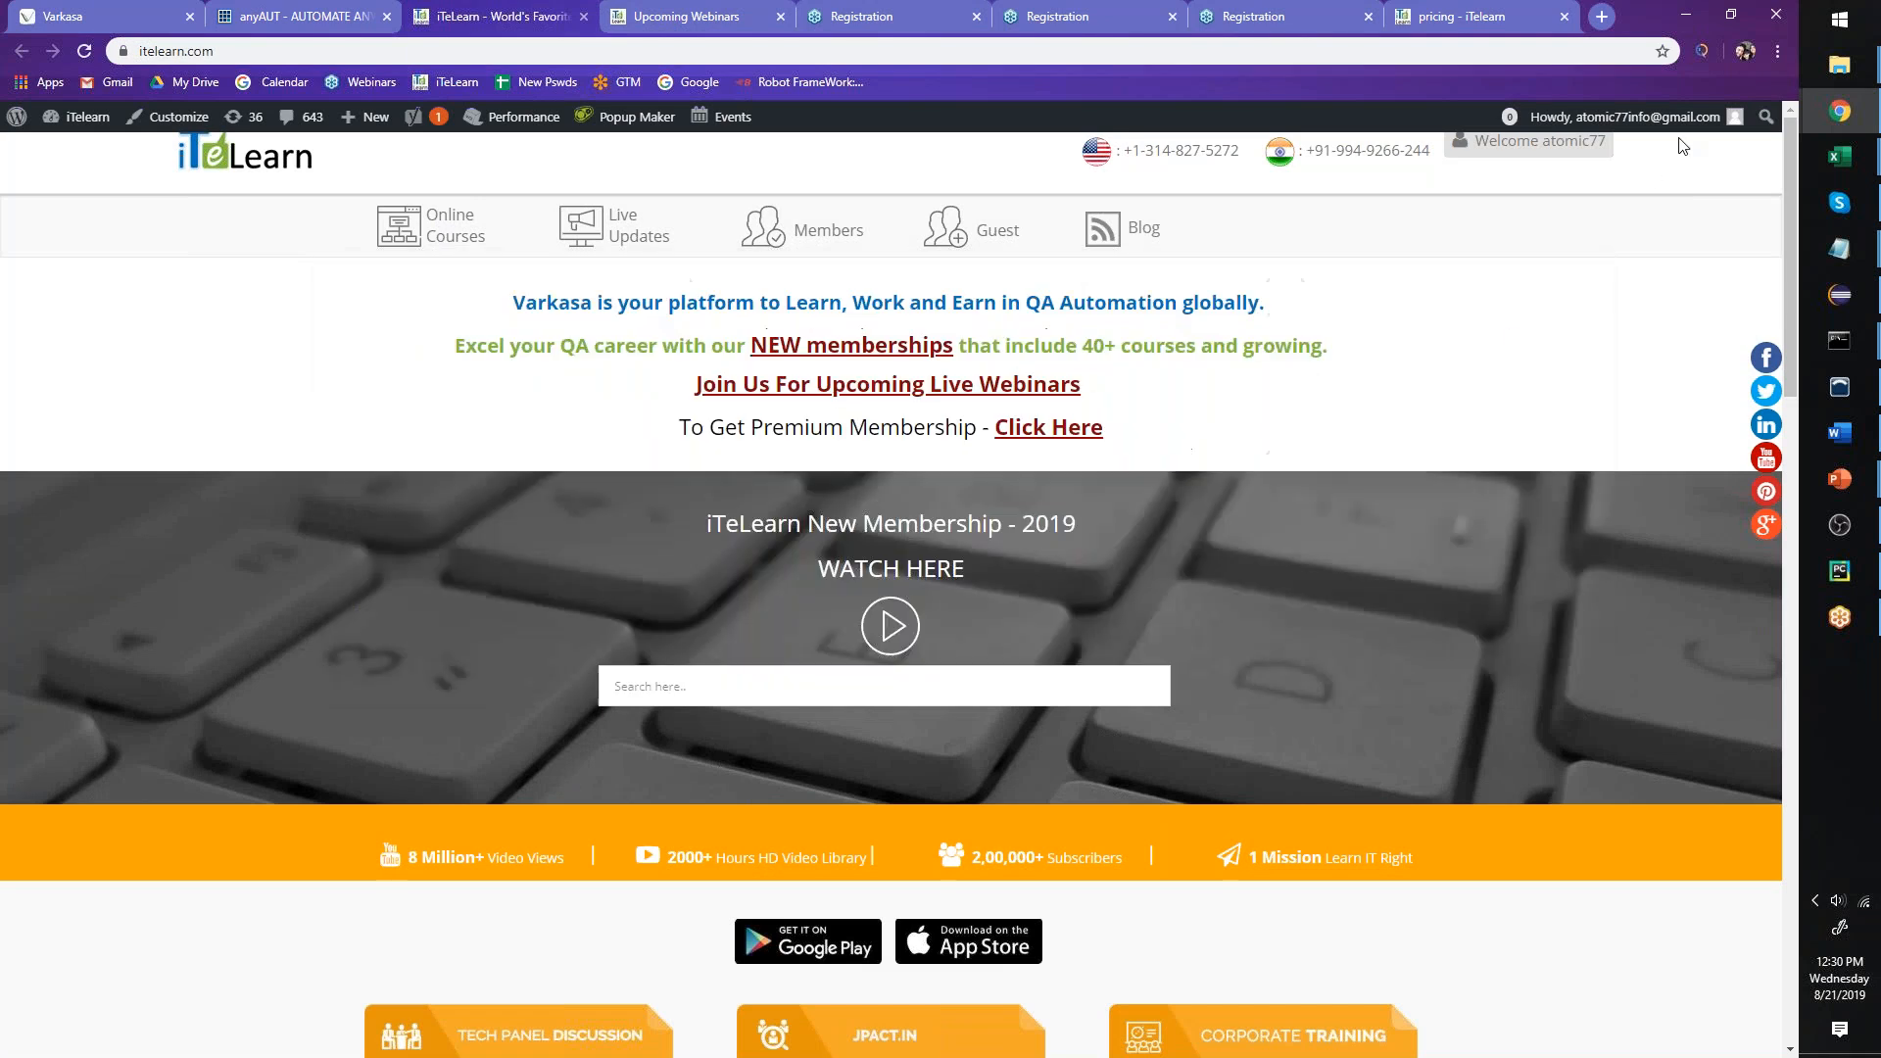
pyautogui.moveTo(1250, 435)
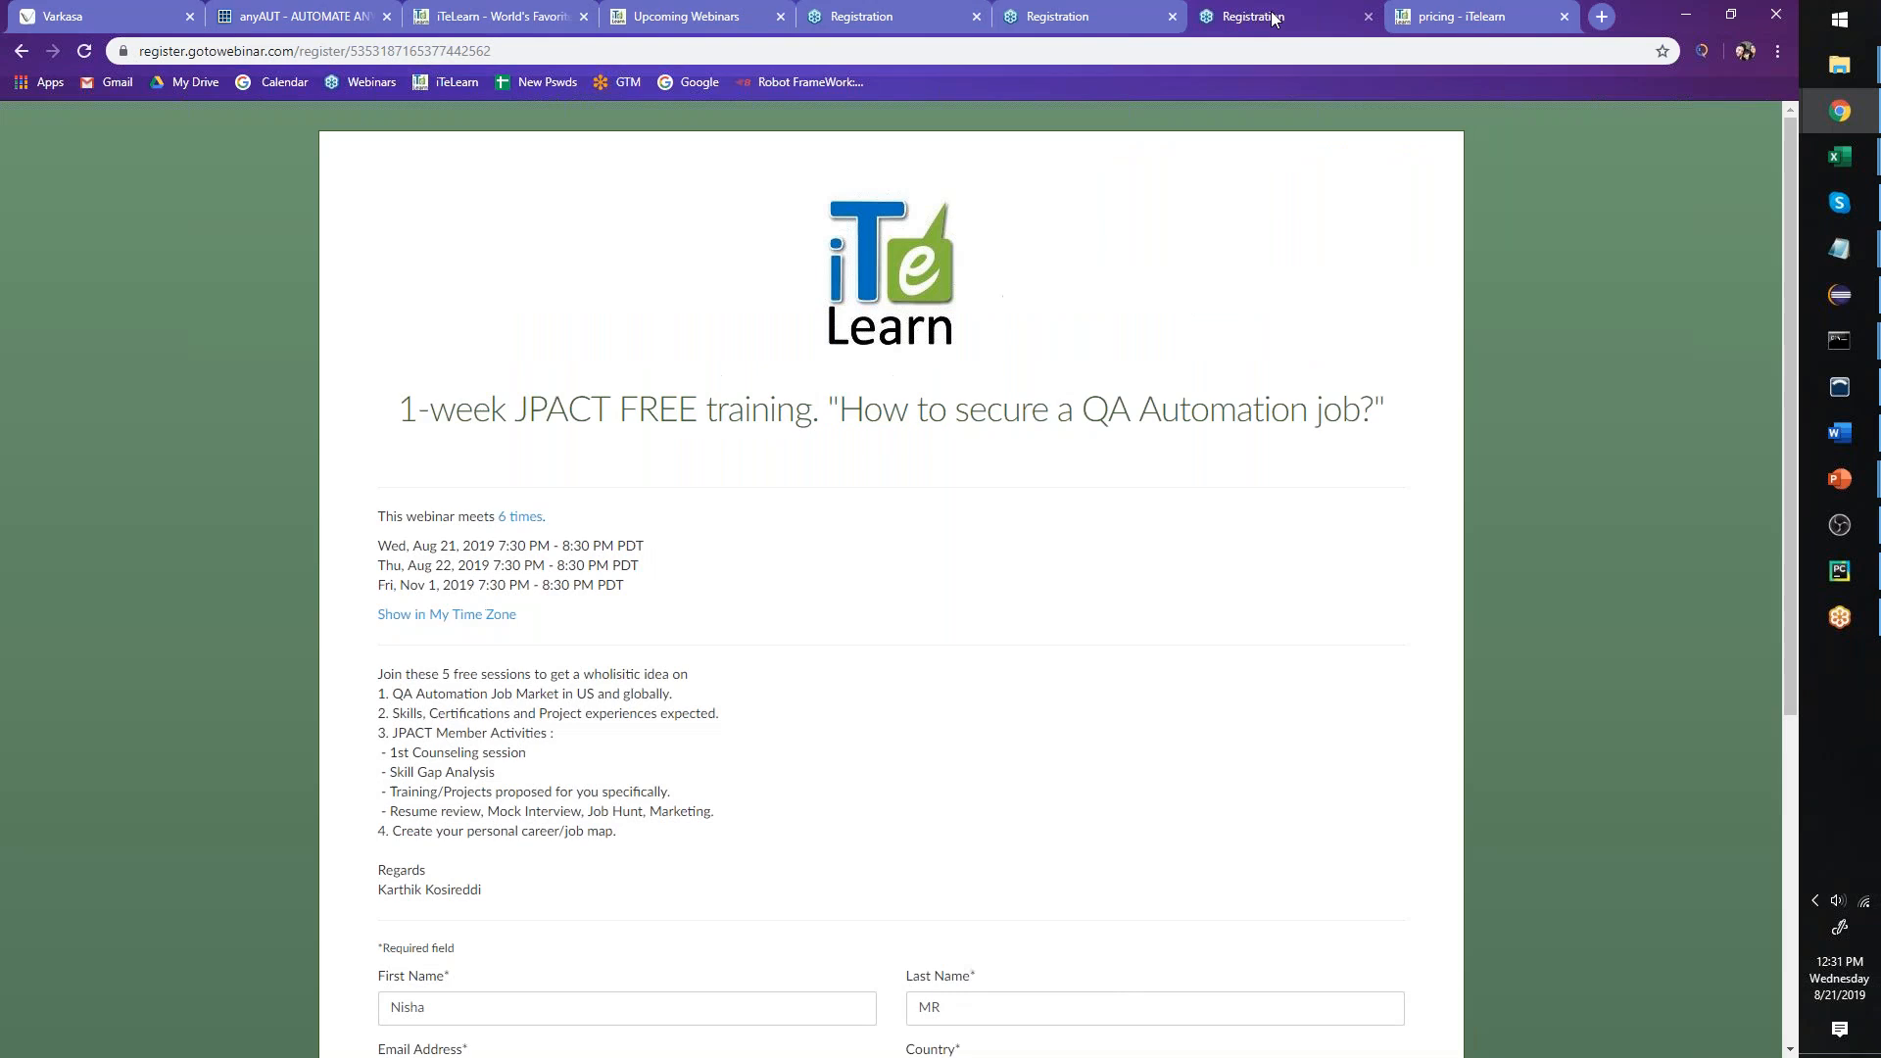
# - Return to the 6-week JPACT Training registration page with its session dates and topics
pyautogui.click(1079, 16)
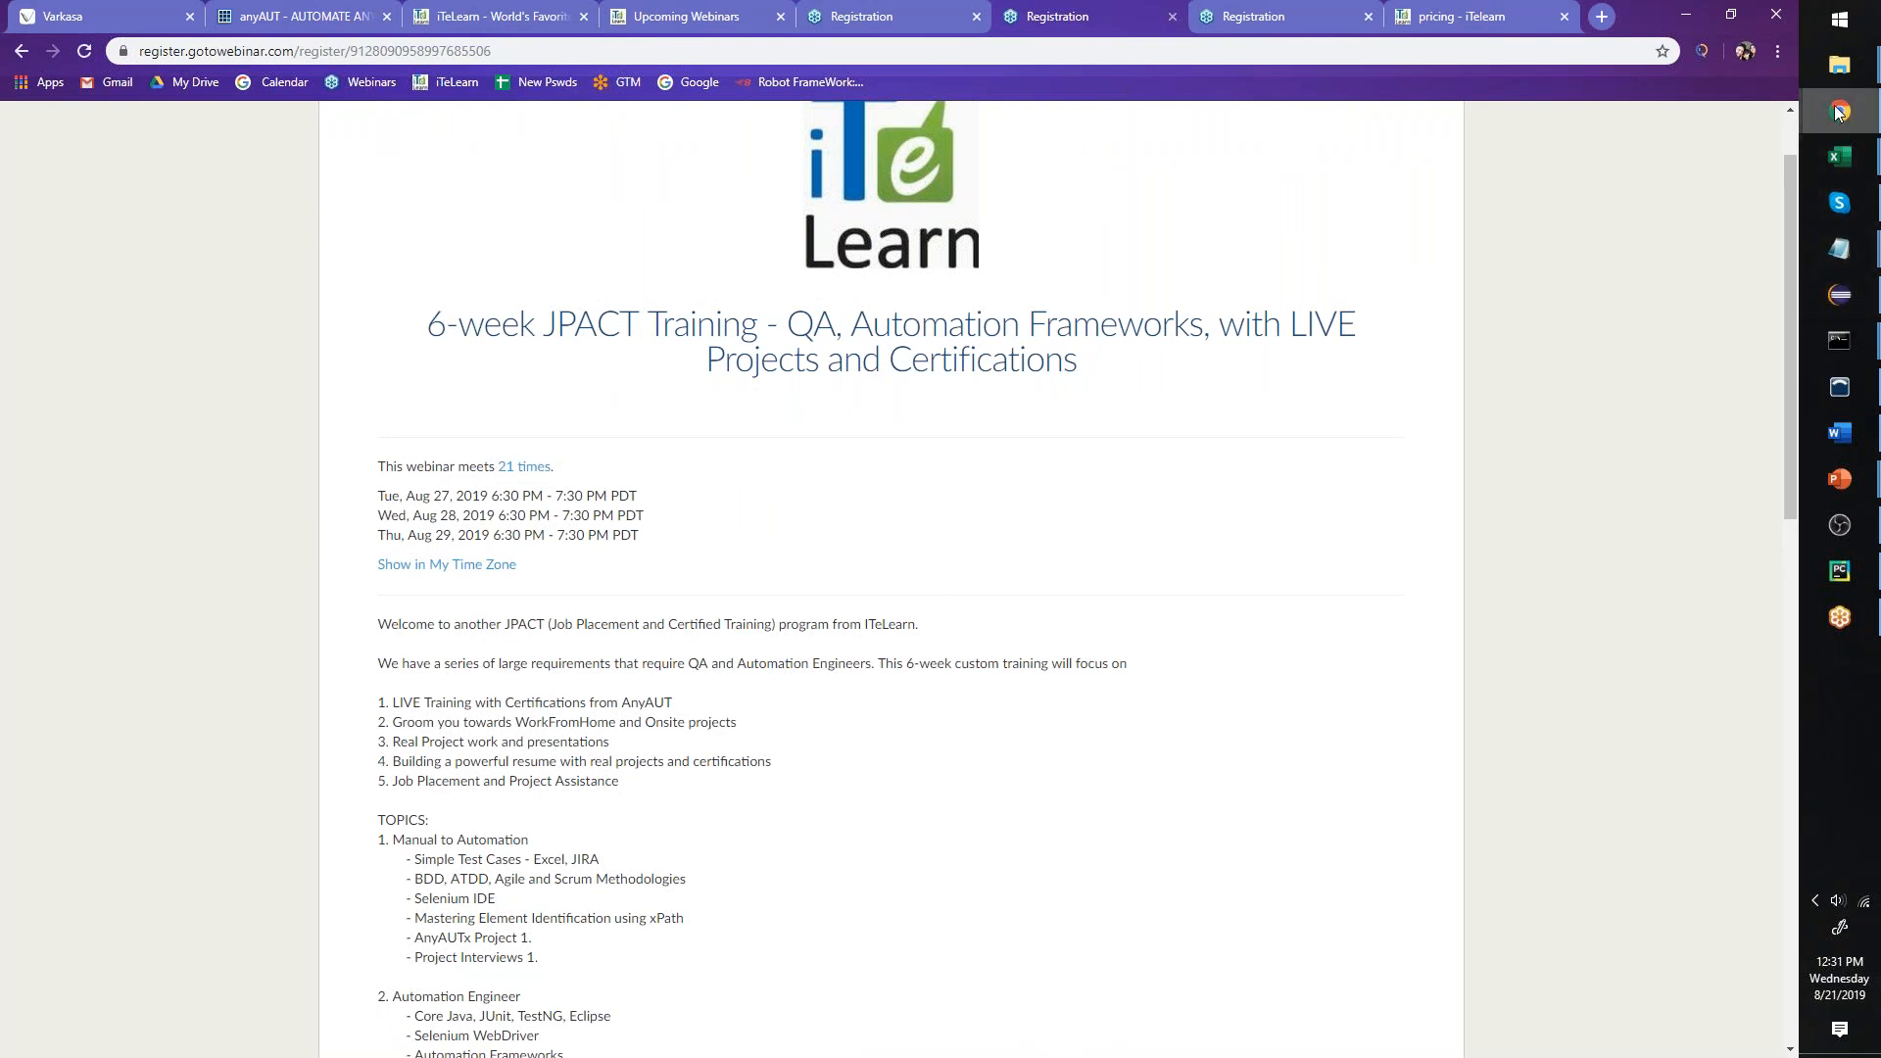
pyautogui.moveTo(1838, 112)
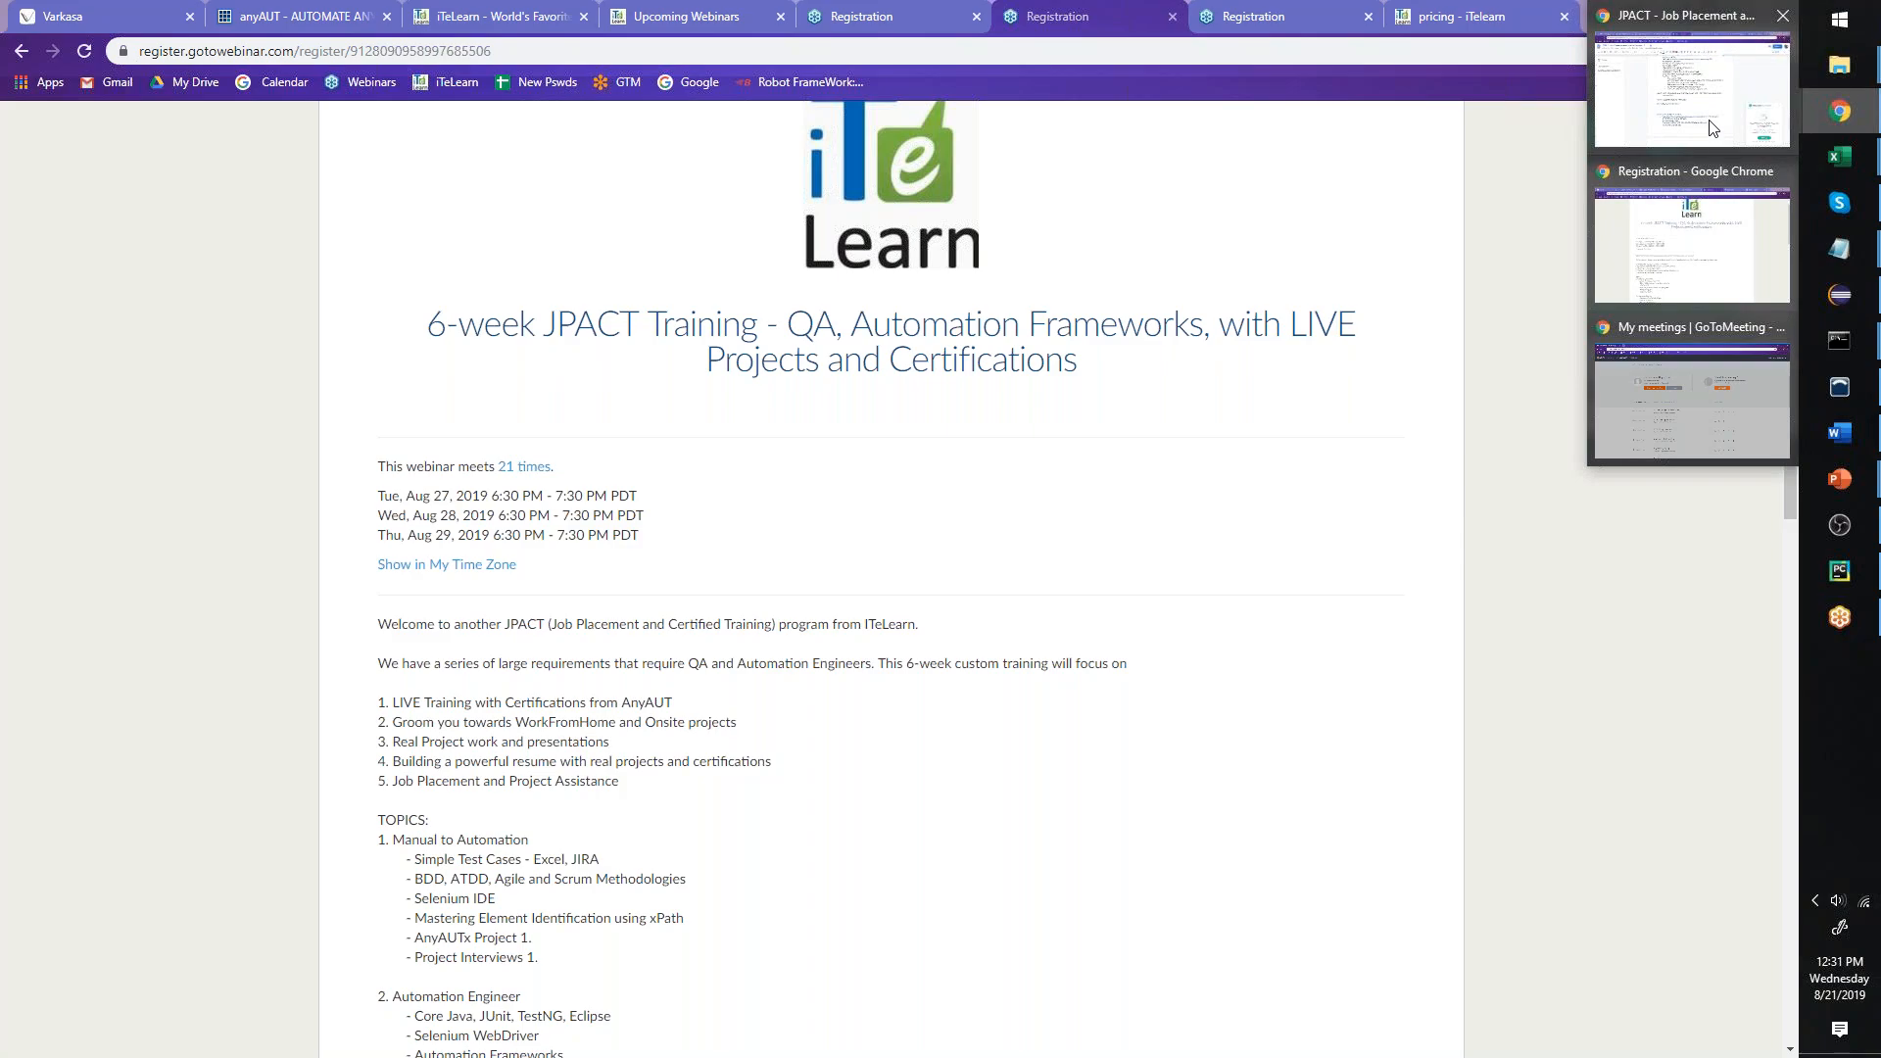